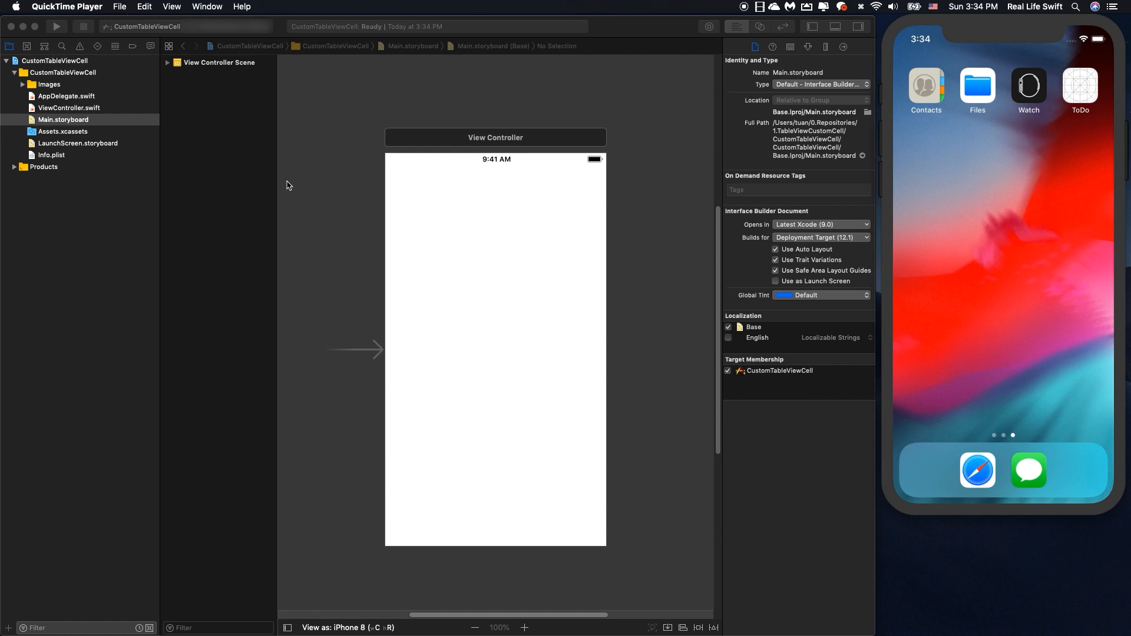
{"action": "mouse_move", "coordinate": [517, 251]}
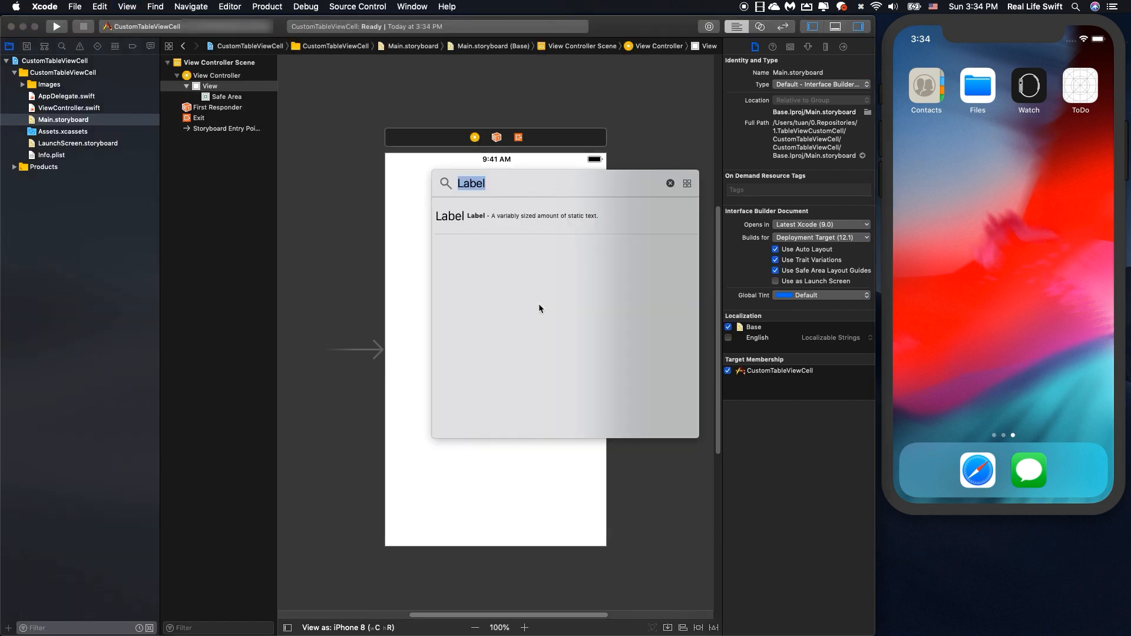
- Add a Table View that fills the view controller, pinned to all four edges with 0 spacing
{"action": "type", "text": "Table"}
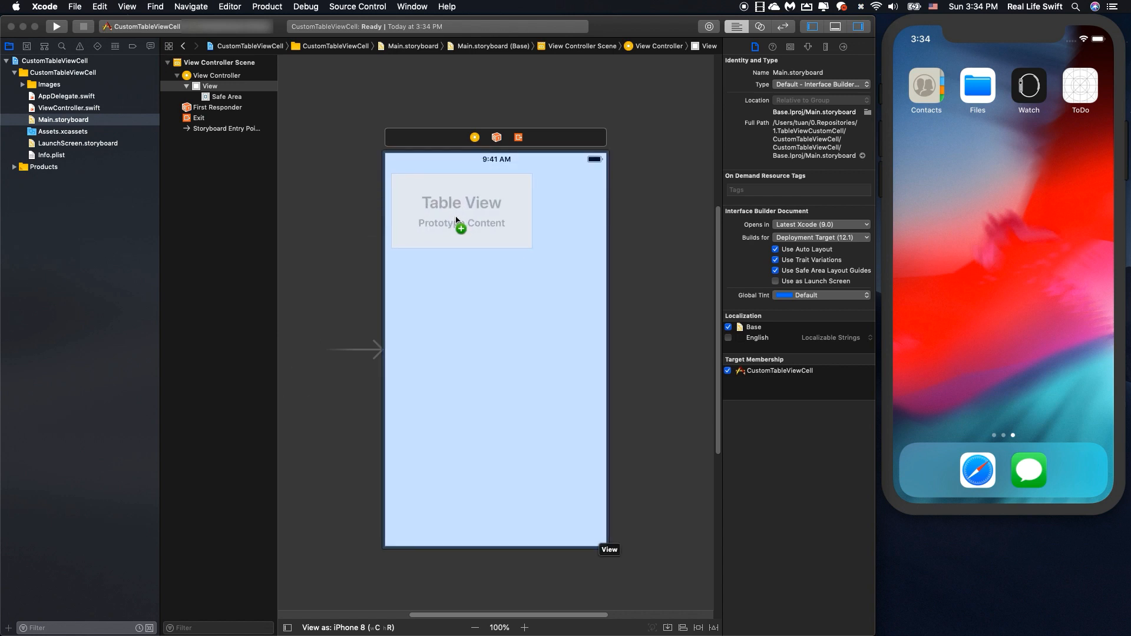
{"action": "left_click", "coordinate": [462, 209]}
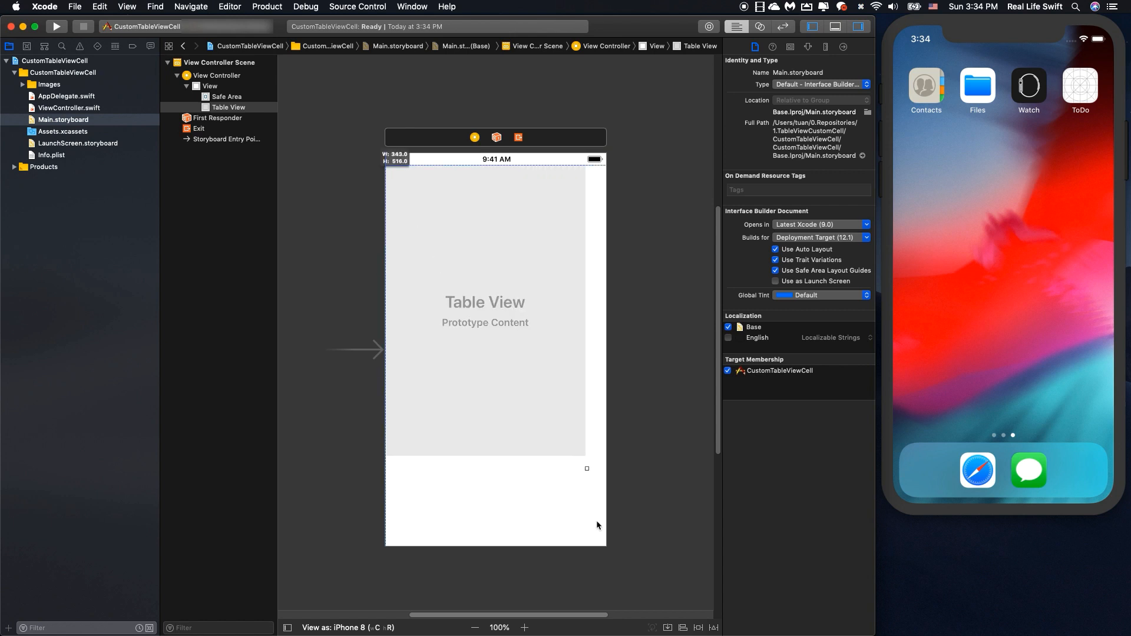
{"action": "left_click_drag", "start_coordinate": [587, 468], "coordinate": [604, 543]}
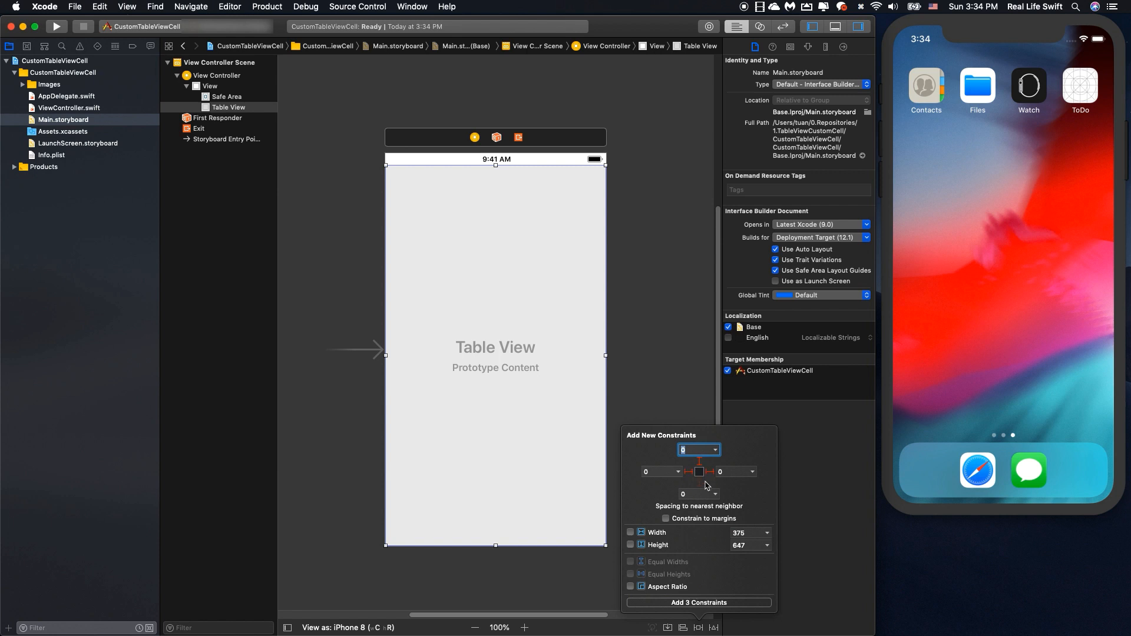
{"action": "left_click", "coordinate": [698, 602]}
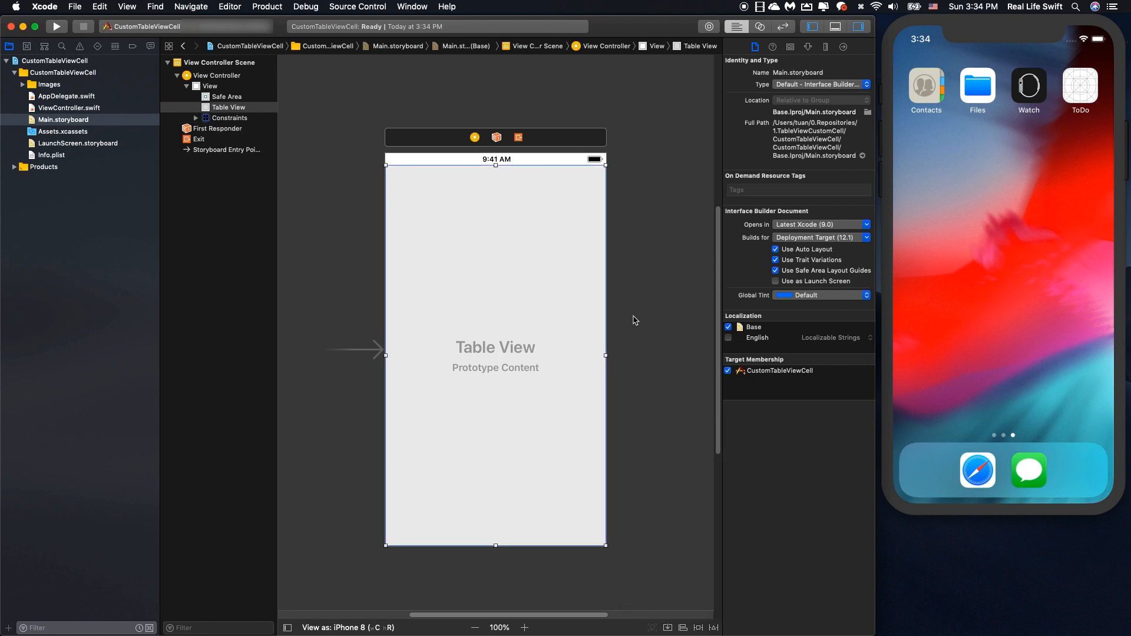
- Create a Cocoa Touch class ItemTableViewCell subclassing UITableViewCell, with a XIB file
{"action": "right_click", "coordinate": [61, 72]}
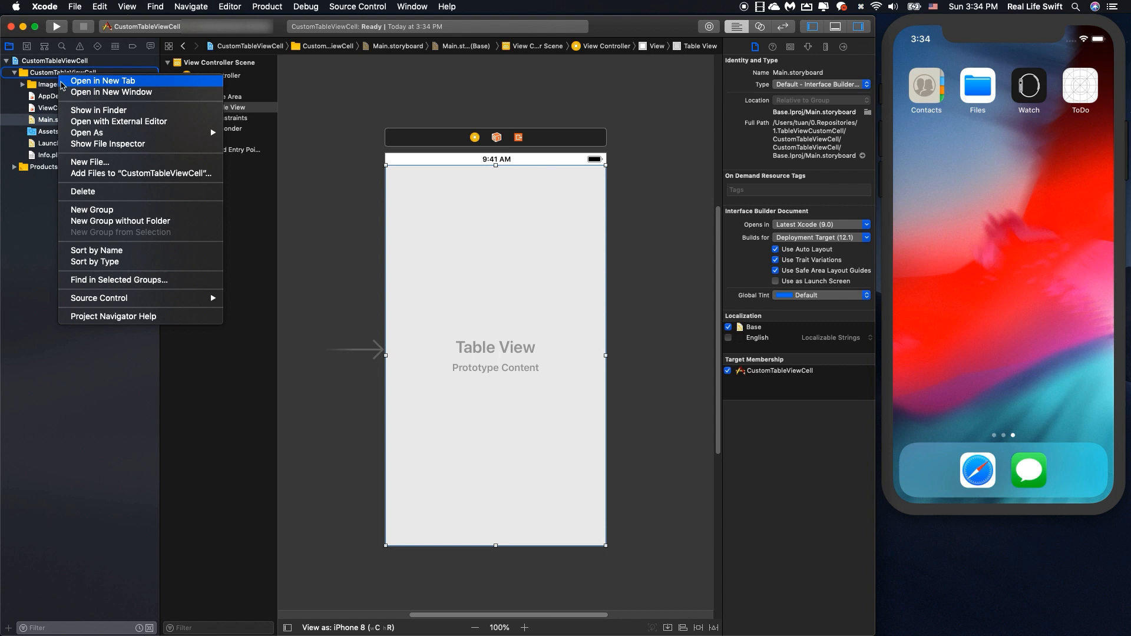
{"action": "mouse_move", "coordinate": [141, 209]}
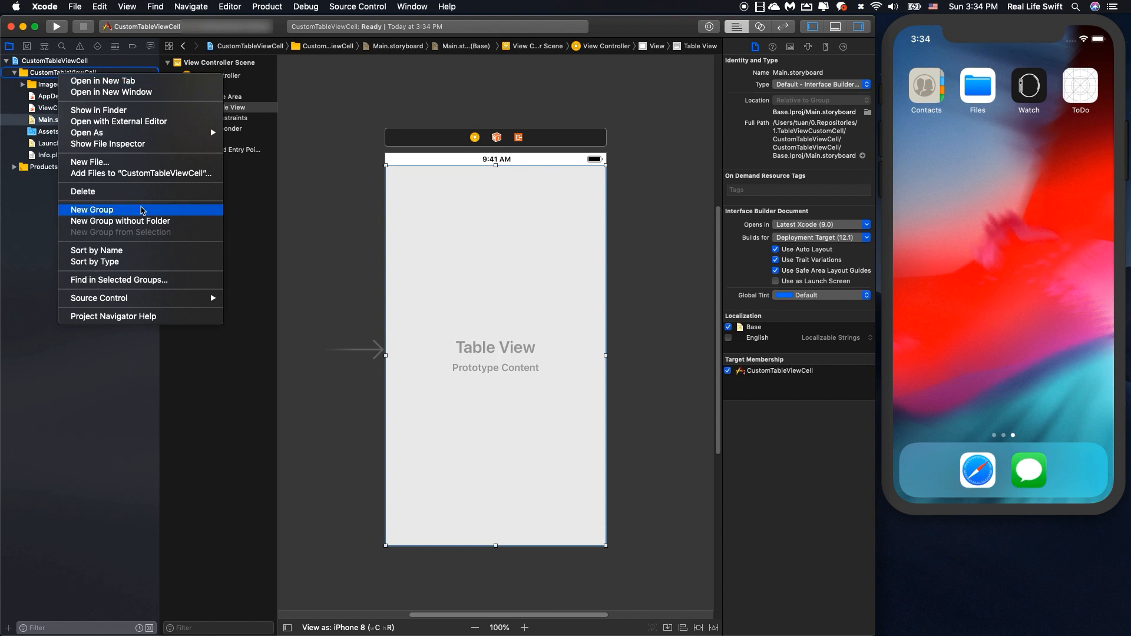
{"action": "mouse_move", "coordinate": [129, 165]}
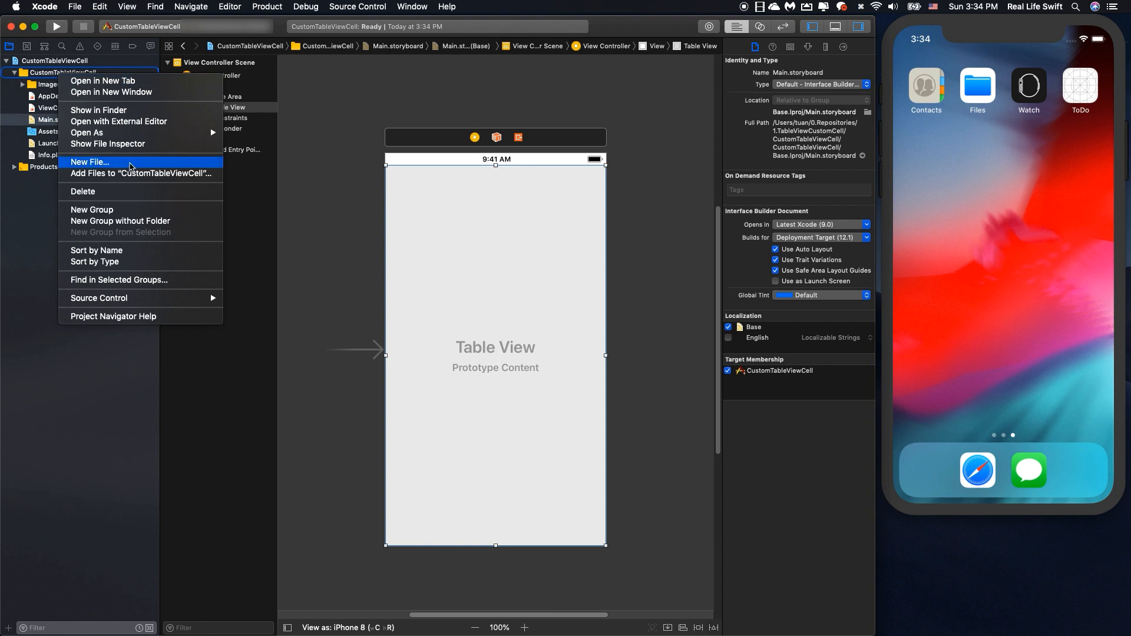
{"action": "left_click", "coordinate": [89, 161]}
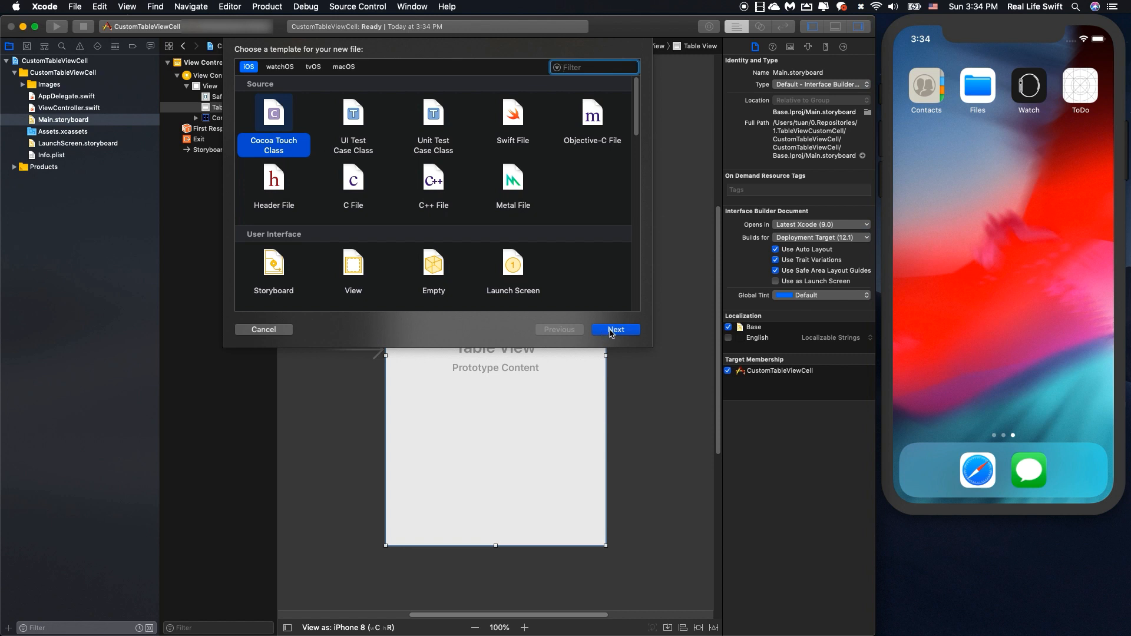
{"action": "left_click", "coordinate": [614, 330]}
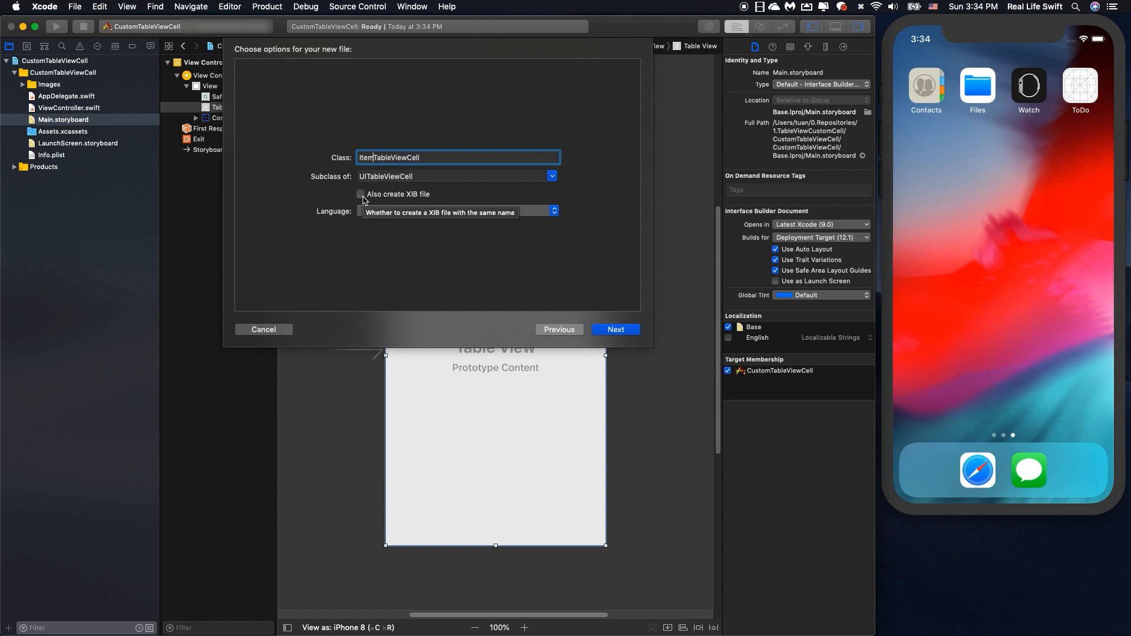
{"action": "left_click", "coordinate": [361, 193]}
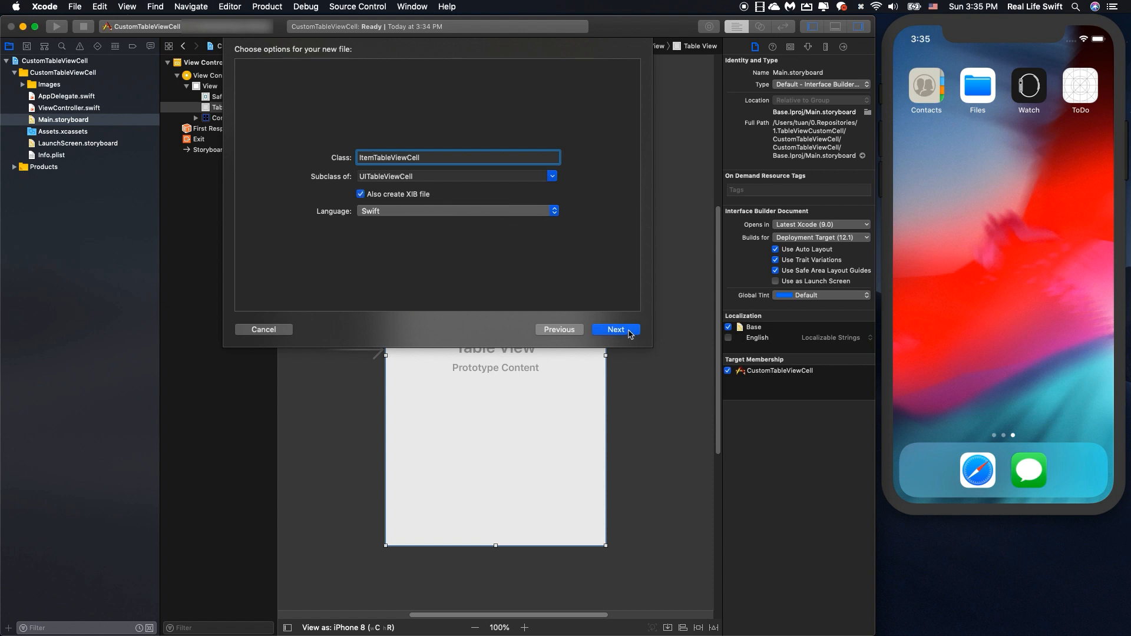
{"action": "left_click", "coordinate": [615, 330]}
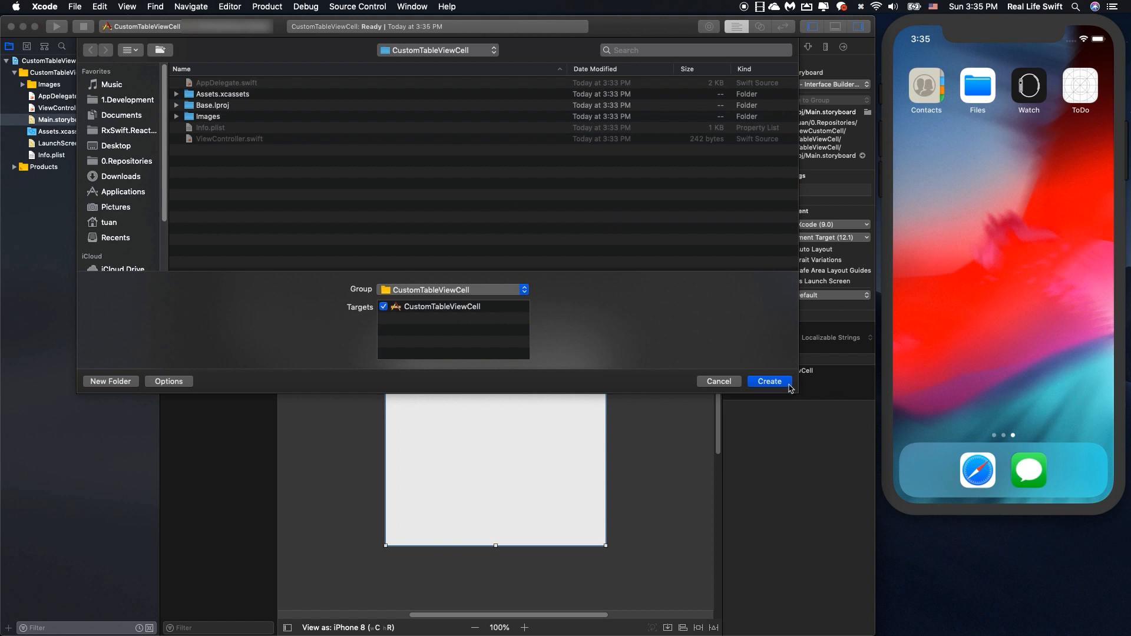
{"action": "left_click", "coordinate": [769, 381]}
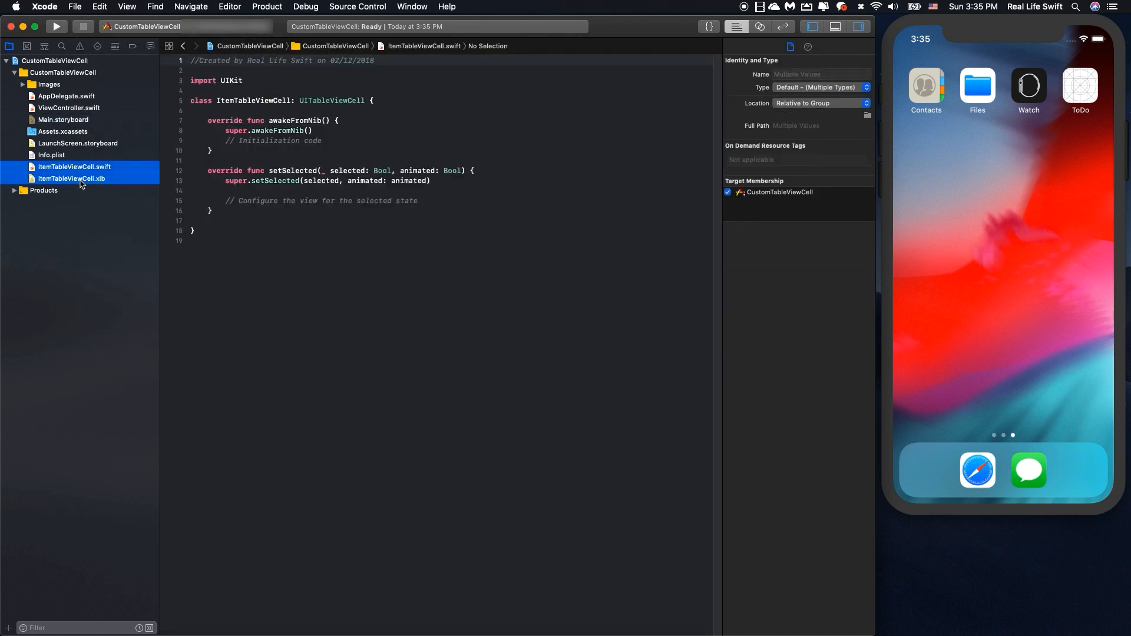
- In ItemTableViewCell.xib, add an image view stretched to fill the cell and pinned to its edges
{"action": "left_click", "coordinate": [71, 178]}
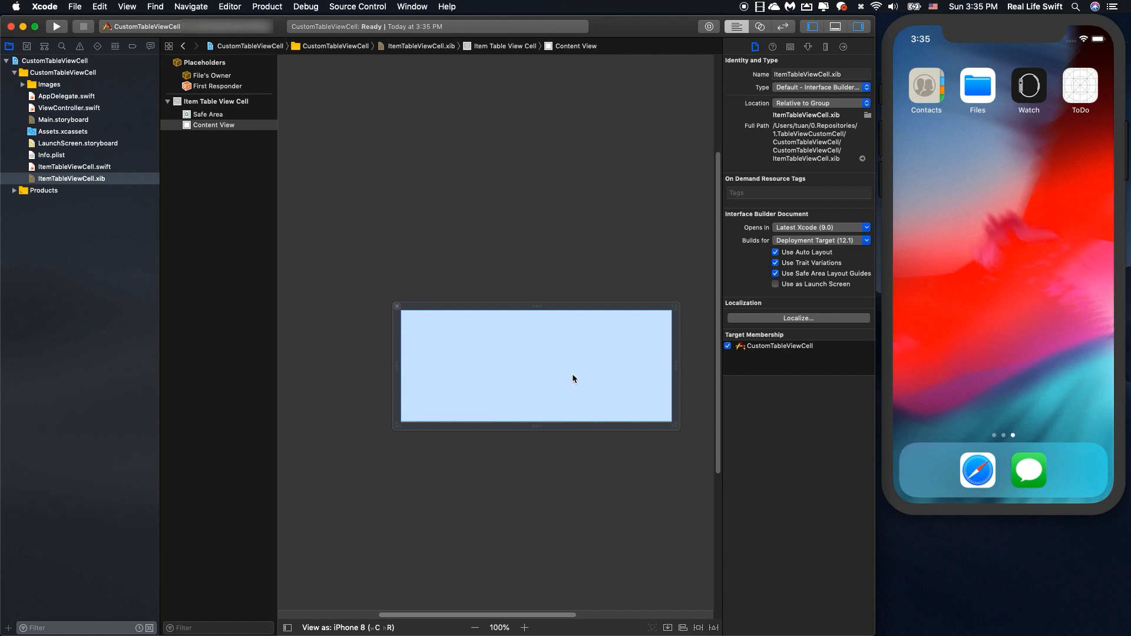
{"action": "type", "text": "UII"}
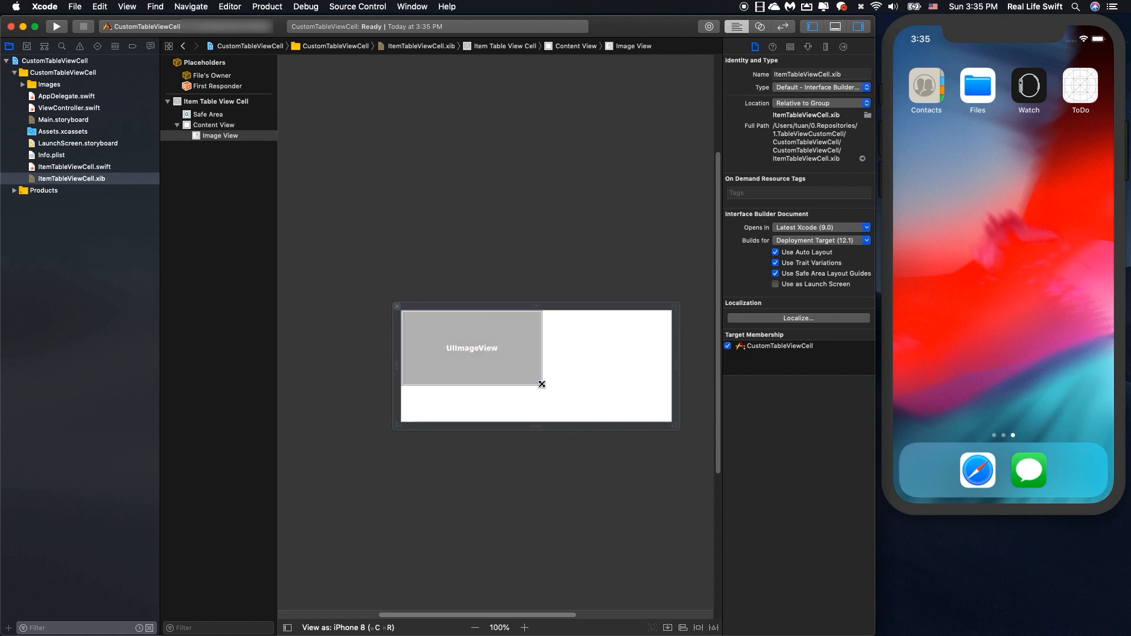
{"action": "left_click_drag", "start_coordinate": [542, 383], "coordinate": [669, 422]}
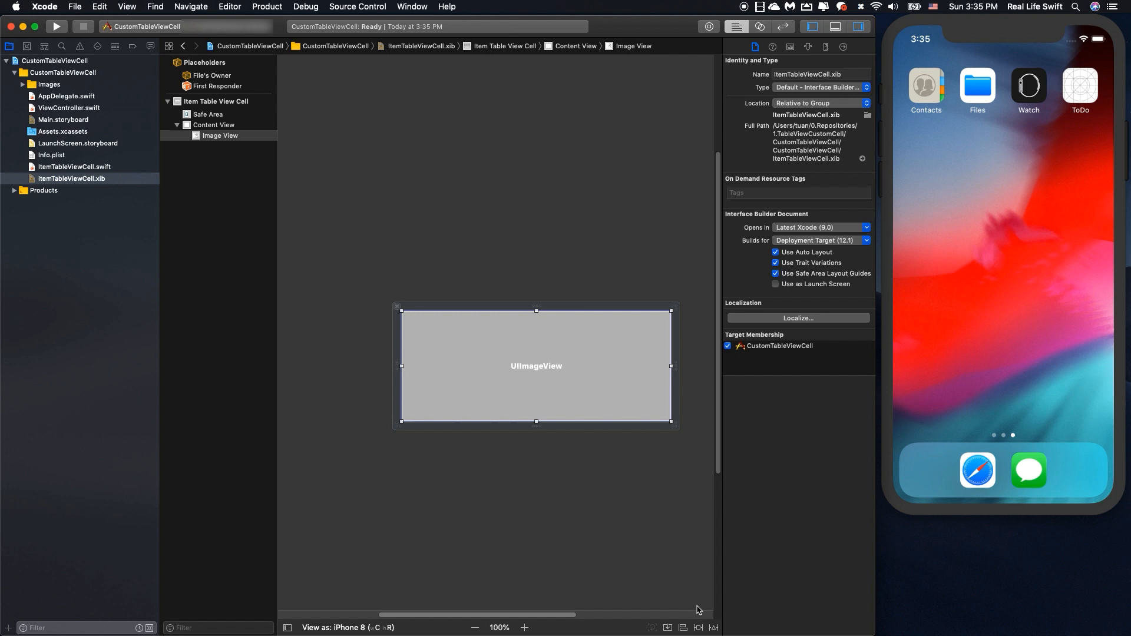
{"action": "left_click", "coordinate": [668, 628]}
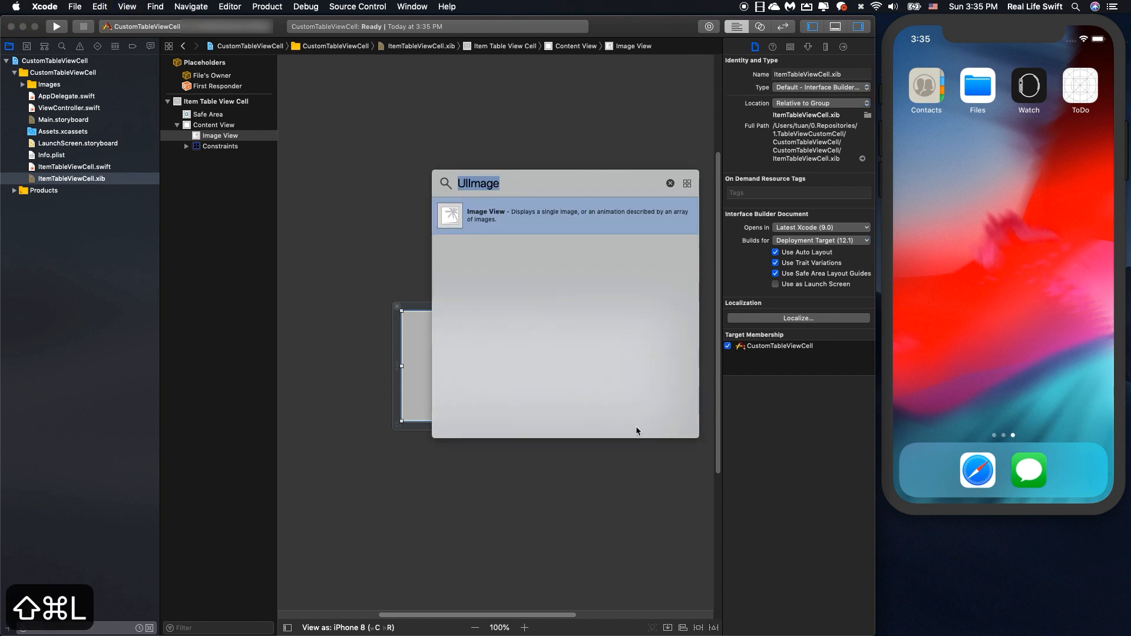
- Add a label pinned to the cell's bottom, leading and trailing edges, with white text
{"action": "type", "text": "Label"}
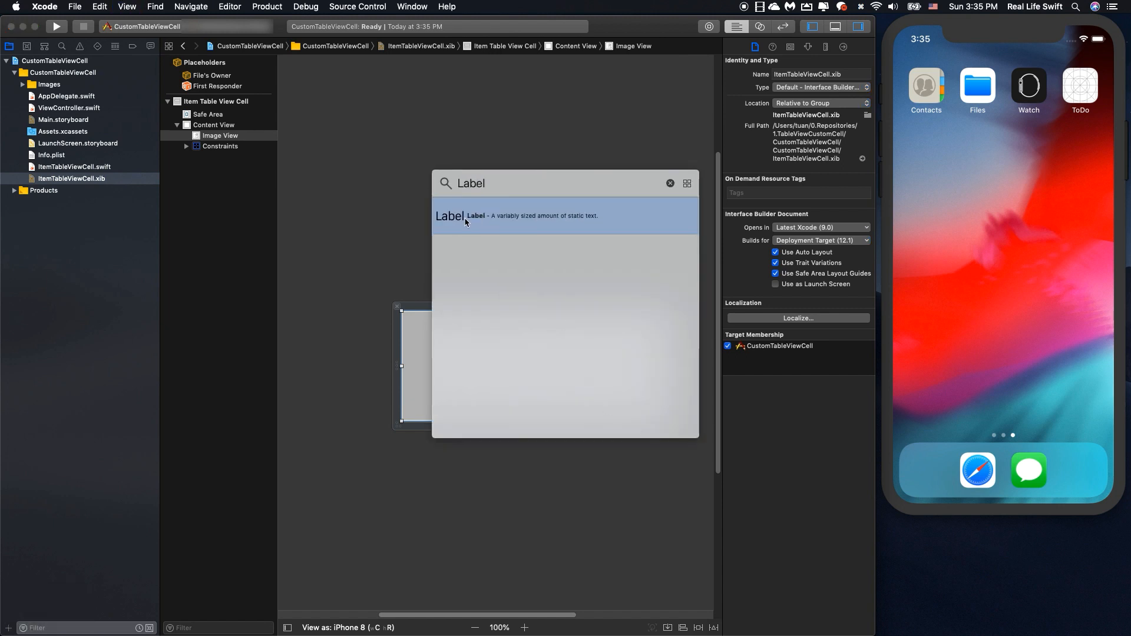
{"action": "left_click_drag", "start_coordinate": [451, 215], "coordinate": [432, 406]}
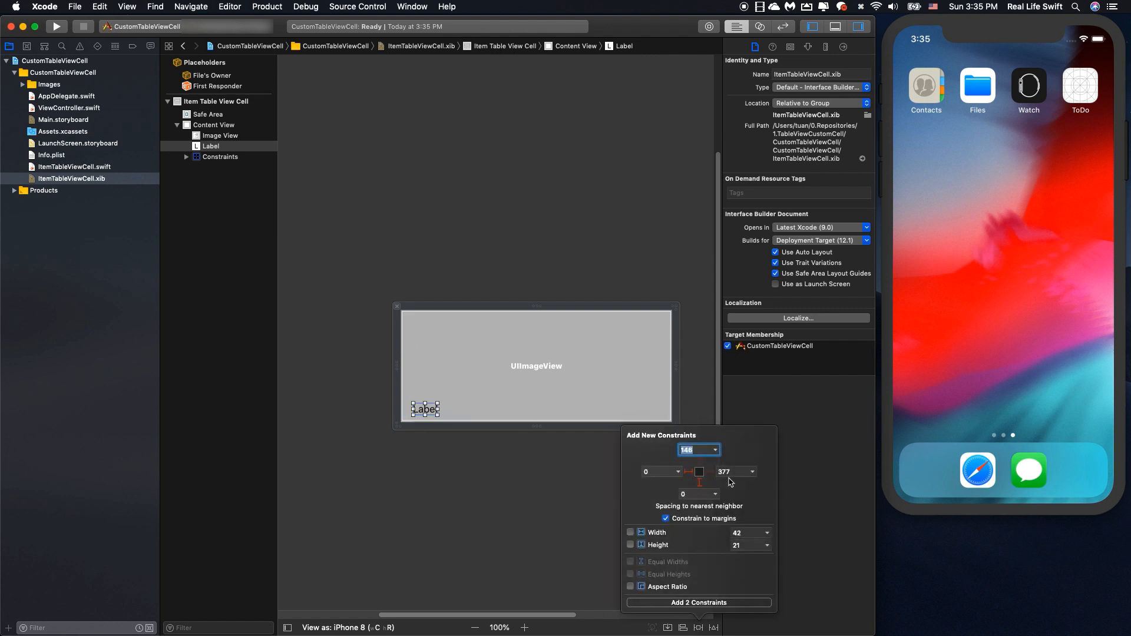
{"action": "left_click", "coordinate": [735, 472]}
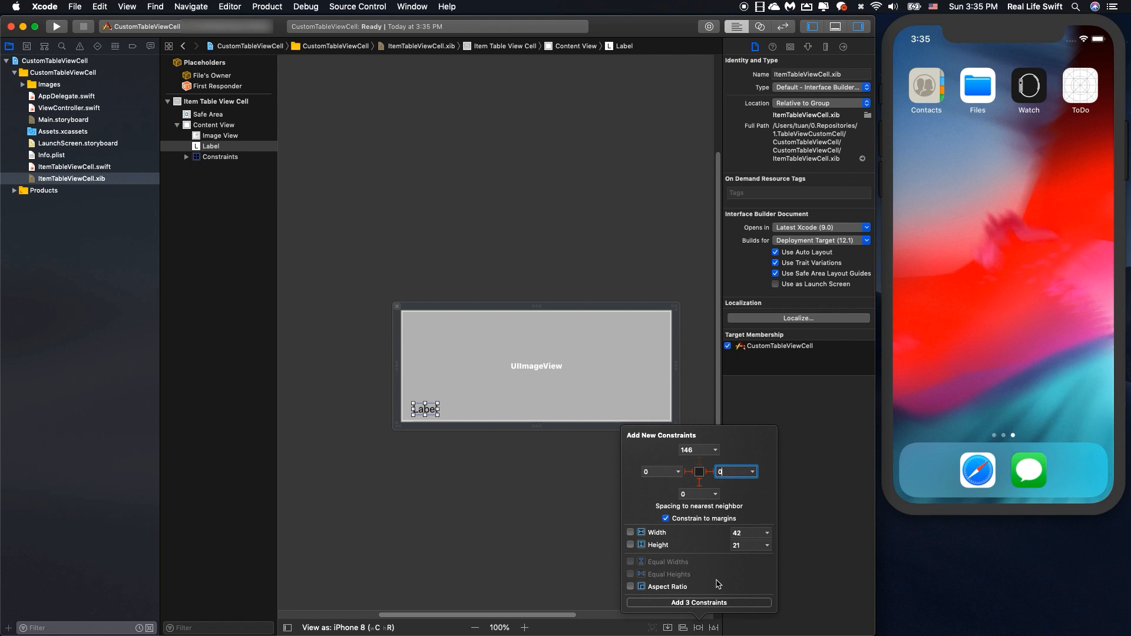
{"action": "left_click", "coordinate": [698, 602]}
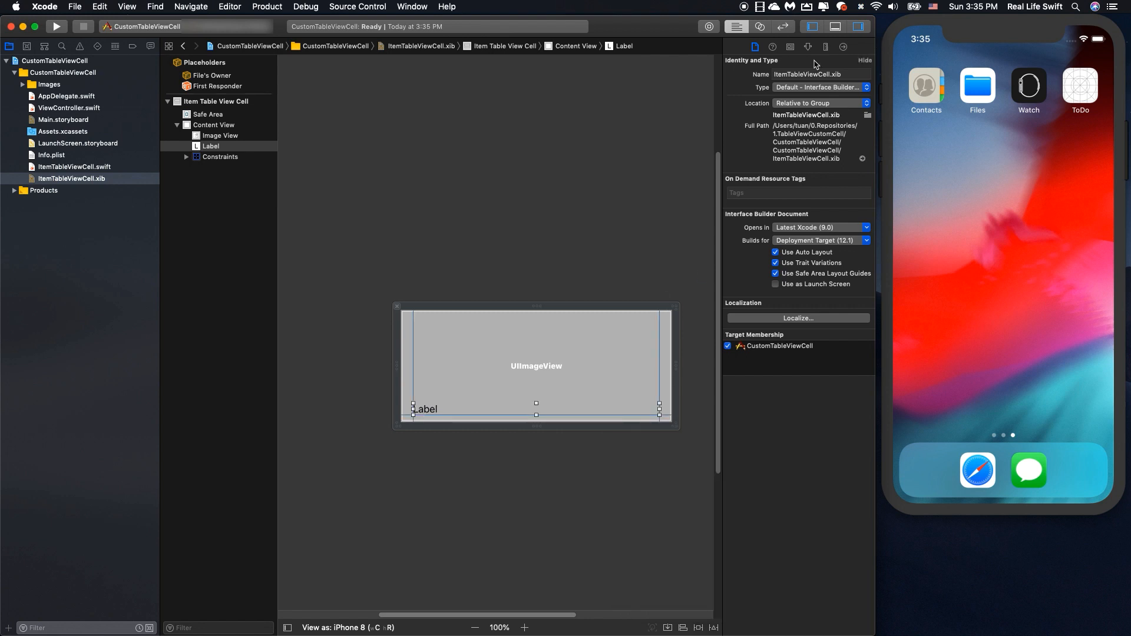
{"action": "left_click", "coordinate": [788, 45]}
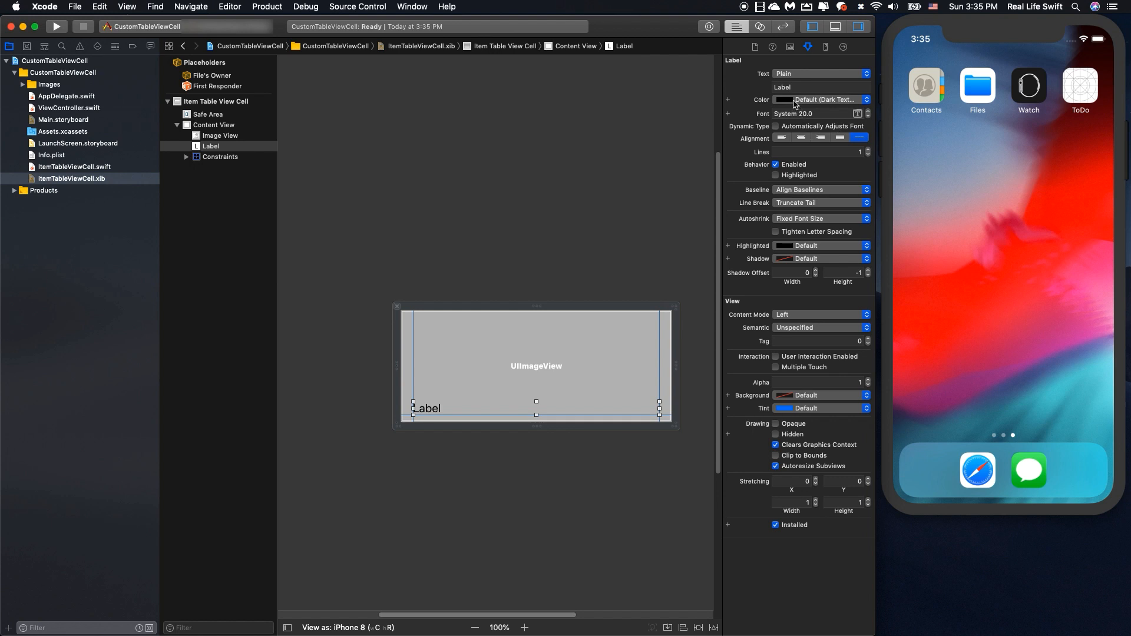
{"action": "left_click", "coordinate": [820, 99]}
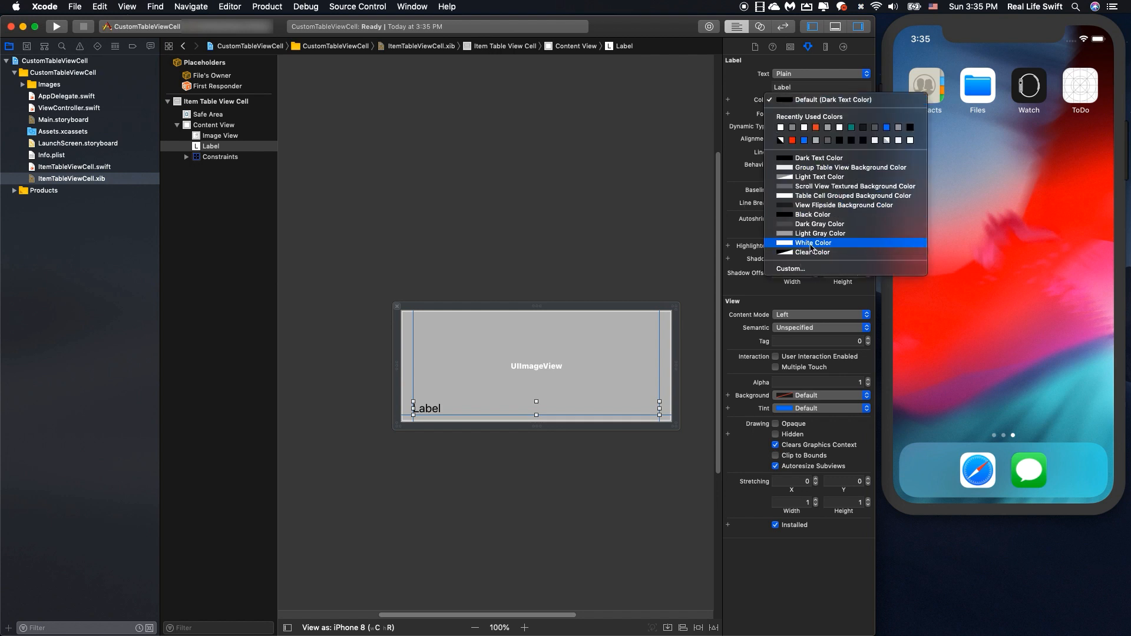
{"action": "left_click", "coordinate": [812, 242]}
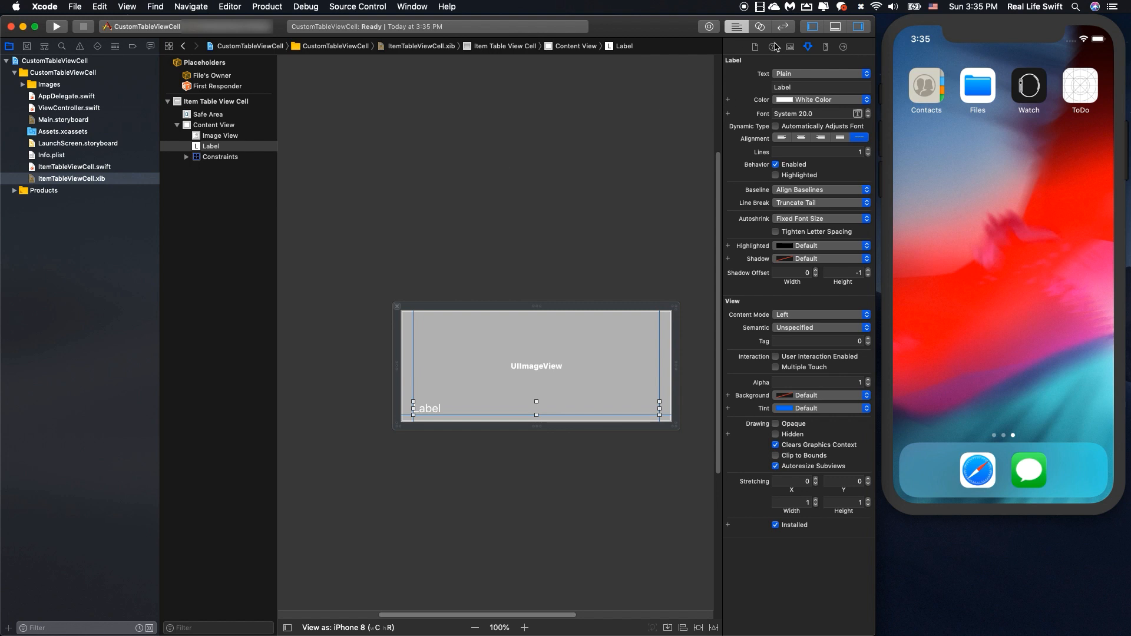
{"action": "mouse_move", "coordinate": [775, 46]}
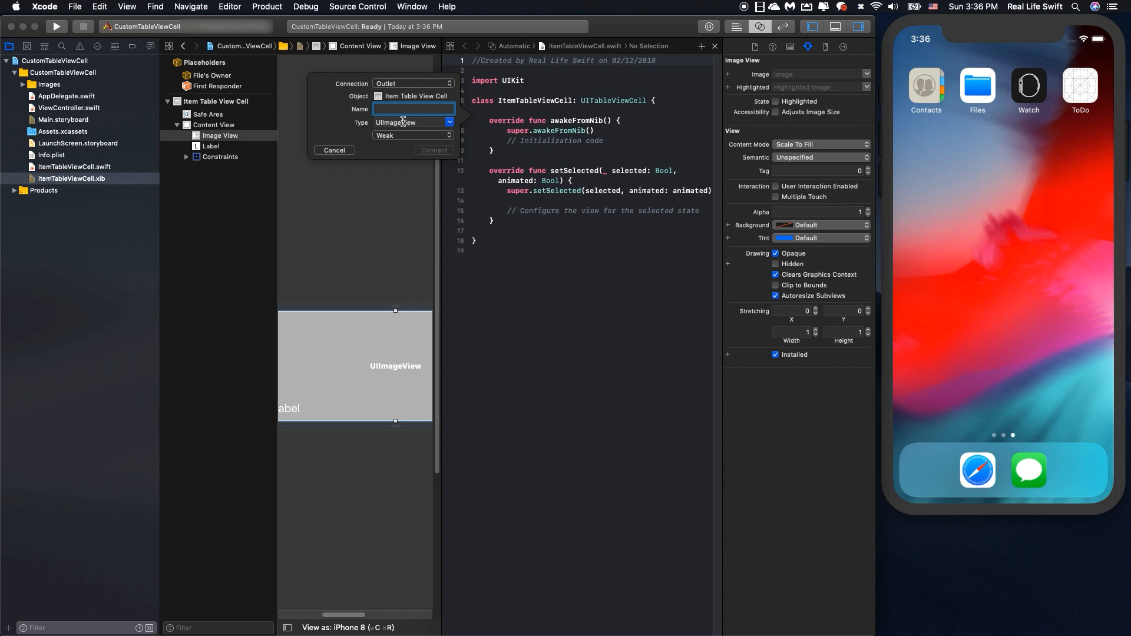
- Connect the image view and label to outlets itemImageView and itemTitleLabel in ItemTableViewCell.swift
{"action": "type", "text": "itemImageView"}
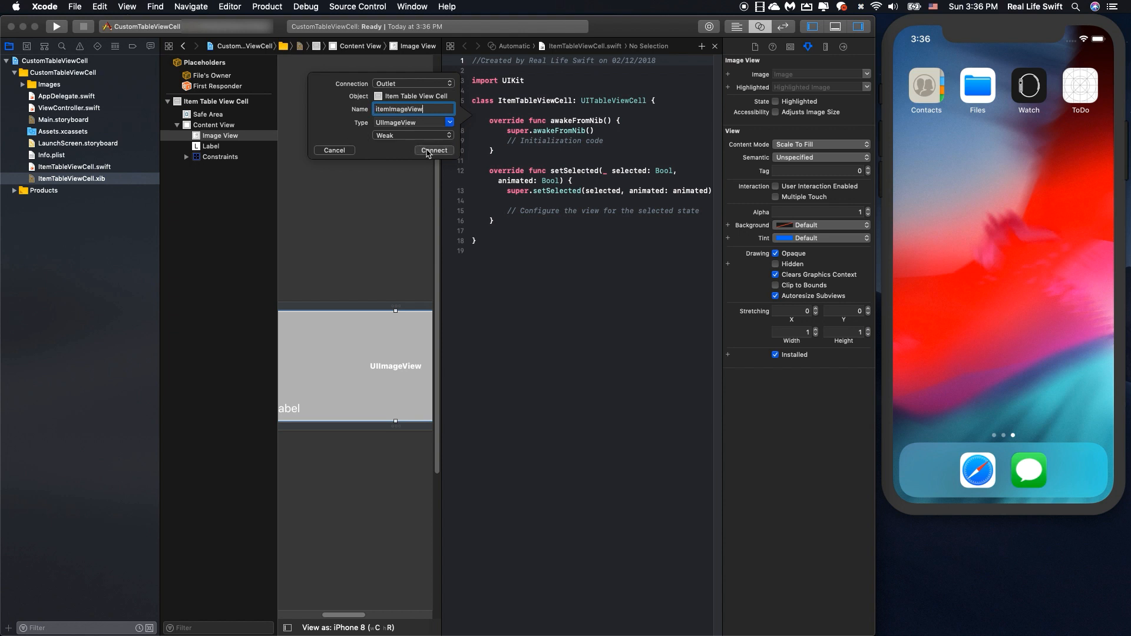
{"action": "left_click", "coordinate": [434, 151]}
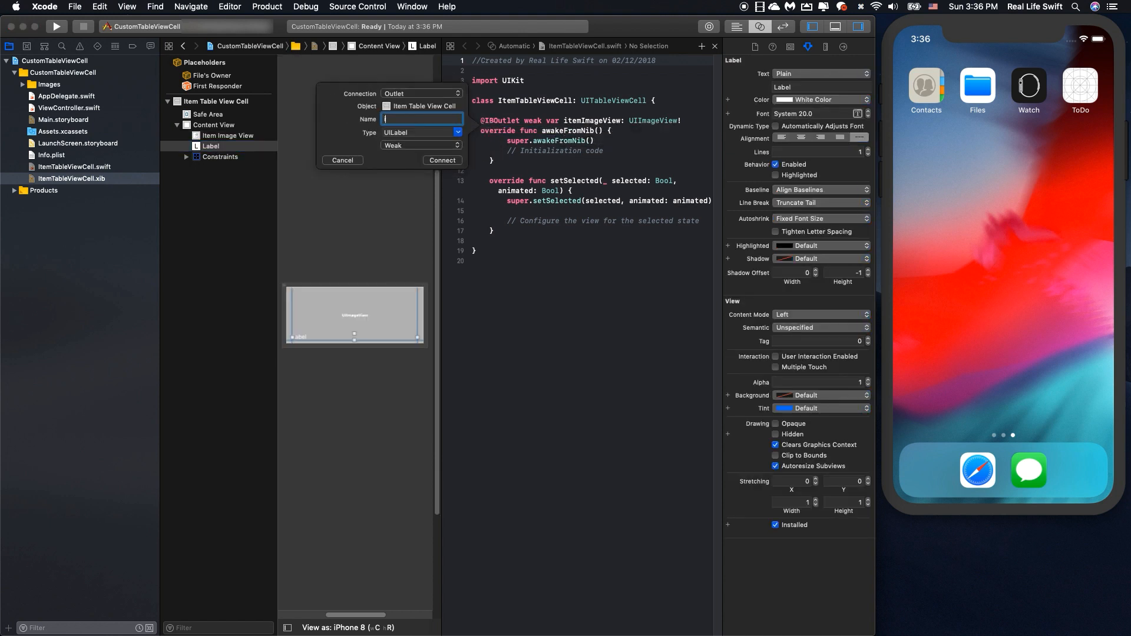
{"action": "type", "text": "itemTitleLabel"}
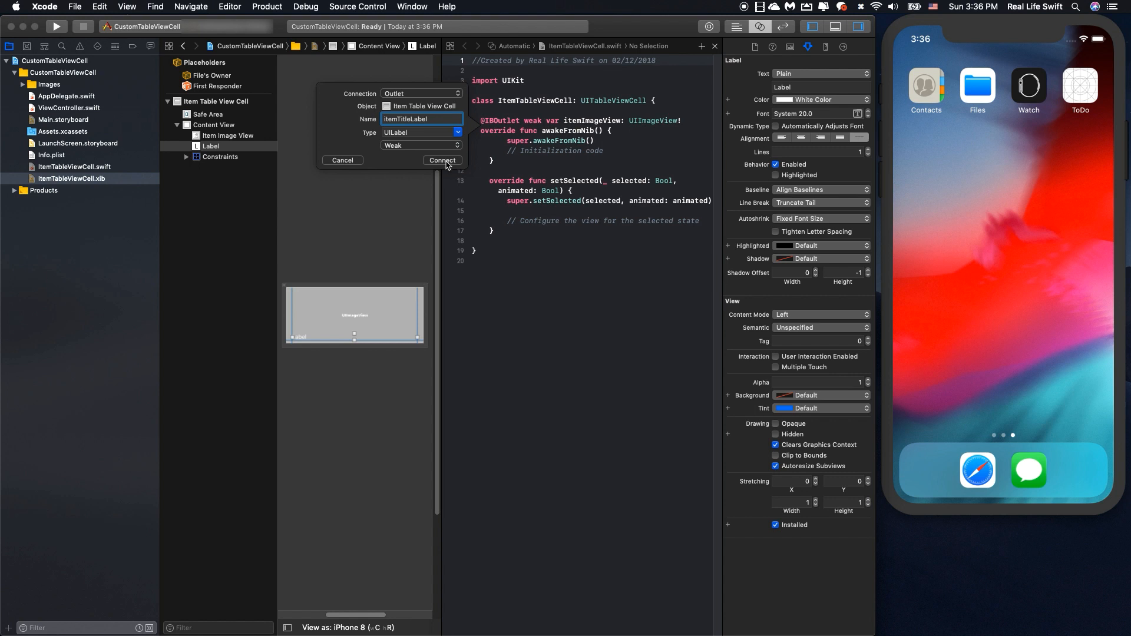
{"action": "left_click", "coordinate": [441, 160]}
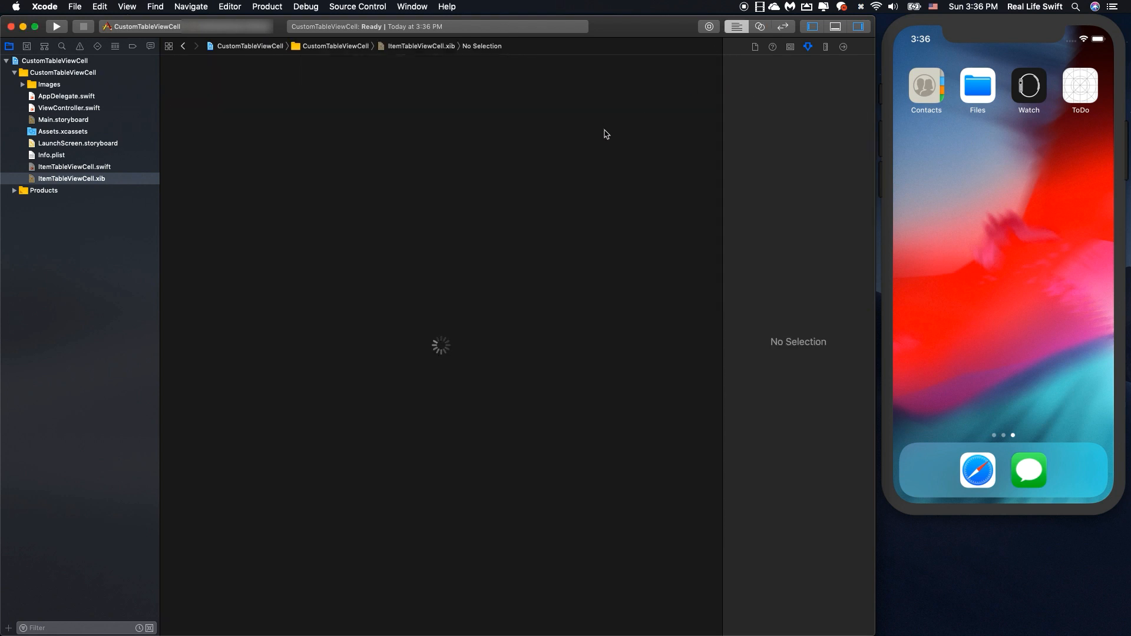
- Set the cell's reuse identifier to 'cellIdentifier' and open ViewController.swift
{"action": "left_click", "coordinate": [70, 178]}
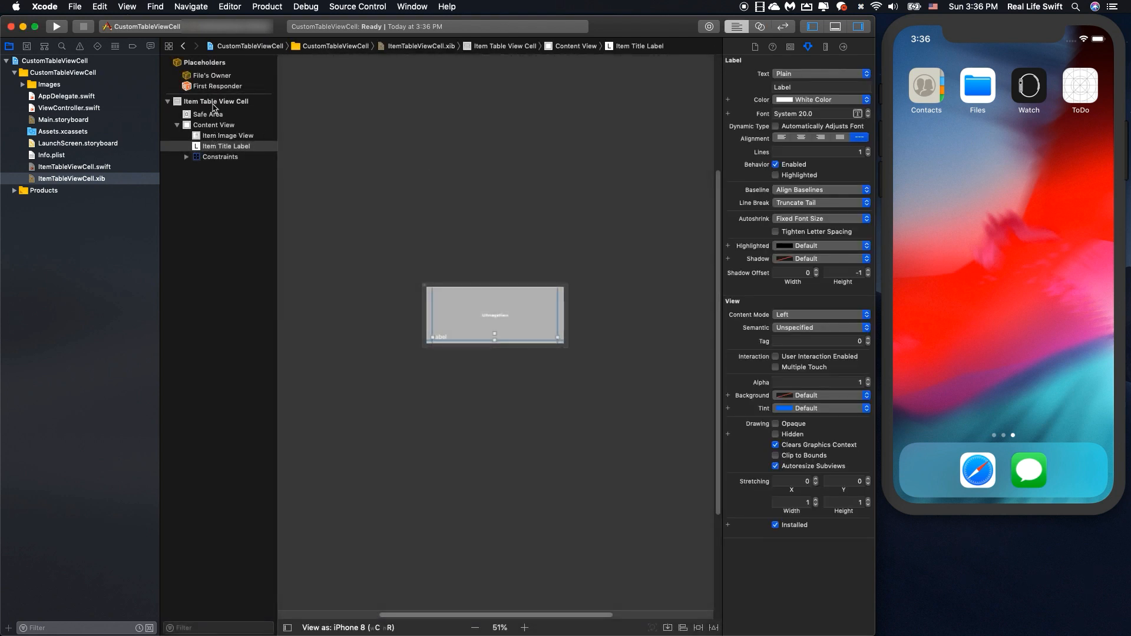
{"action": "left_click", "coordinate": [216, 100]}
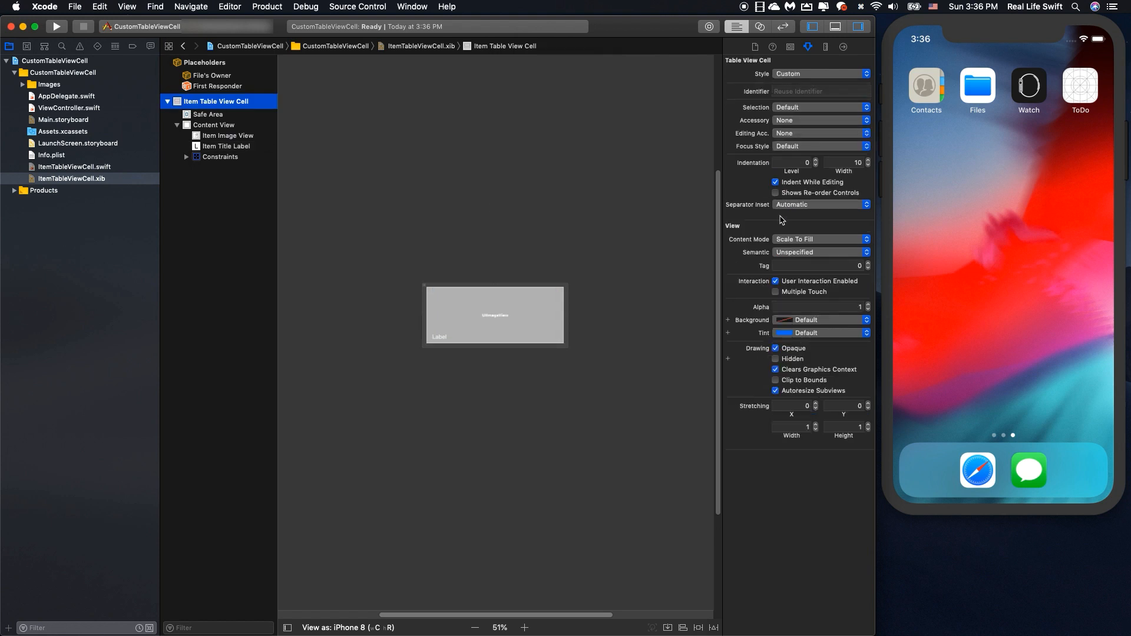
{"action": "mouse_move", "coordinate": [765, 95]}
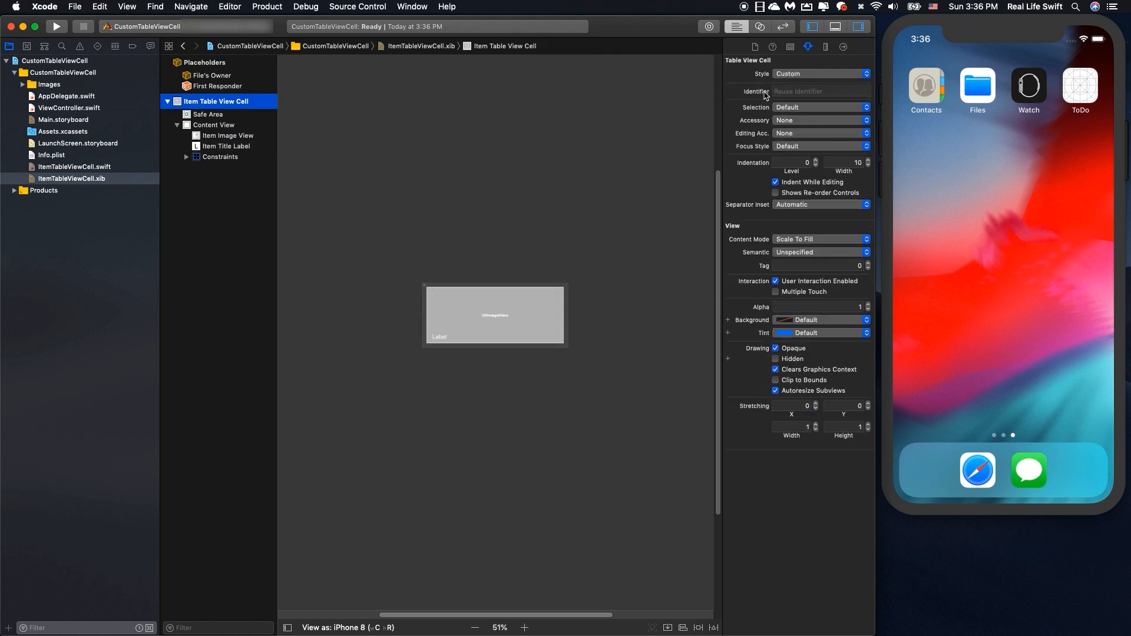
{"action": "left_click", "coordinate": [820, 91]}
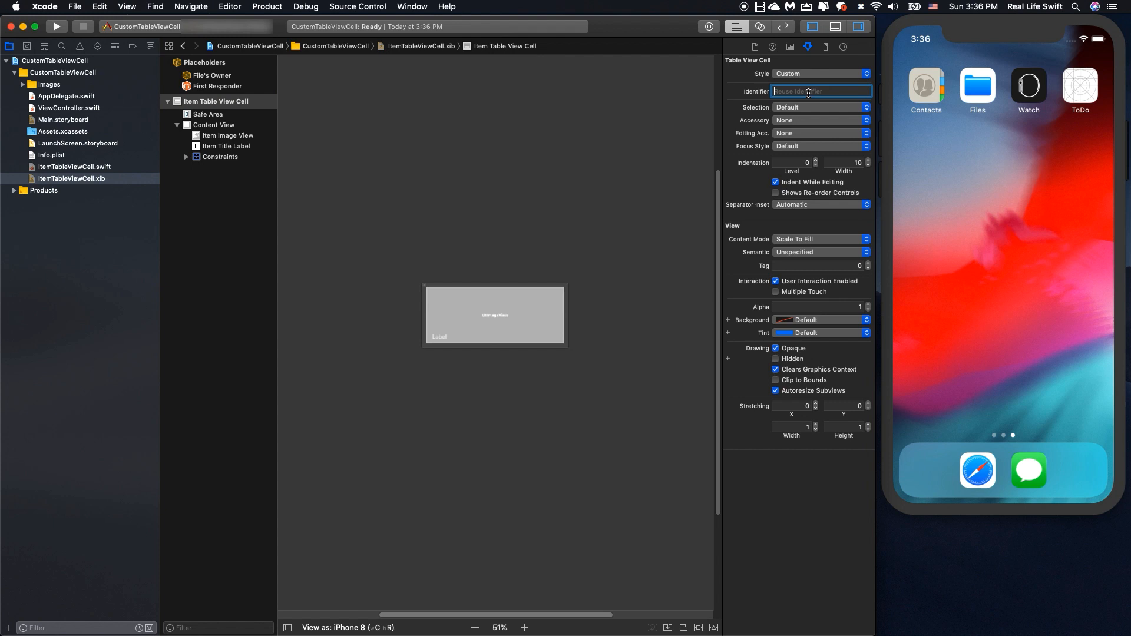
{"action": "type", "text": "cellIdentifier"}
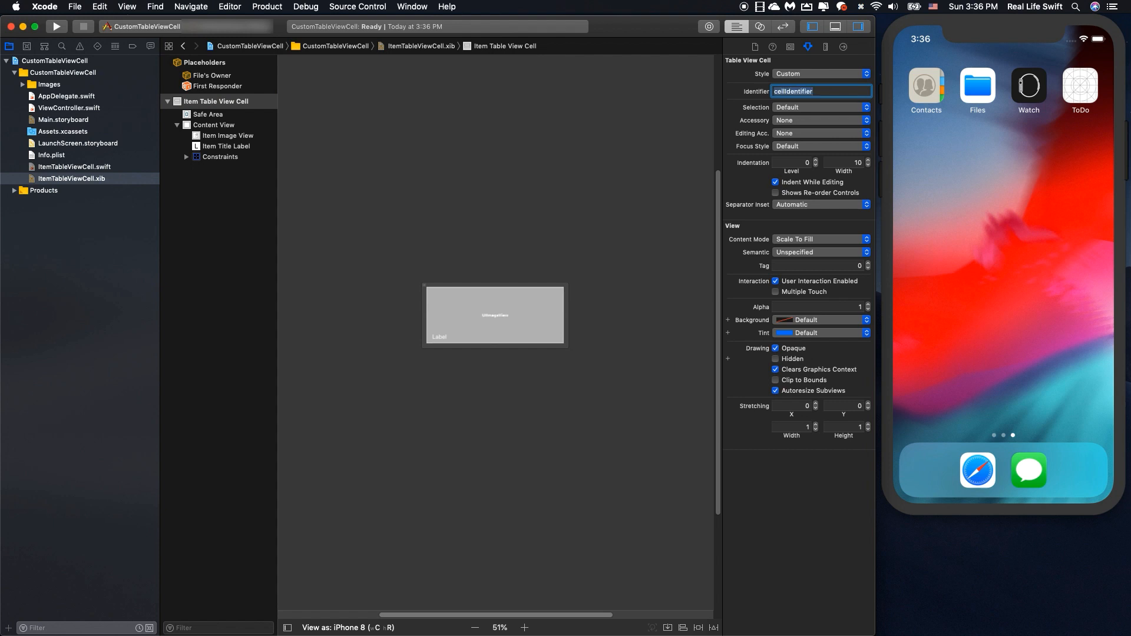
{"action": "key", "text": "cmd+c"}
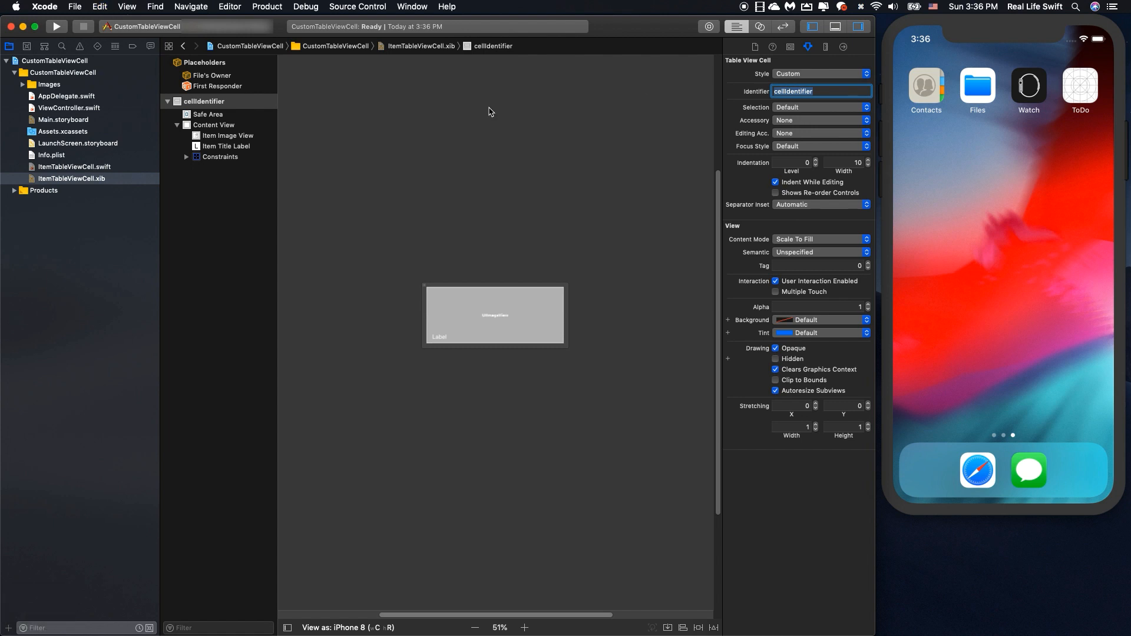
{"action": "left_click", "coordinate": [69, 108]}
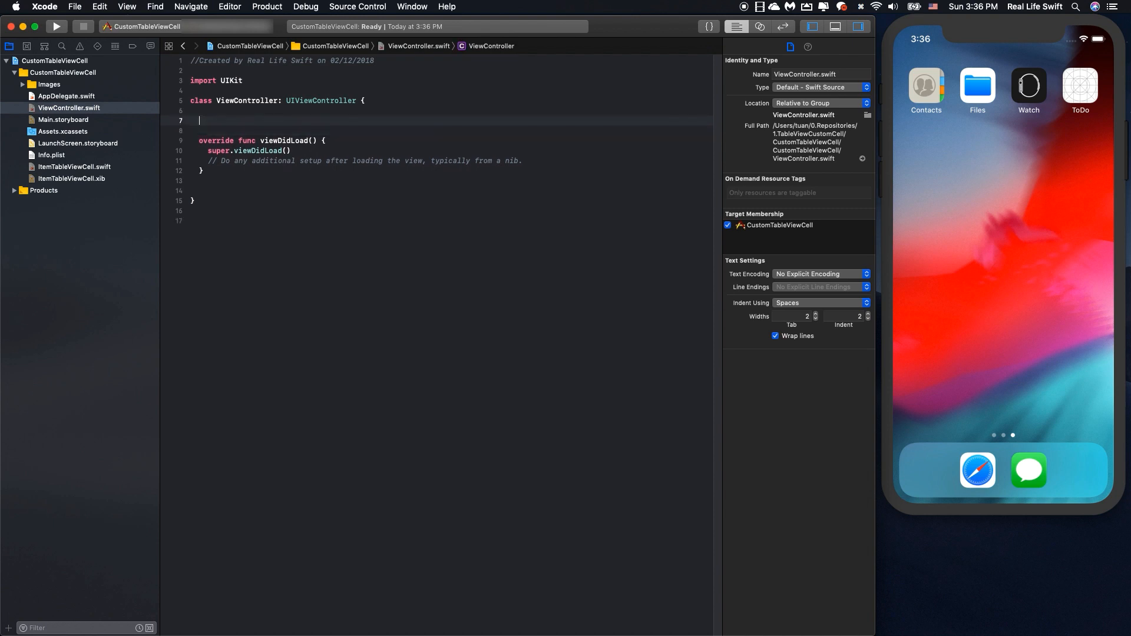
- Connect Main.storyboard's table view to a tableView outlet and link its dataSource
{"action": "left_click", "coordinate": [63, 119]}
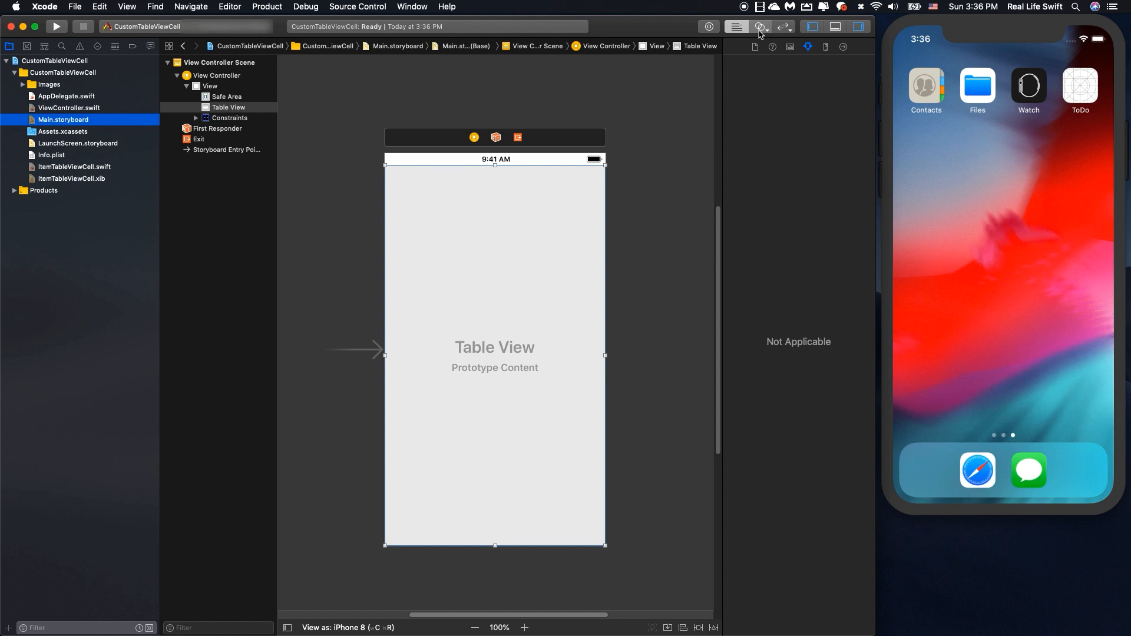
{"action": "left_click", "coordinate": [759, 26]}
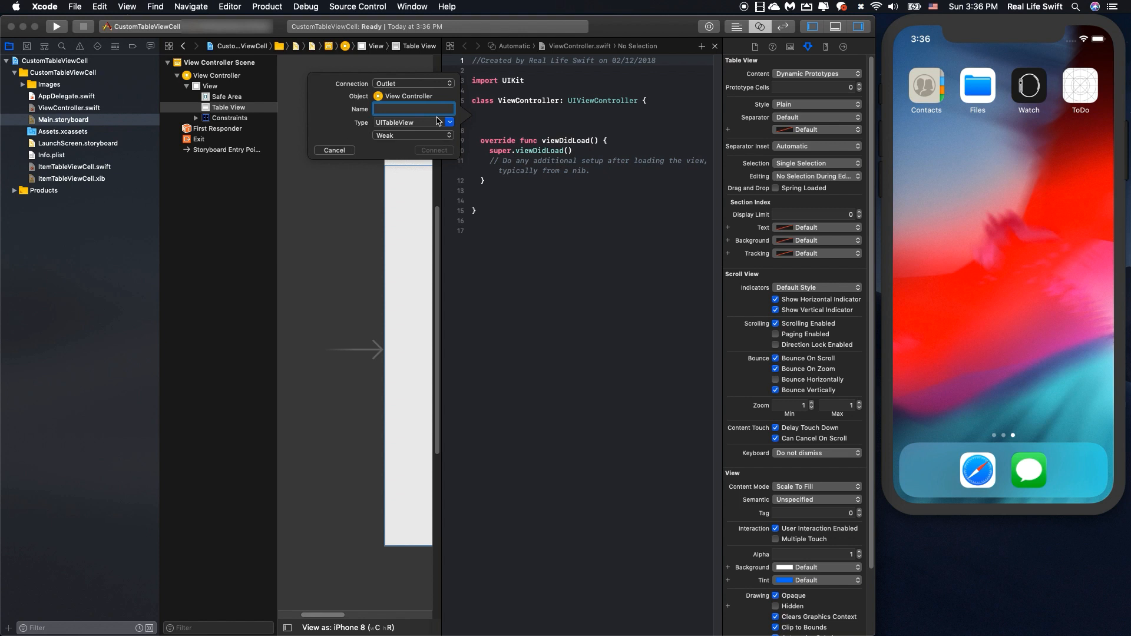
{"action": "type", "text": "tableView"}
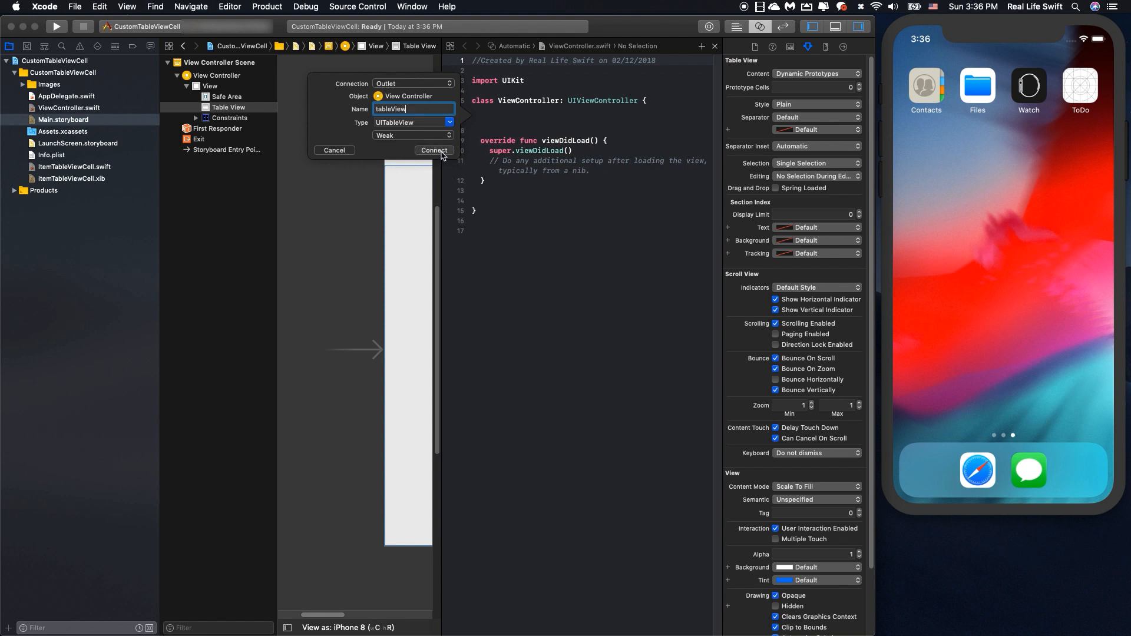
{"action": "left_click", "coordinate": [433, 151]}
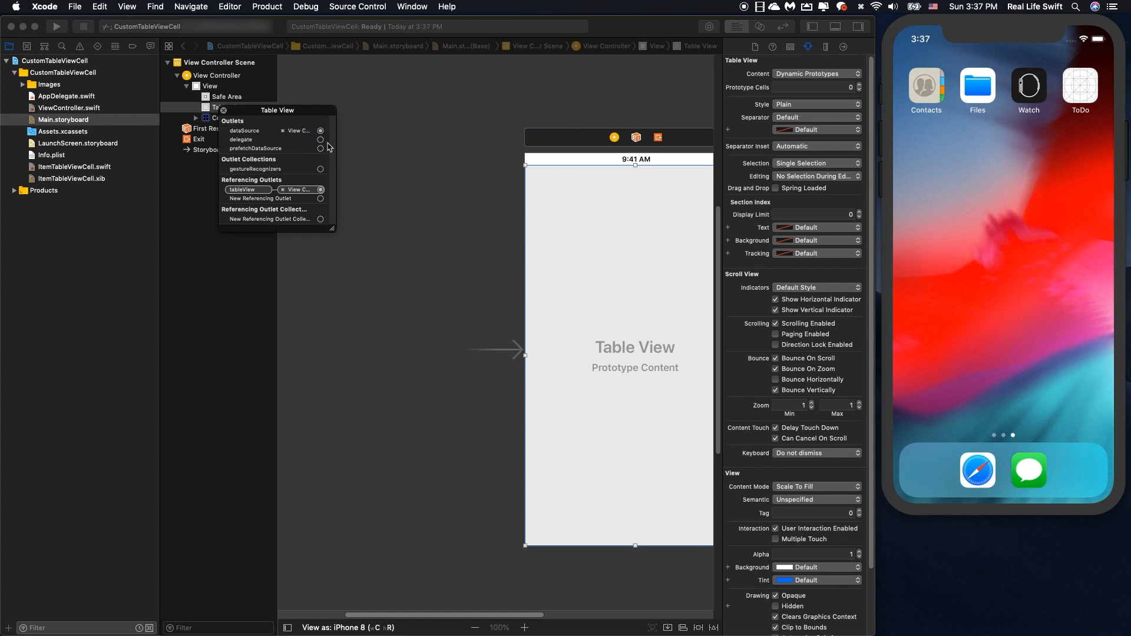
{"action": "left_click", "coordinate": [295, 139]}
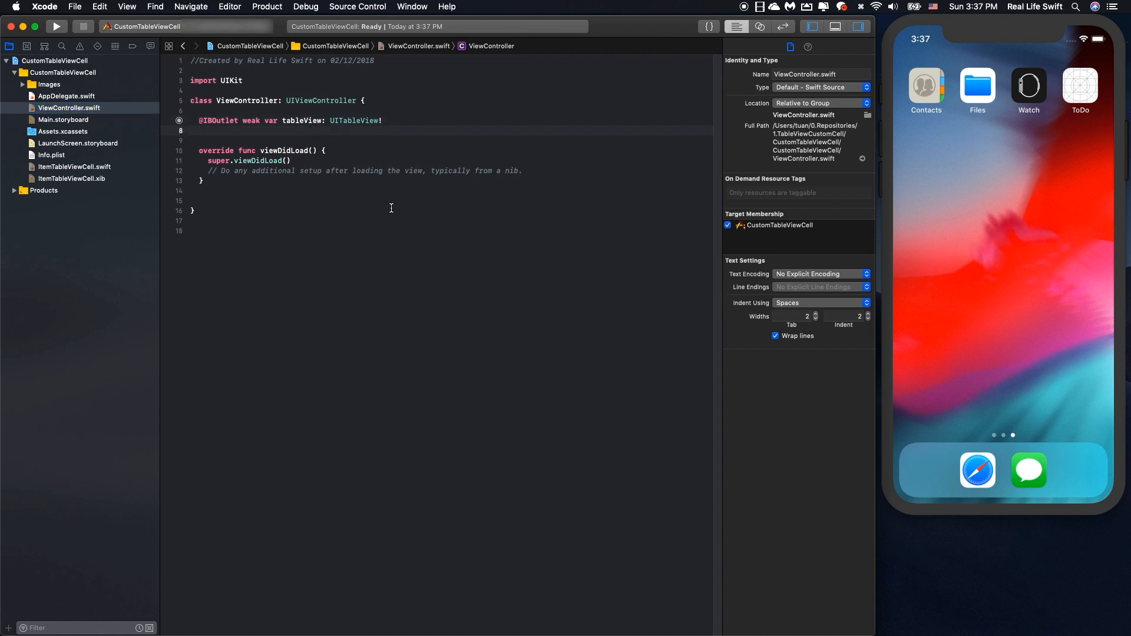
- Declare var todoItems: [String] = ["Record Videos", "Edit Videos", "Reply comments", "Whatever"]
{"action": "left_click", "coordinate": [199, 131]}
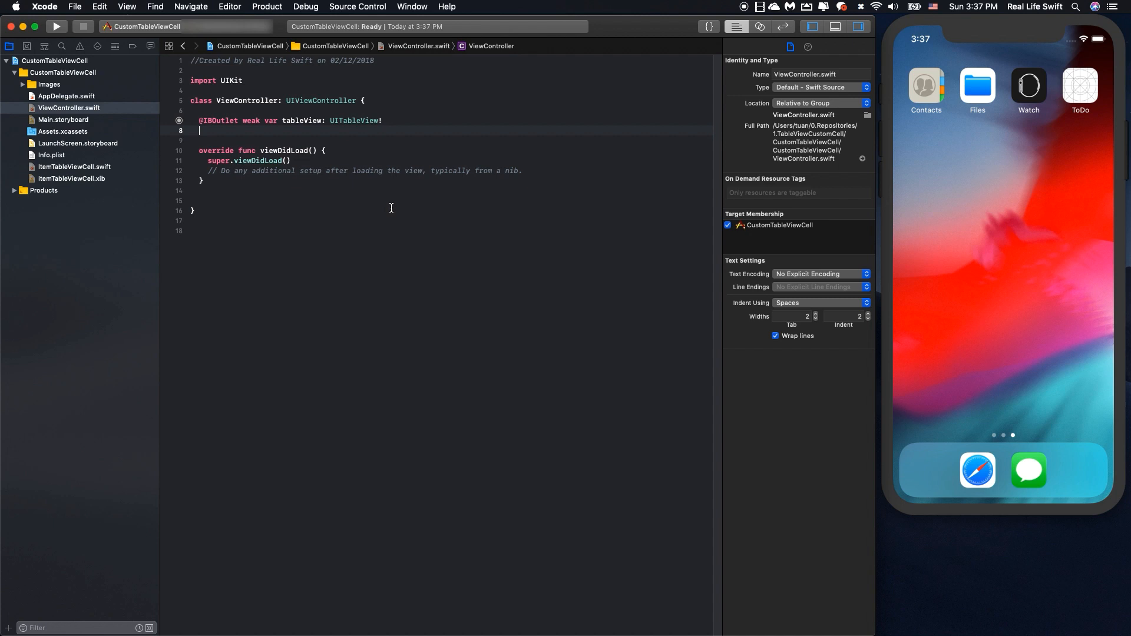
{"action": "type", "text": "var"}
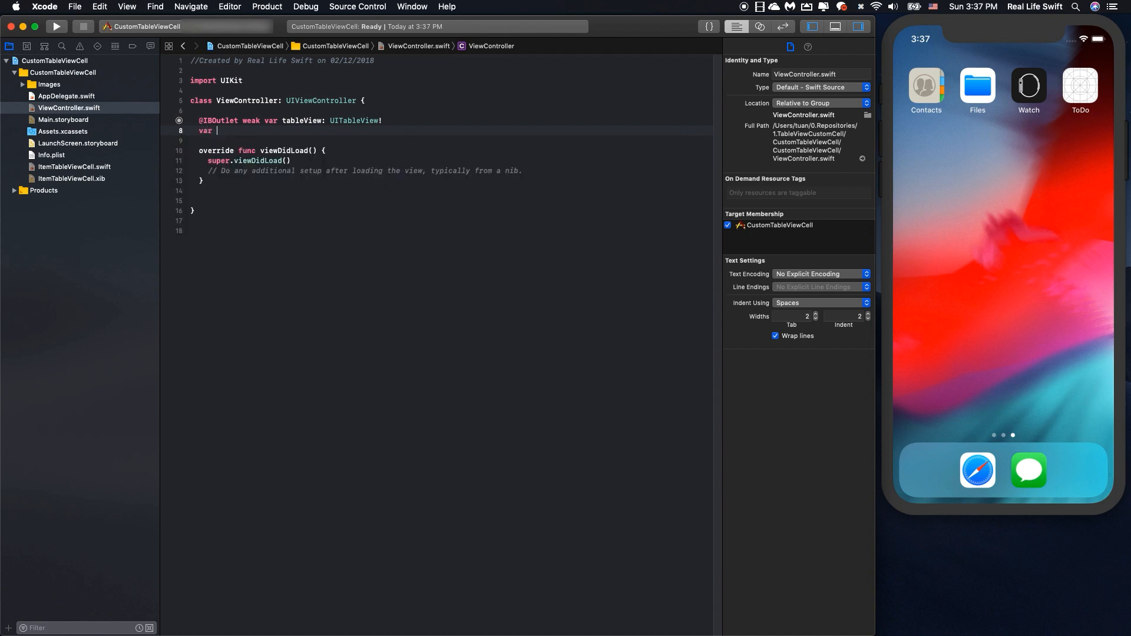
{"action": "type", "text": "todoItems: [String] ="}
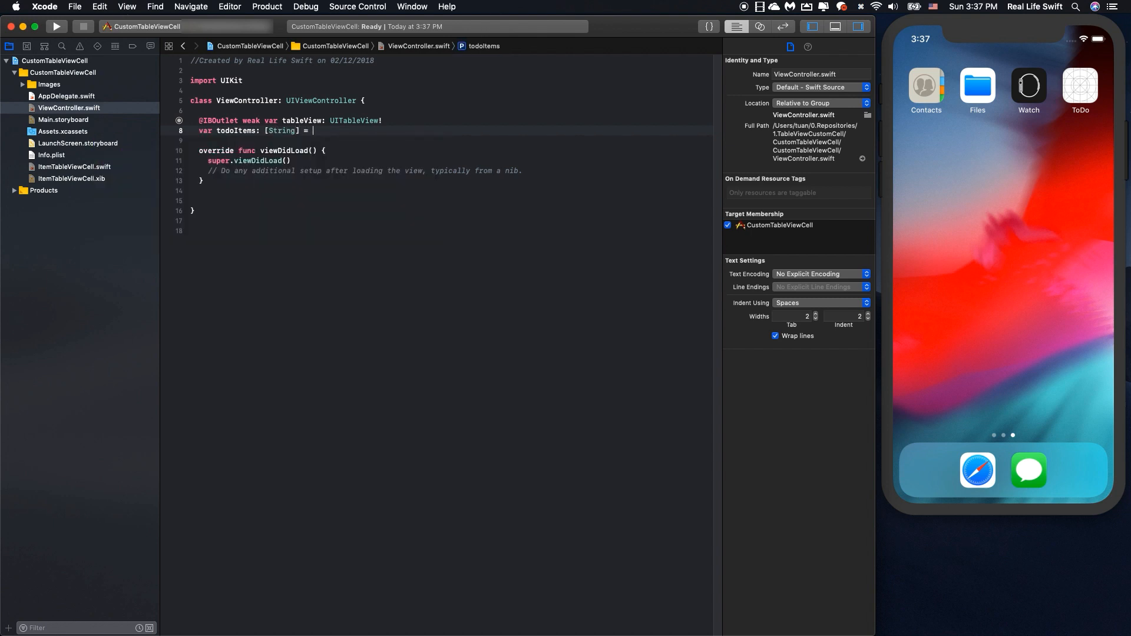
{"action": "type", "text": "Reco"}
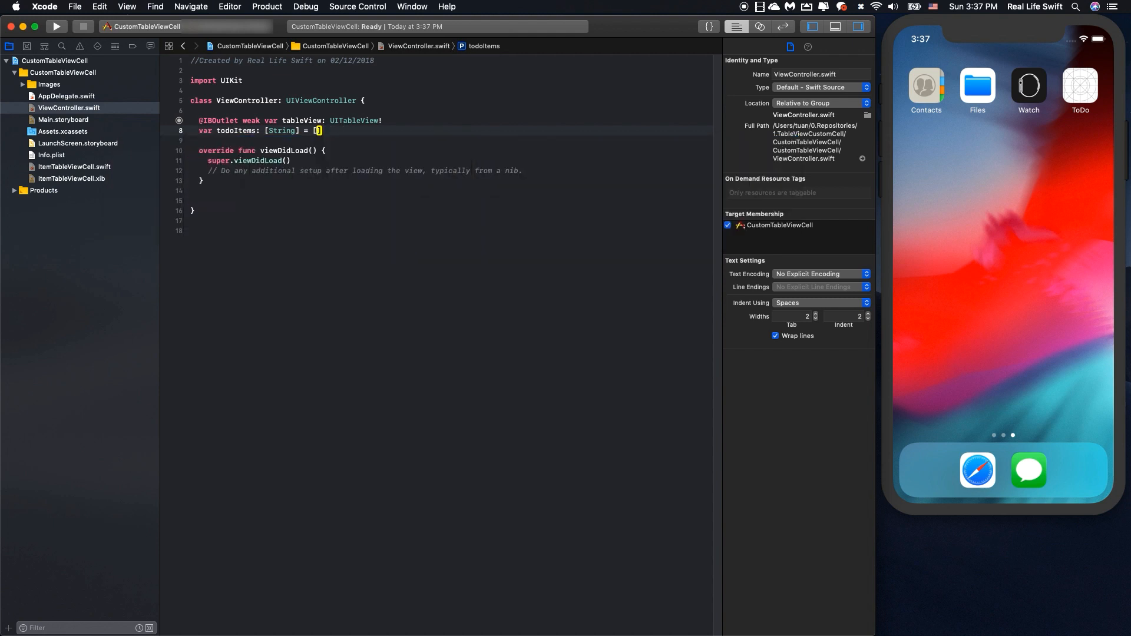
{"action": "type", "text": "\"Record Videos\", \"E"}
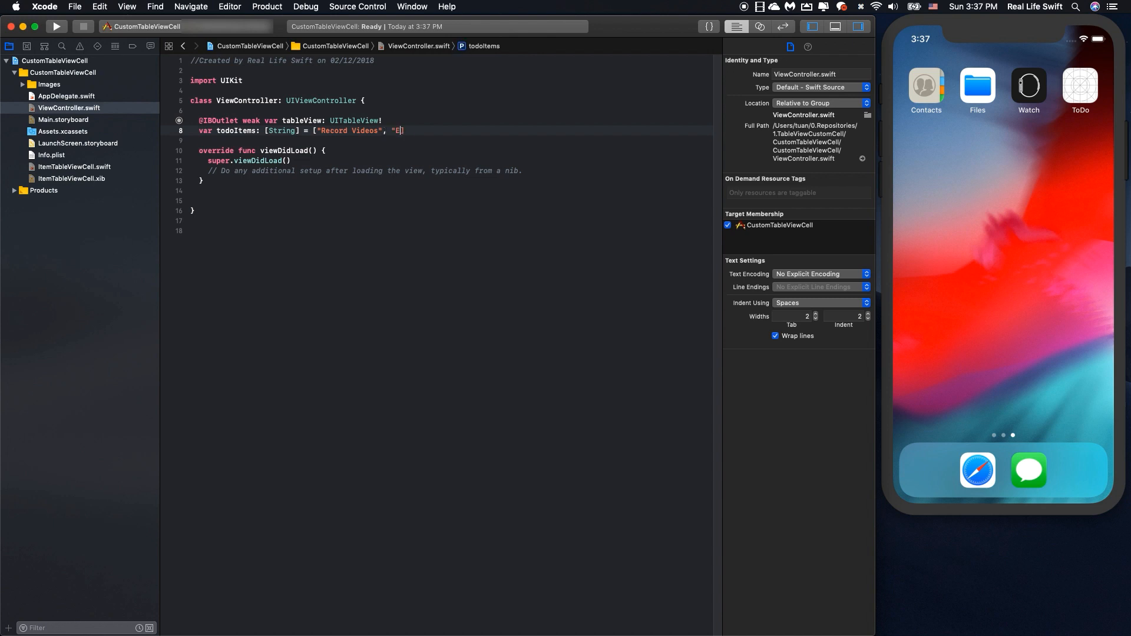
{"action": "type", "text": "dit Videos"}
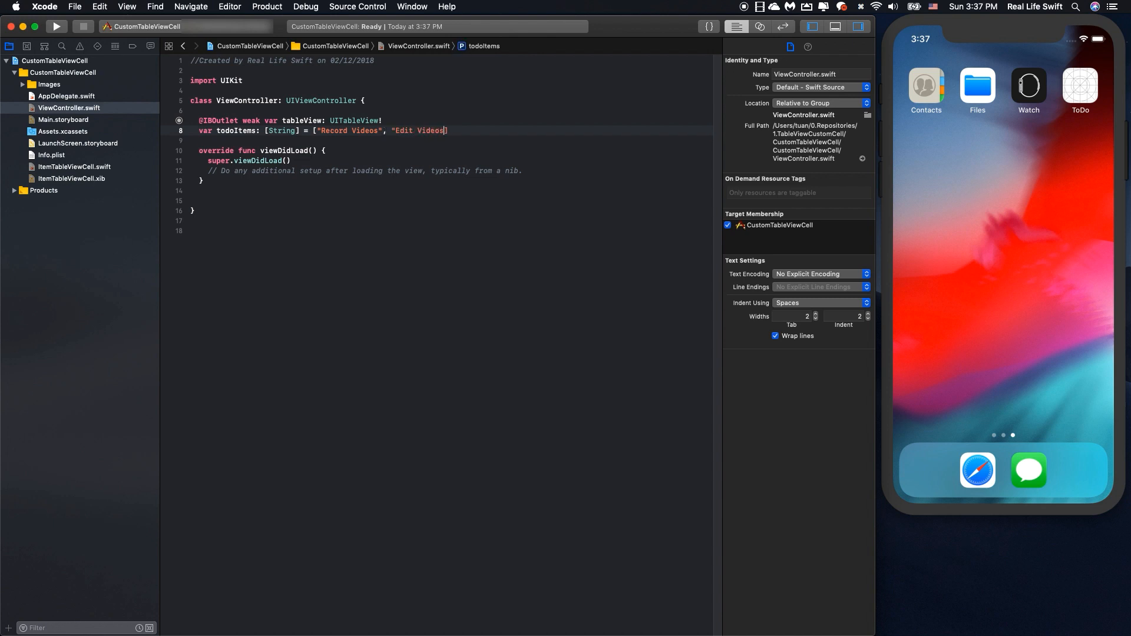
{"action": "type", "text": ", \""}
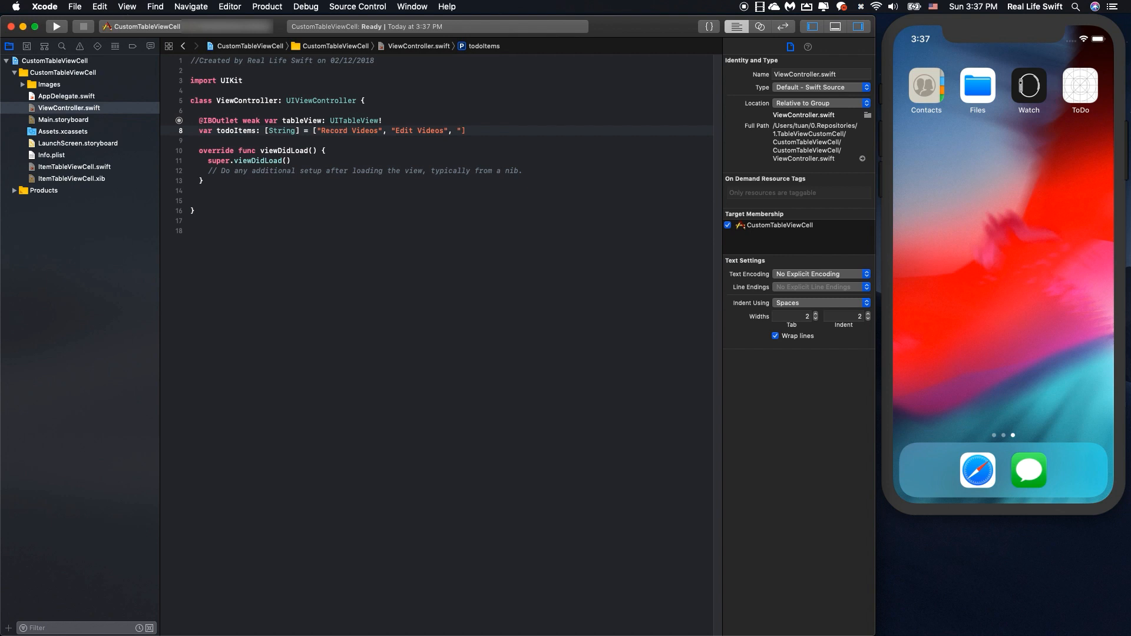
{"action": "type", "text": "R"}
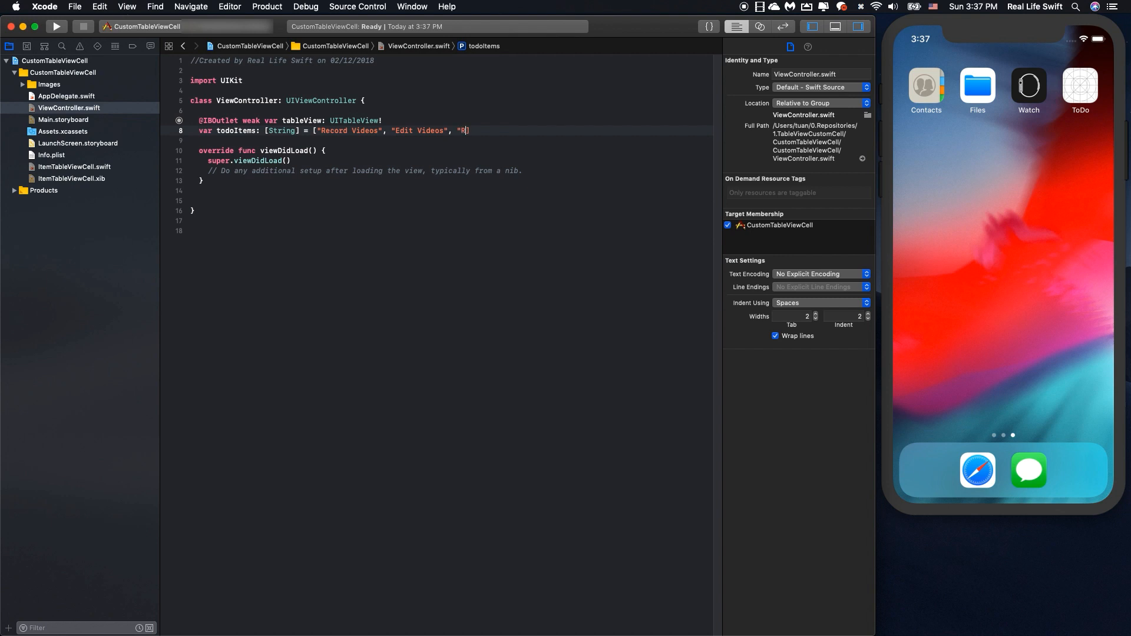
{"action": "type", "text": "eply comments"}
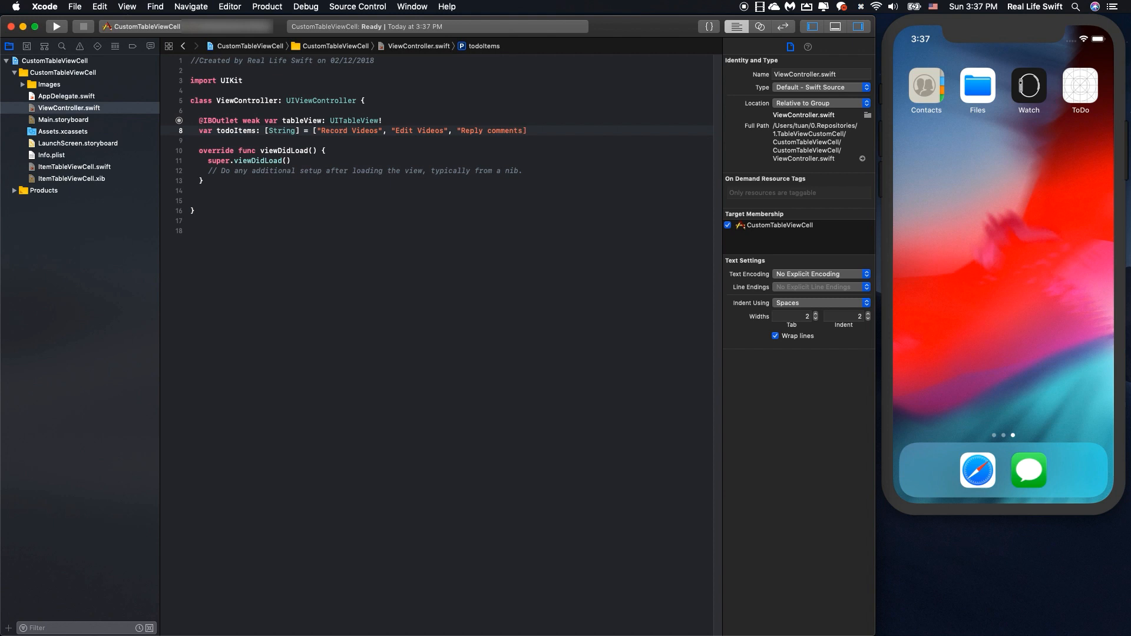
{"action": "type", "text": ", \"Whatev"}
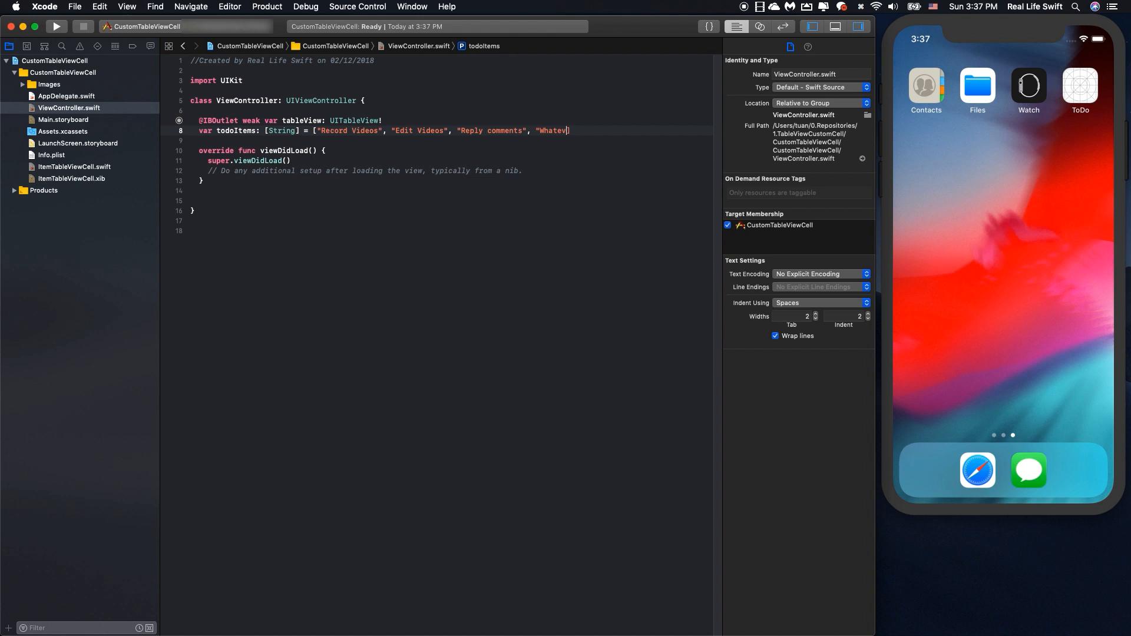
{"action": "type", "text": "er\"]"}
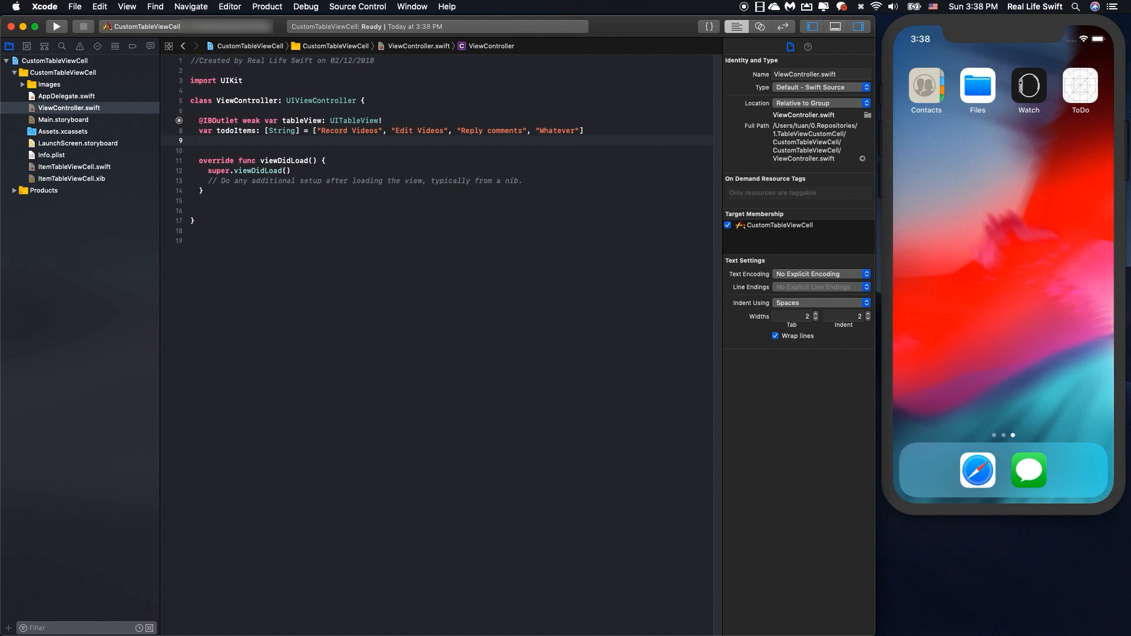
- Expand the Images group and declare var images: [String] holding "1.jpg" through "4.jpg"
{"action": "left_click", "coordinate": [22, 84]}
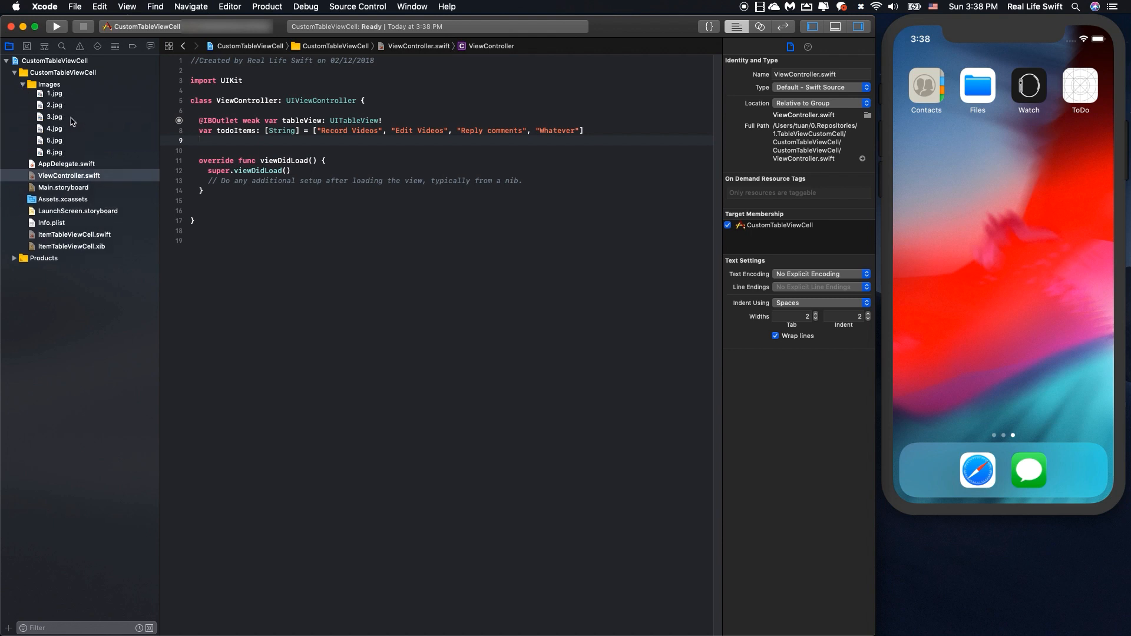
{"action": "type", "text": "v"}
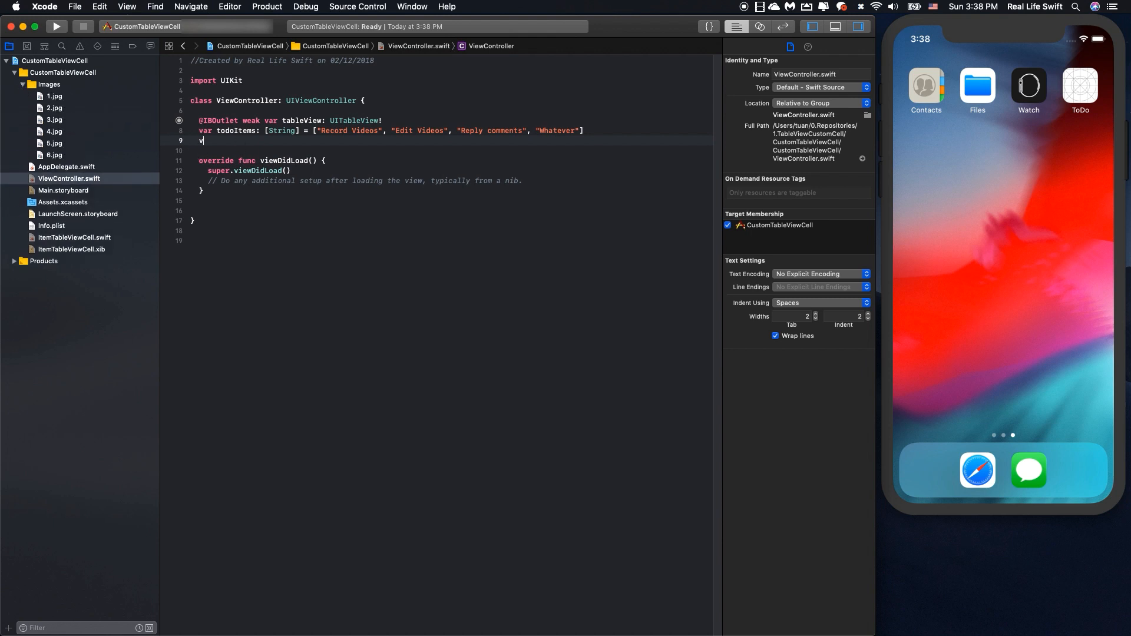
{"action": "type", "text": "ar images"}
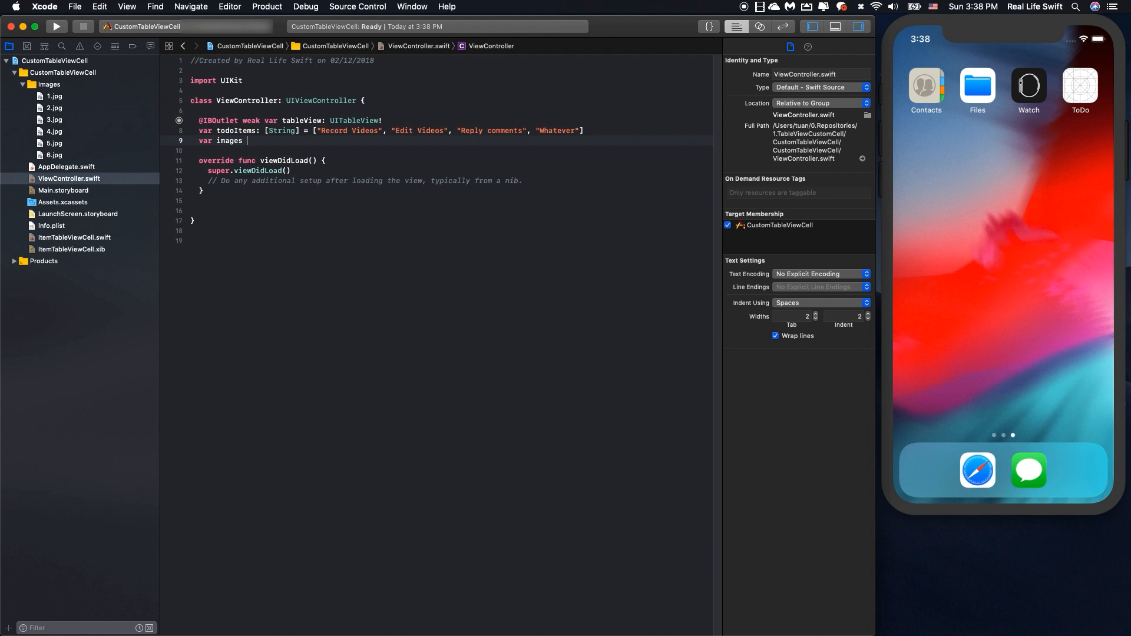
{"action": "type", "text": ": ["}
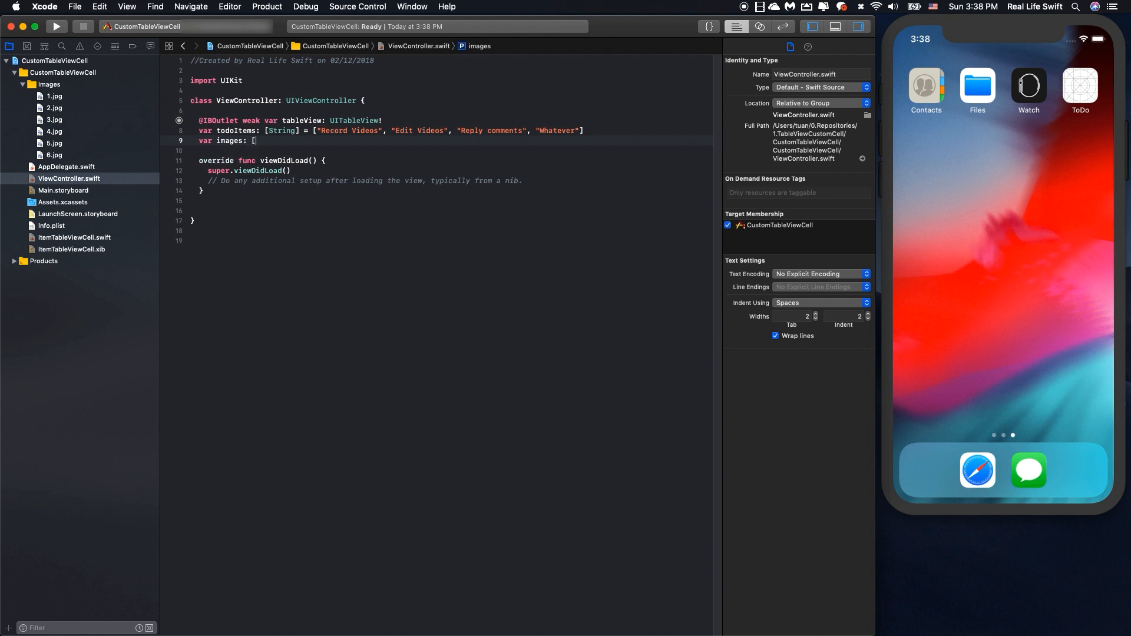
{"action": "type", "text": "String] = [\"1"}
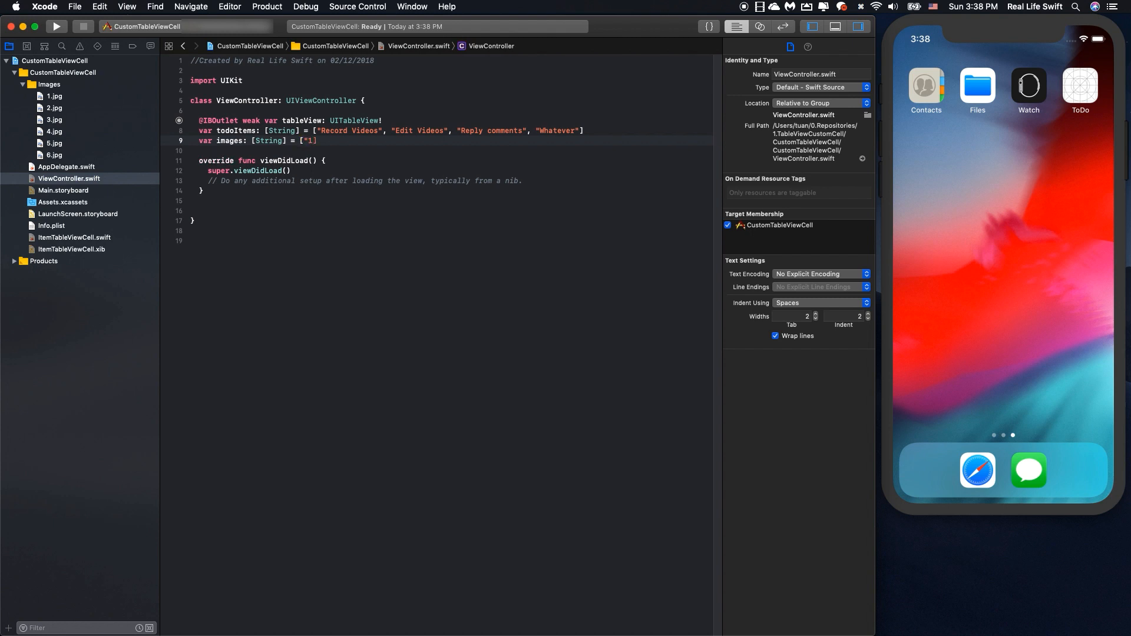
{"action": "type", "text": ".jpg\""}
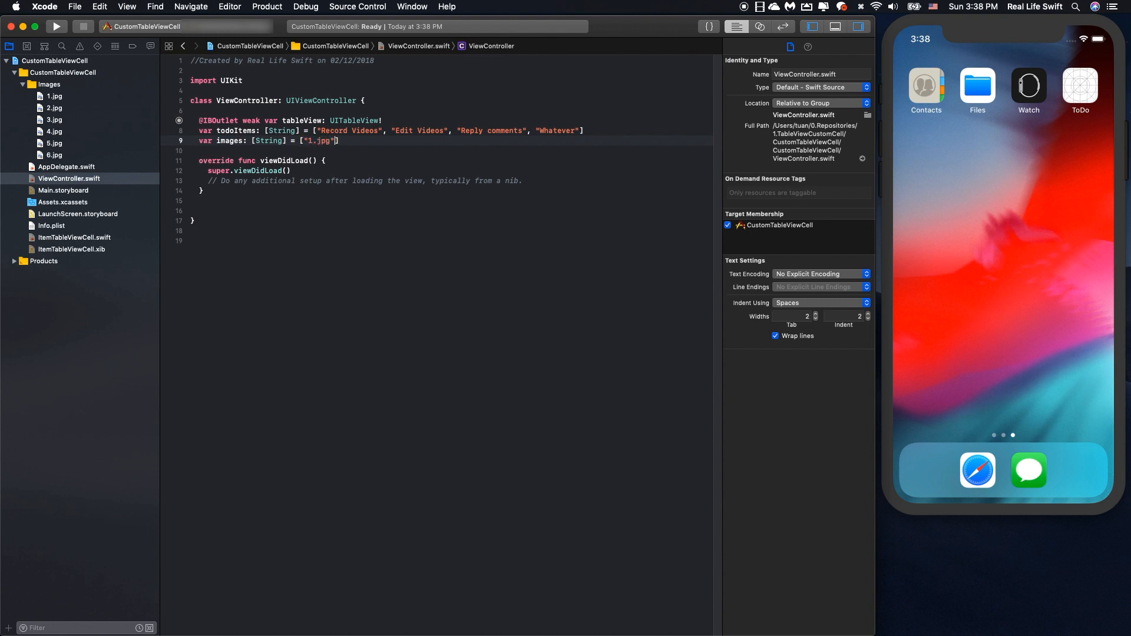
{"action": "type", "text": ", \"2.jpg\""}
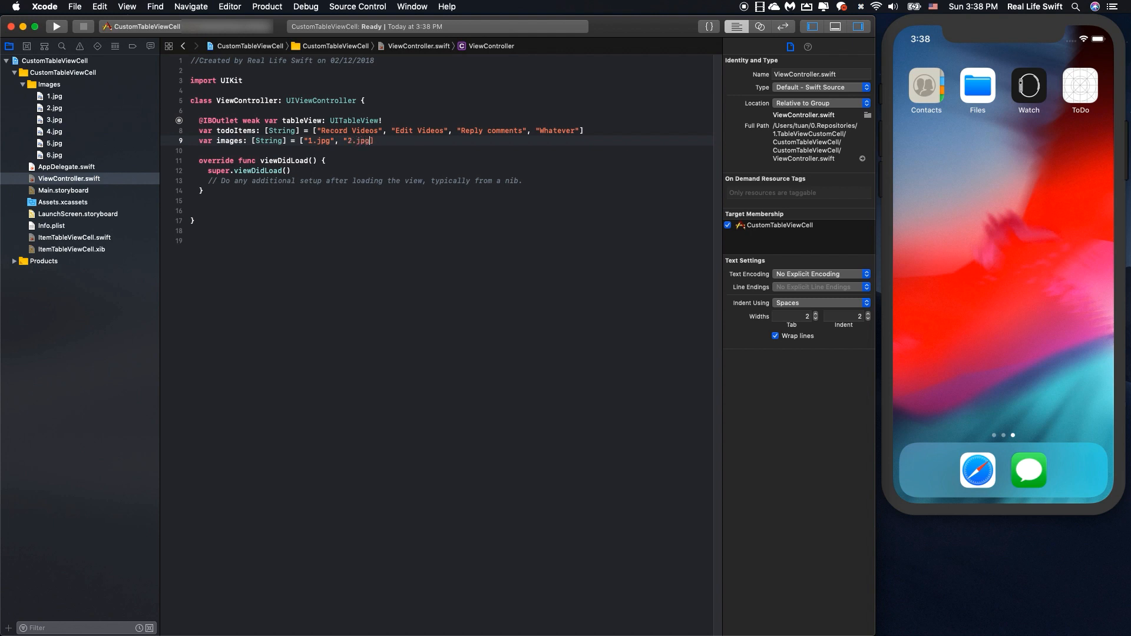
{"action": "type", "text": "\","}
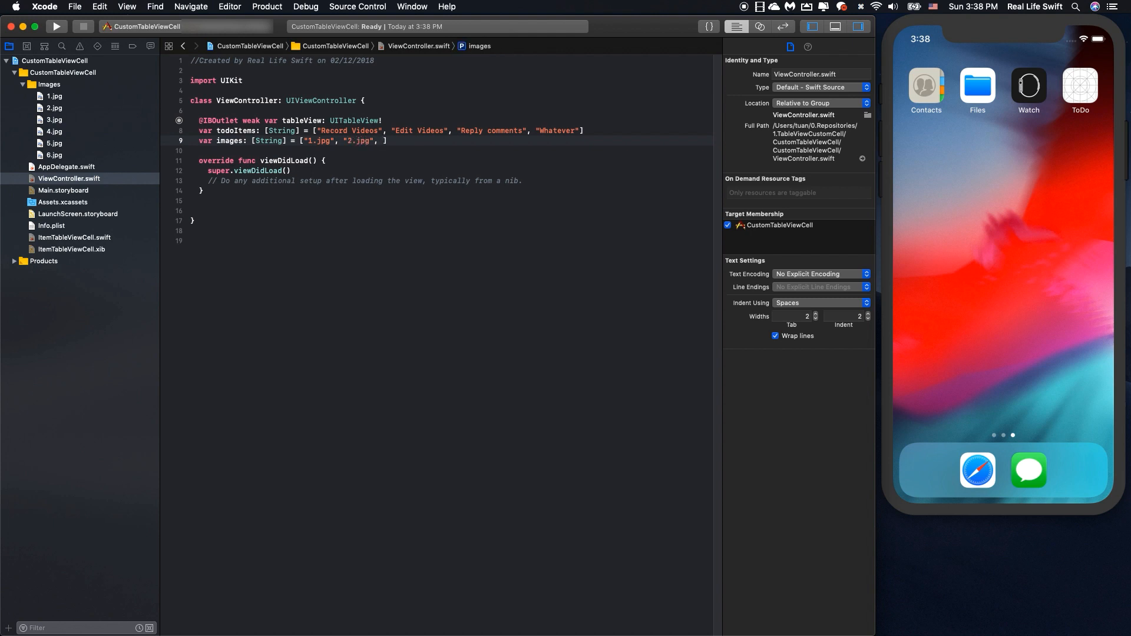
{"action": "type", "text": "\"3.jpg\", \"4.jpg\""}
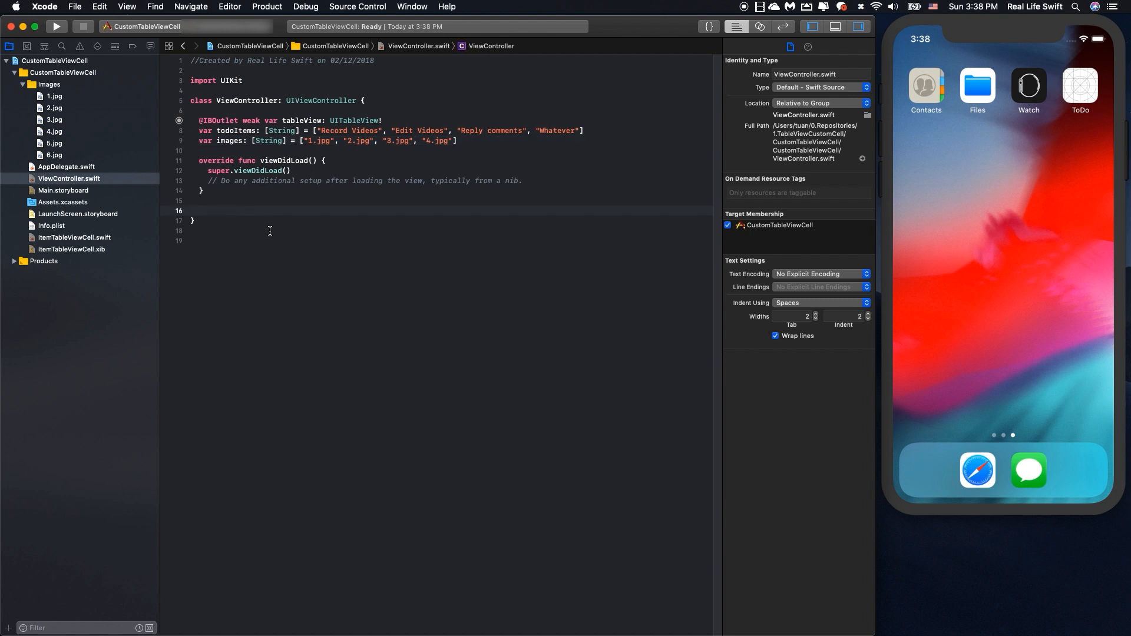
{"action": "key", "text": "Return"}
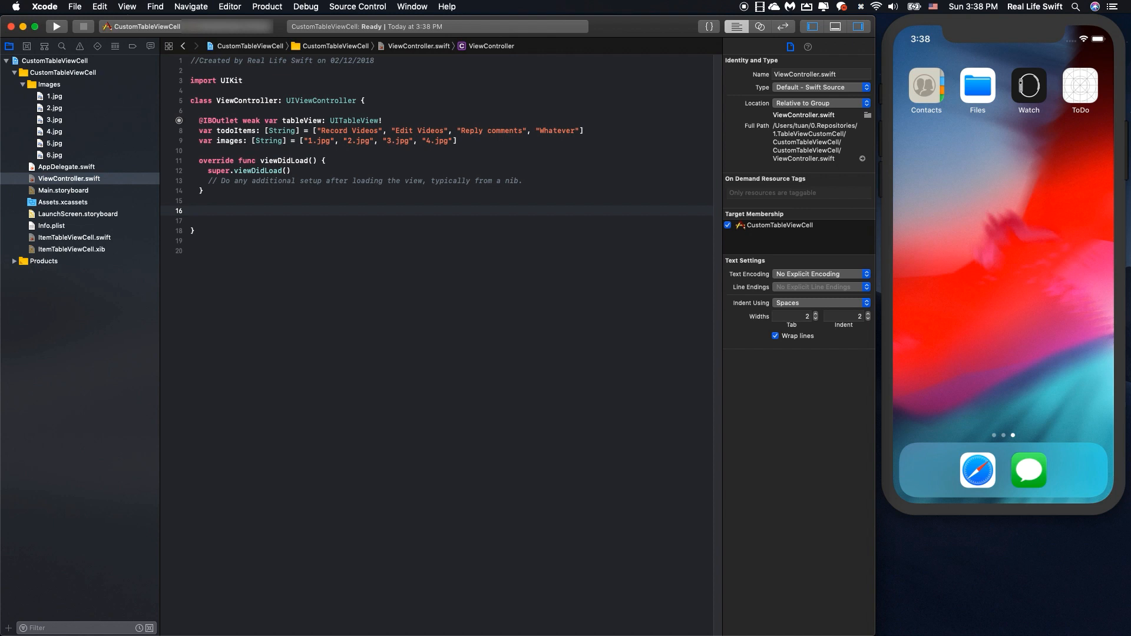
- Declare an empty private func setupTableView()
{"action": "type", "text": "private func s"}
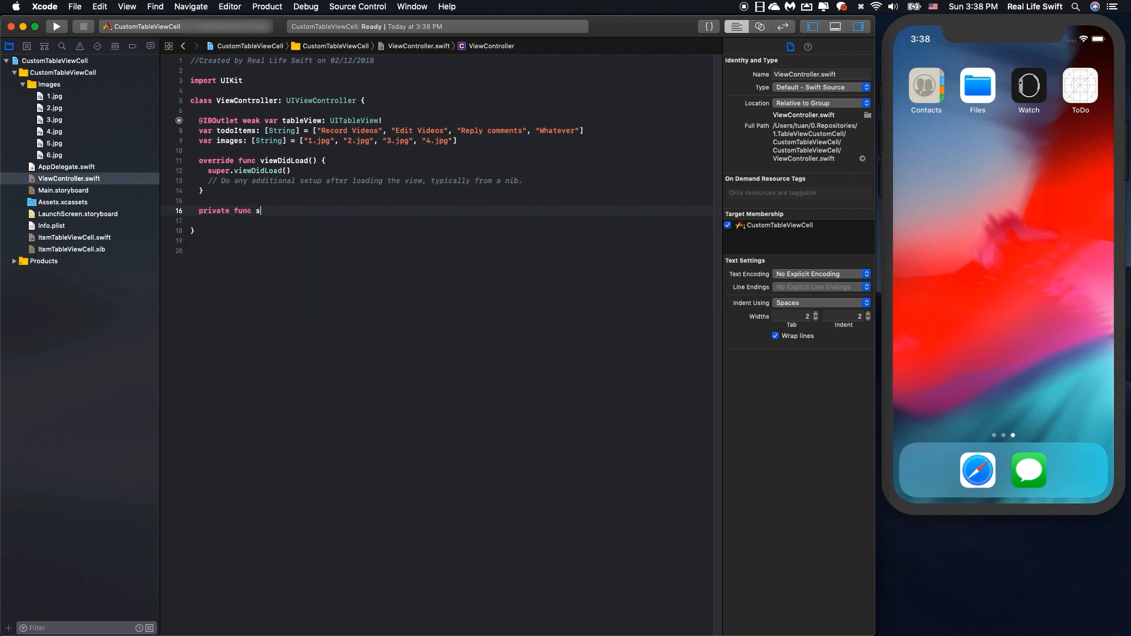
{"action": "type", "text": "etupTable"}
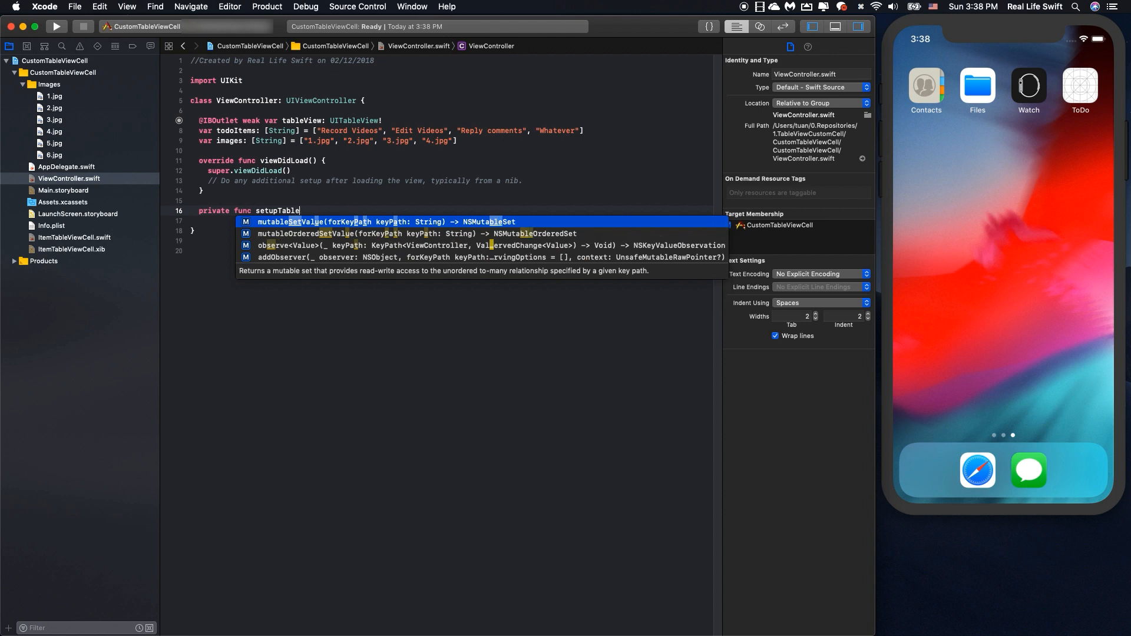
{"action": "type", "text": "View() {"}
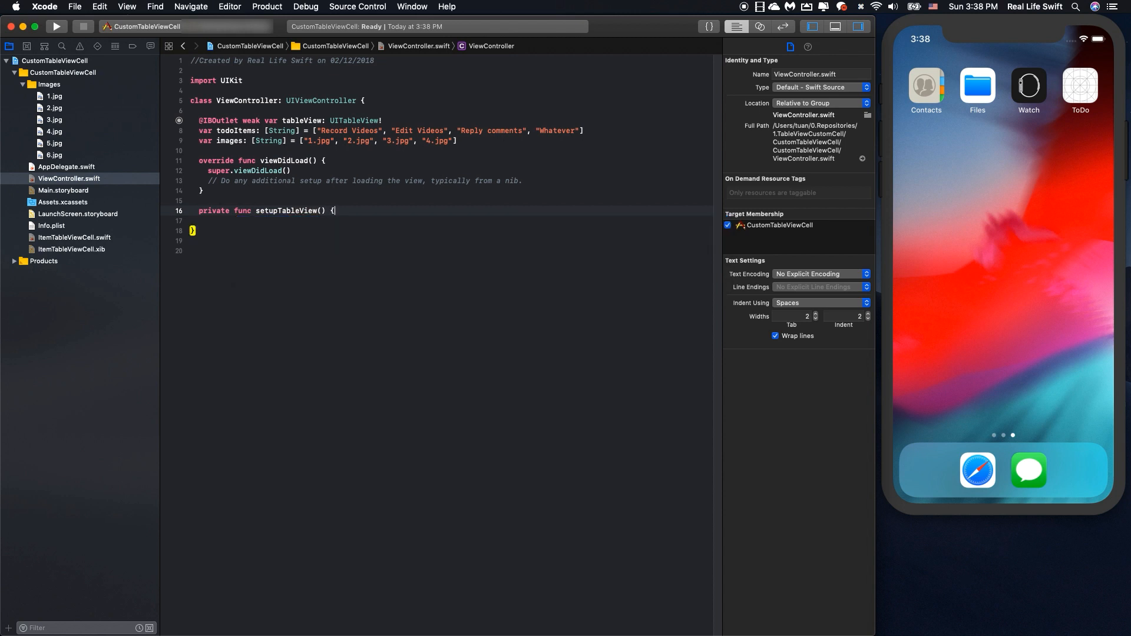
{"action": "key", "text": "Return"}
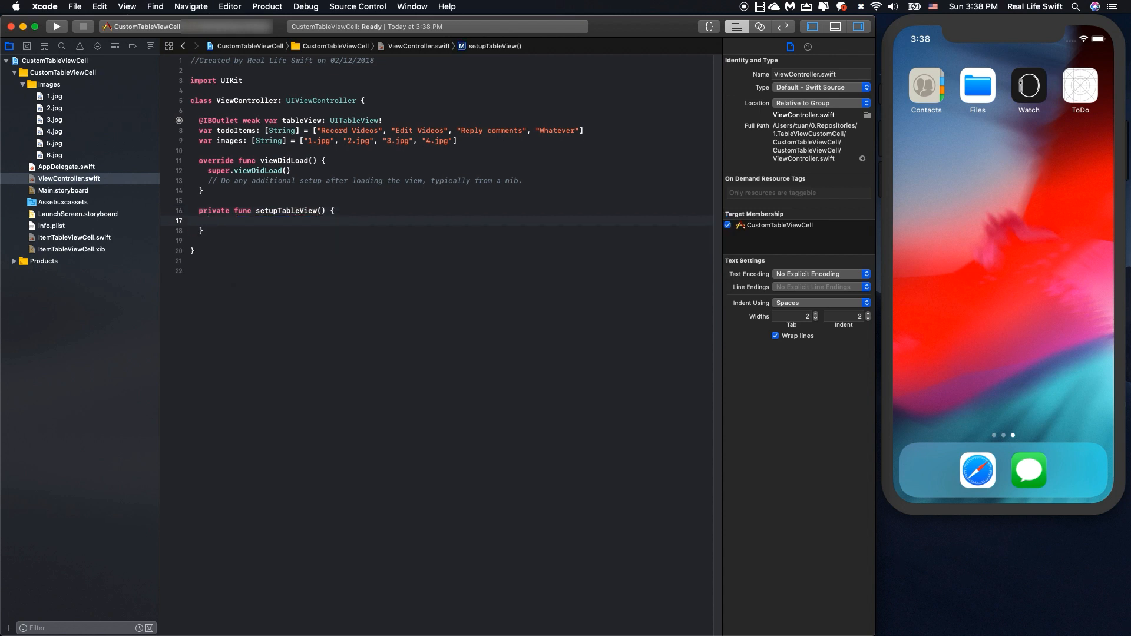
{"action": "left_click", "coordinate": [209, 221]}
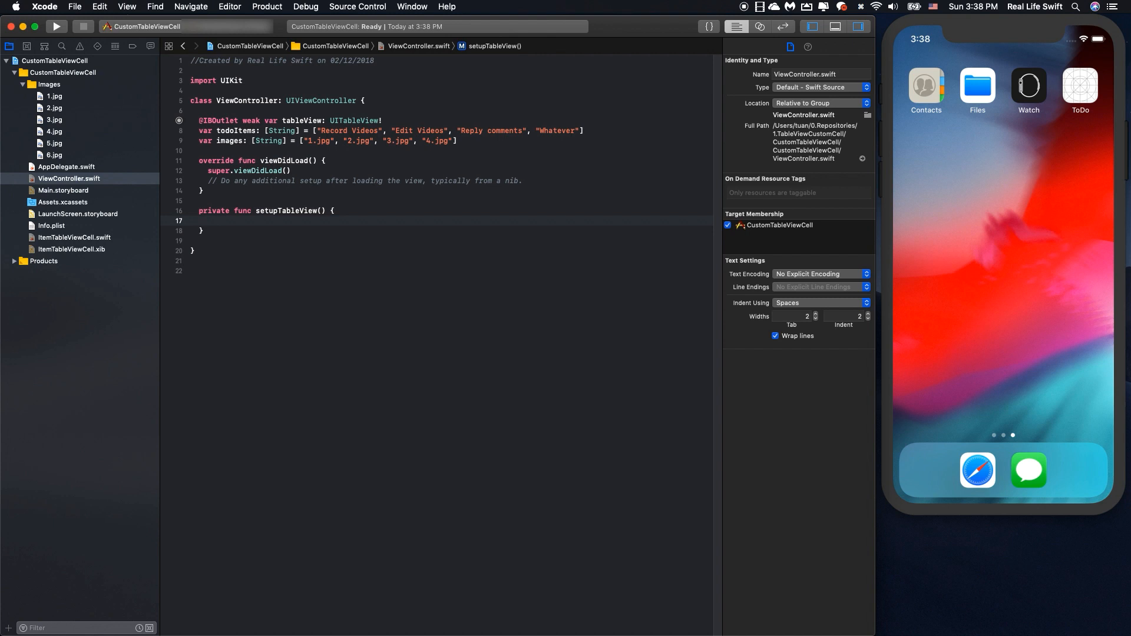
- Load UINib "ItemTableViewCell" with nil bundle and register it for reuse identifier "cellIdentifier"
{"action": "type", "text": "let nib ="}
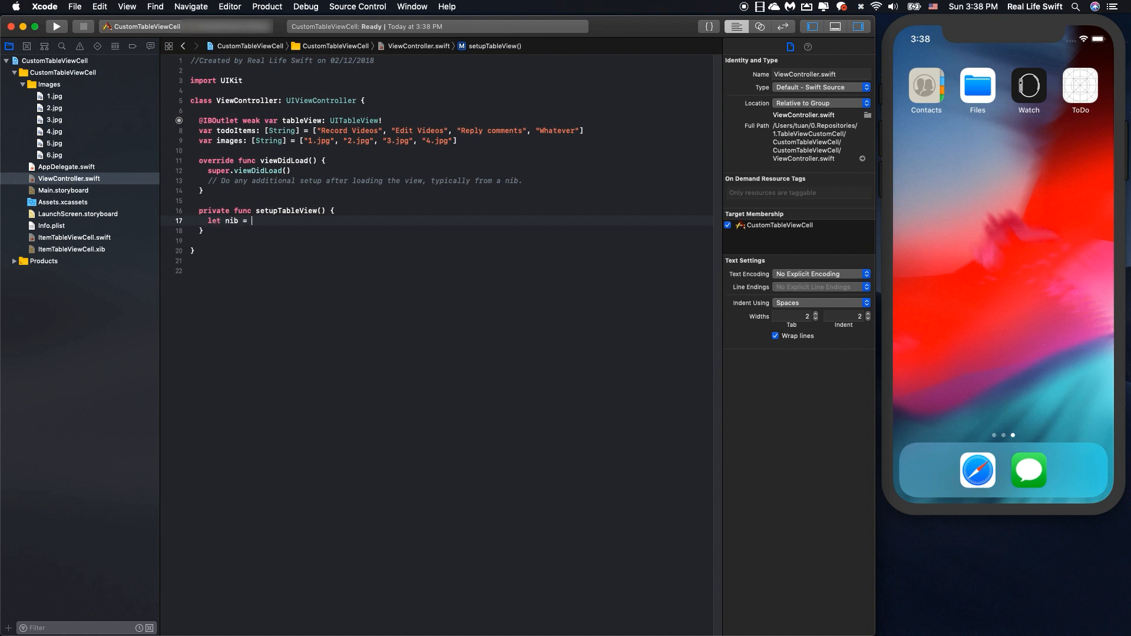
{"action": "type", "text": "UINib(nibName: String, bundle: Bundle?"}
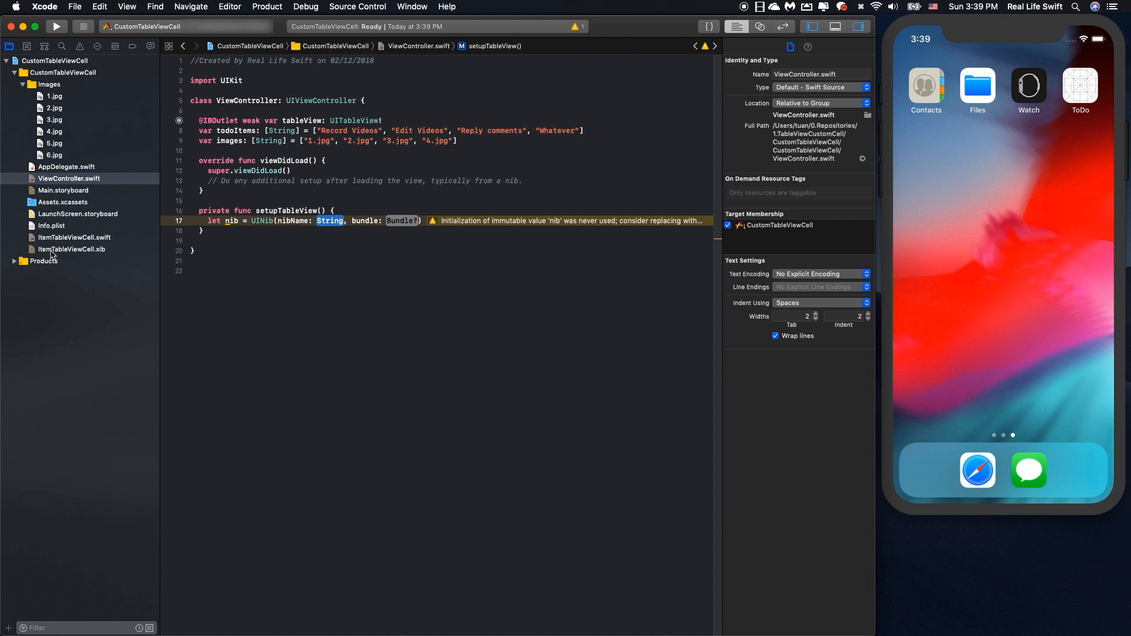
{"action": "mouse_move", "coordinate": [103, 257]}
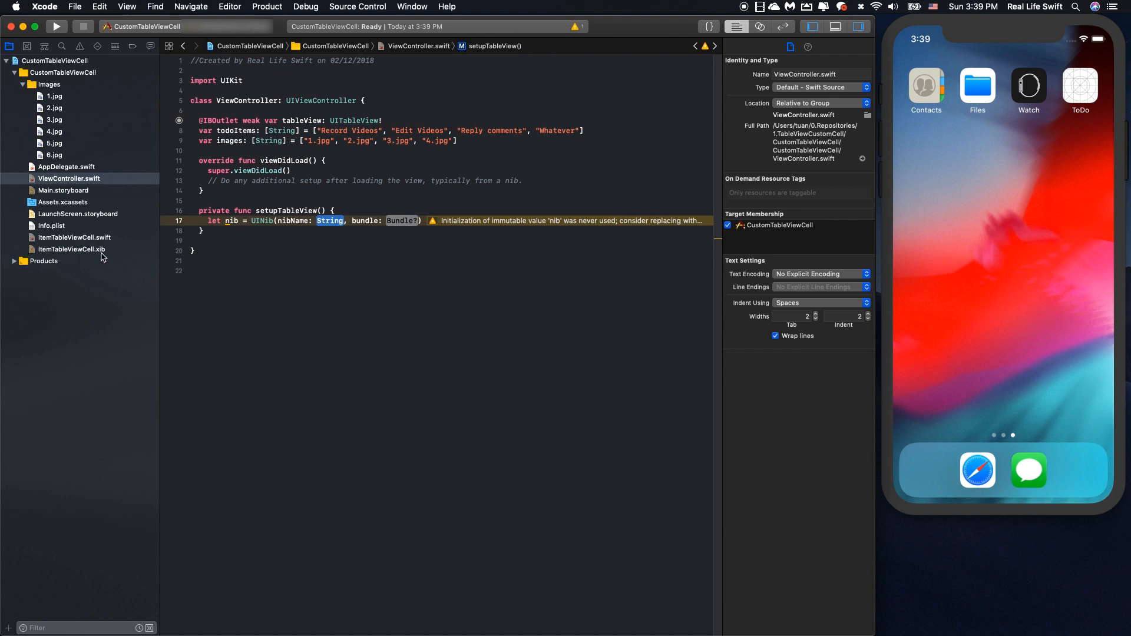
{"action": "left_click", "coordinate": [74, 248]}
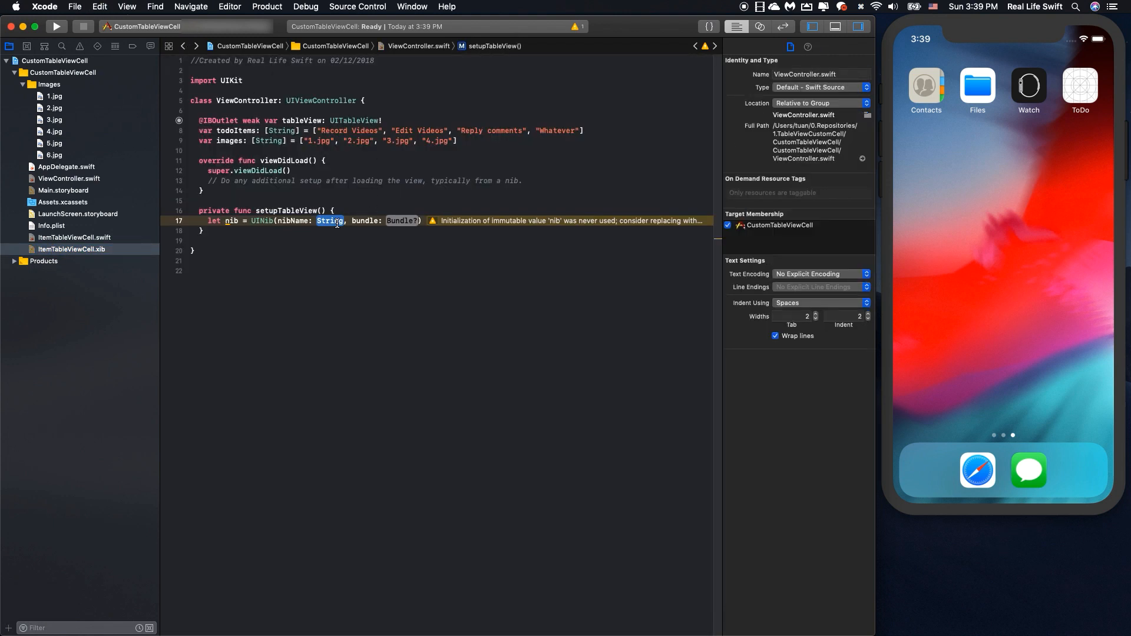
{"action": "key", "text": "cmd+v"}
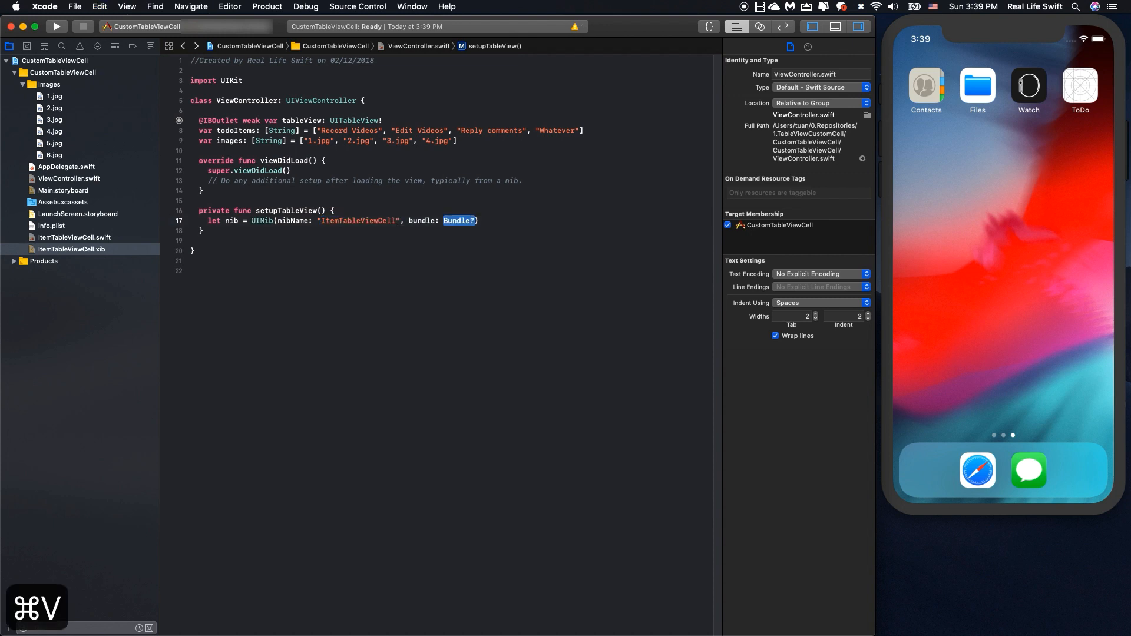
{"action": "type", "text": "nil"}
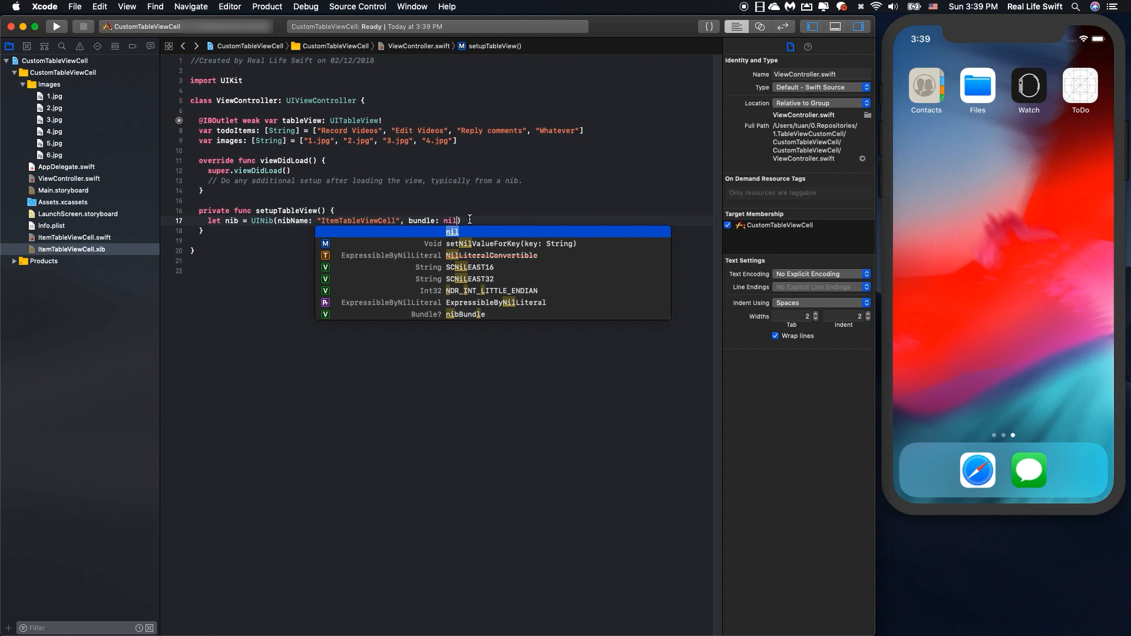
{"action": "key", "text": "escape"}
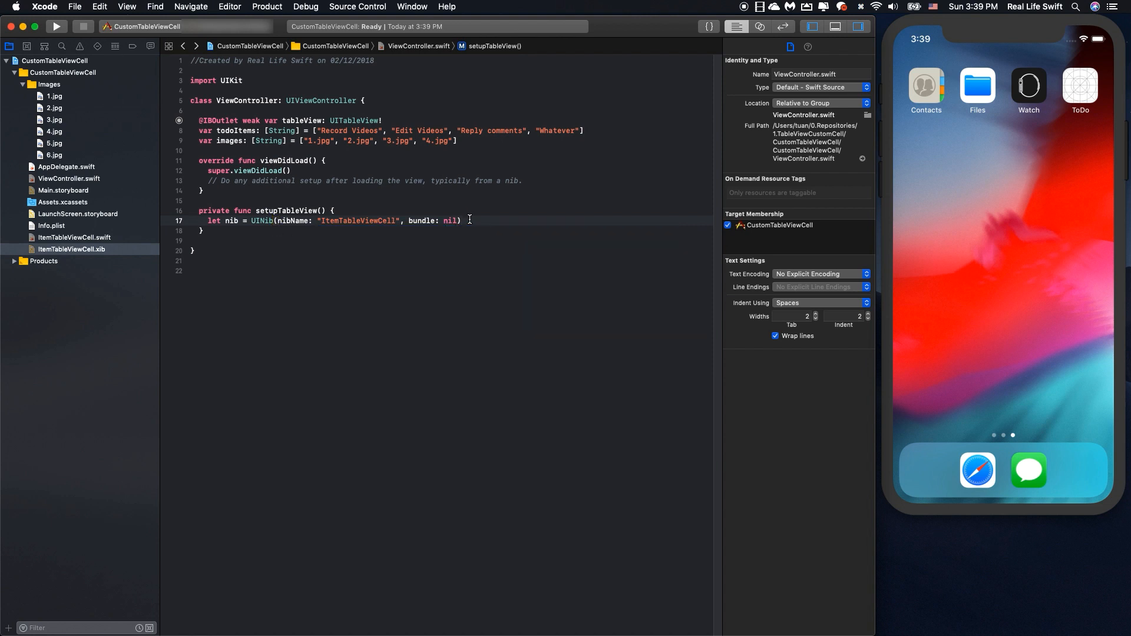
{"action": "type", "text": "tab"}
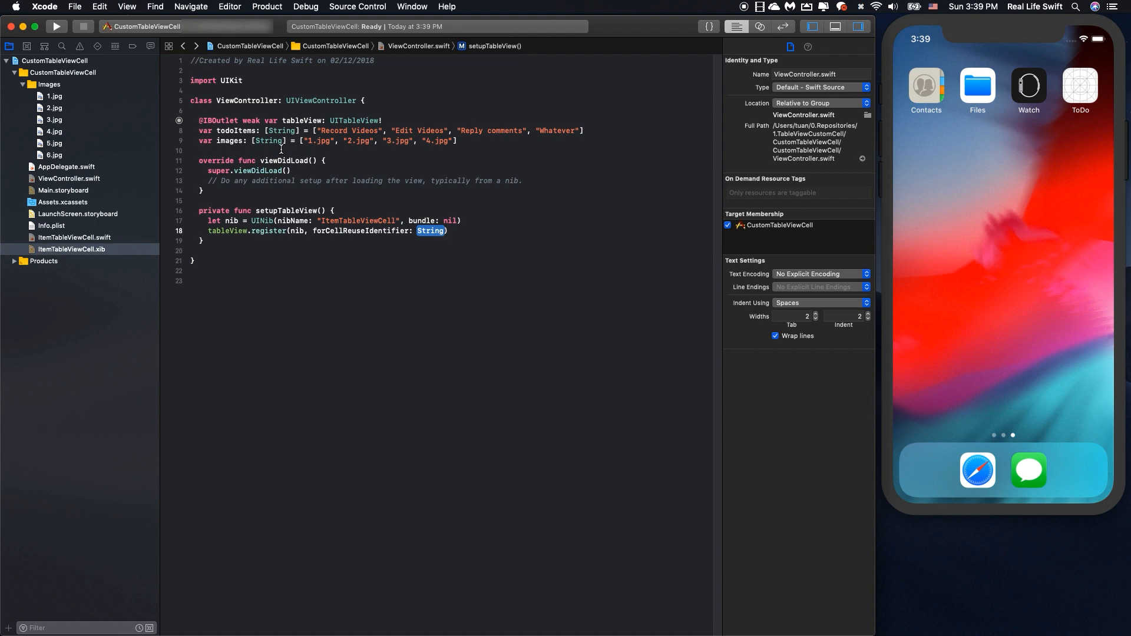
{"action": "left_click", "coordinate": [71, 249]}
{"action": "type", "text": "\"cellIdentifier\""}
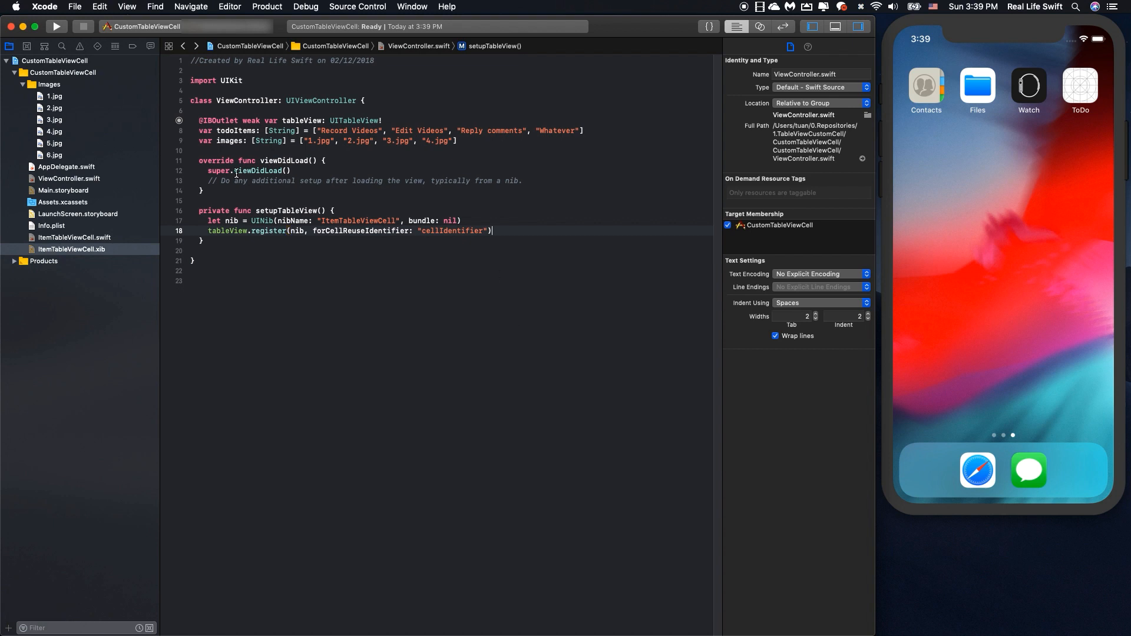
{"action": "double_click", "coordinate": [287, 210]}
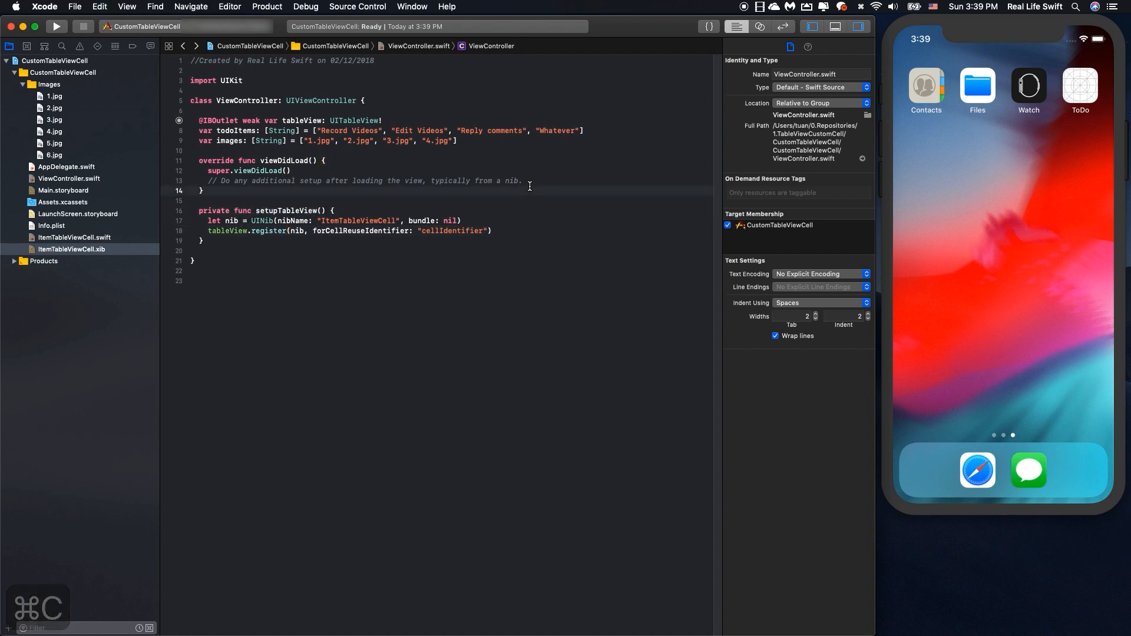
- Call setupTableView() in viewDidLoad; add a UITableViewDataSource extension whose numberOfRowsInSection returns todoItems.count
{"action": "type", "text": "setupTableView()"}
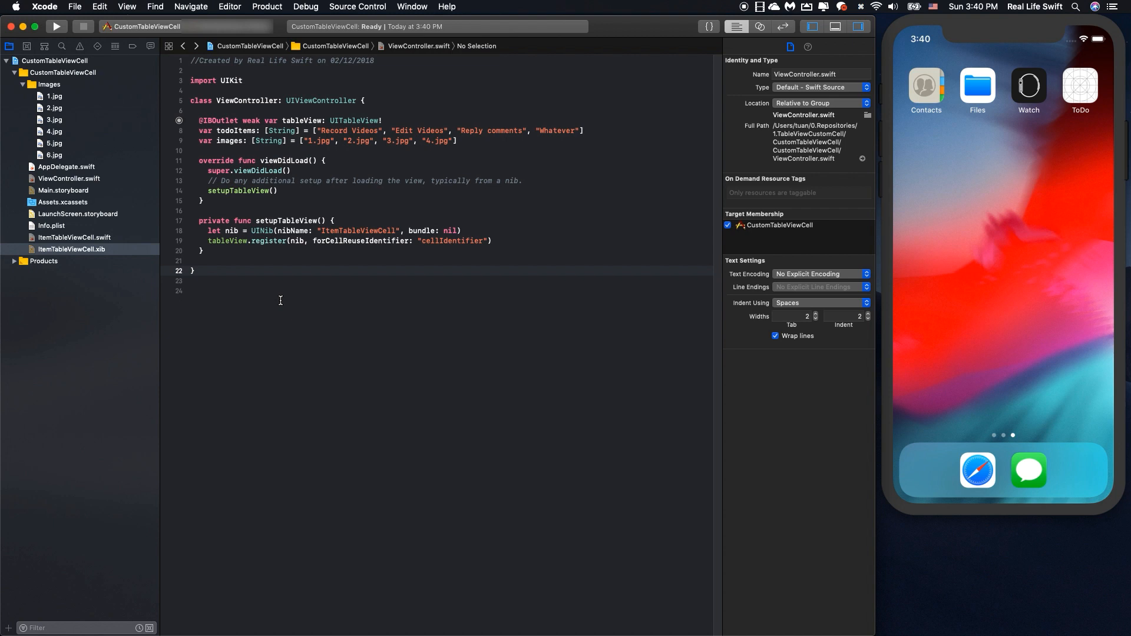
{"action": "type", "text": "exten"}
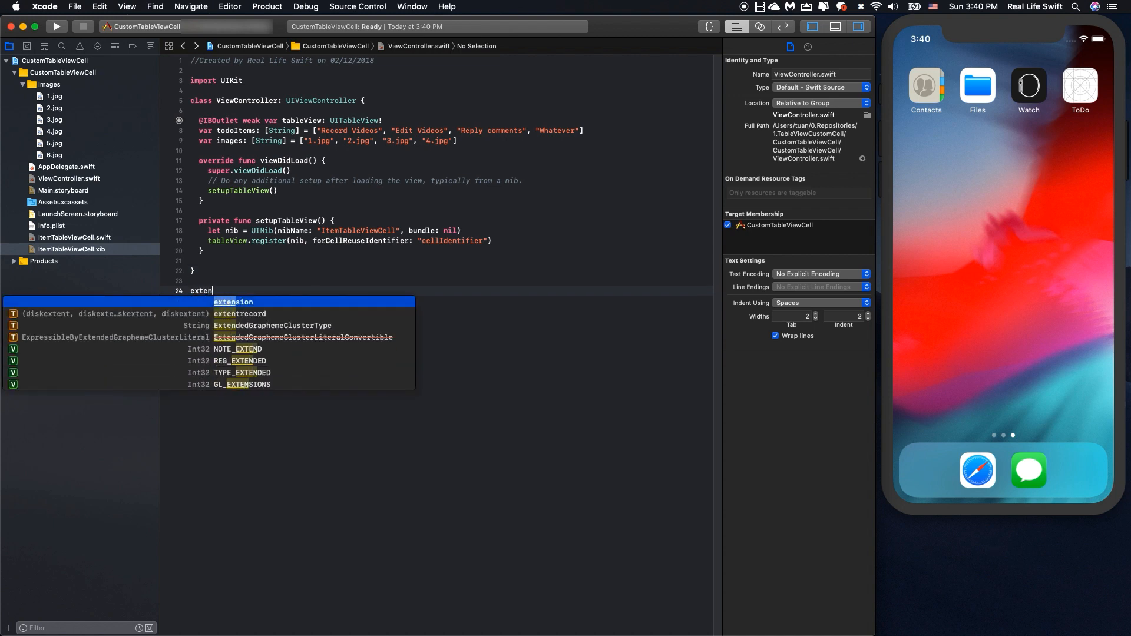
{"action": "type", "text": "sion ViewController:"}
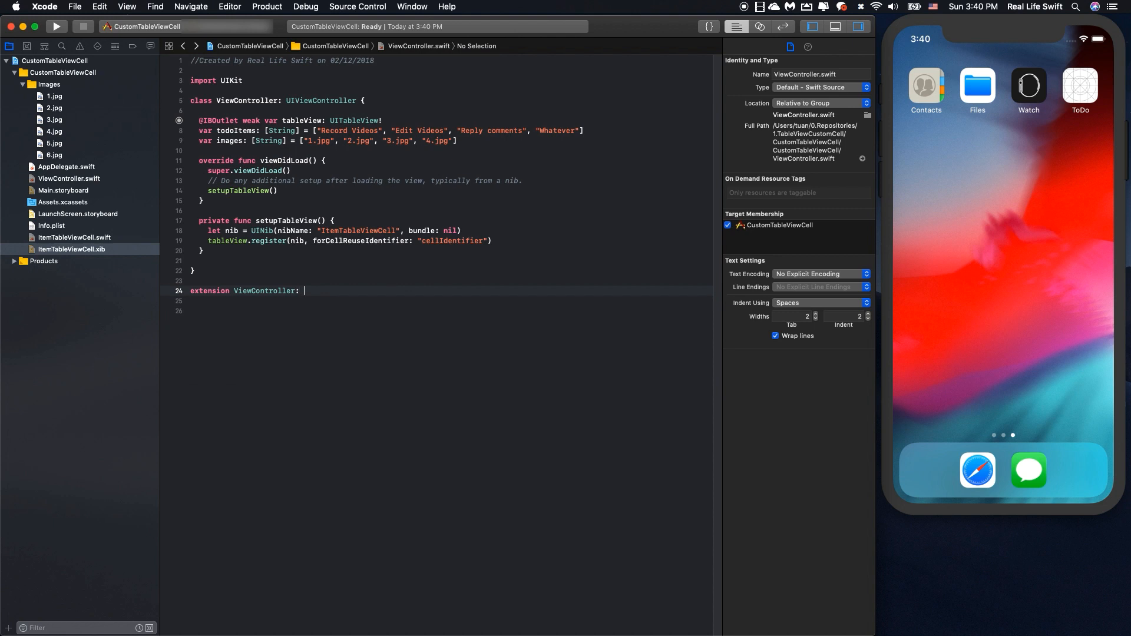
{"action": "type", "text": "UITableViewDataSource"}
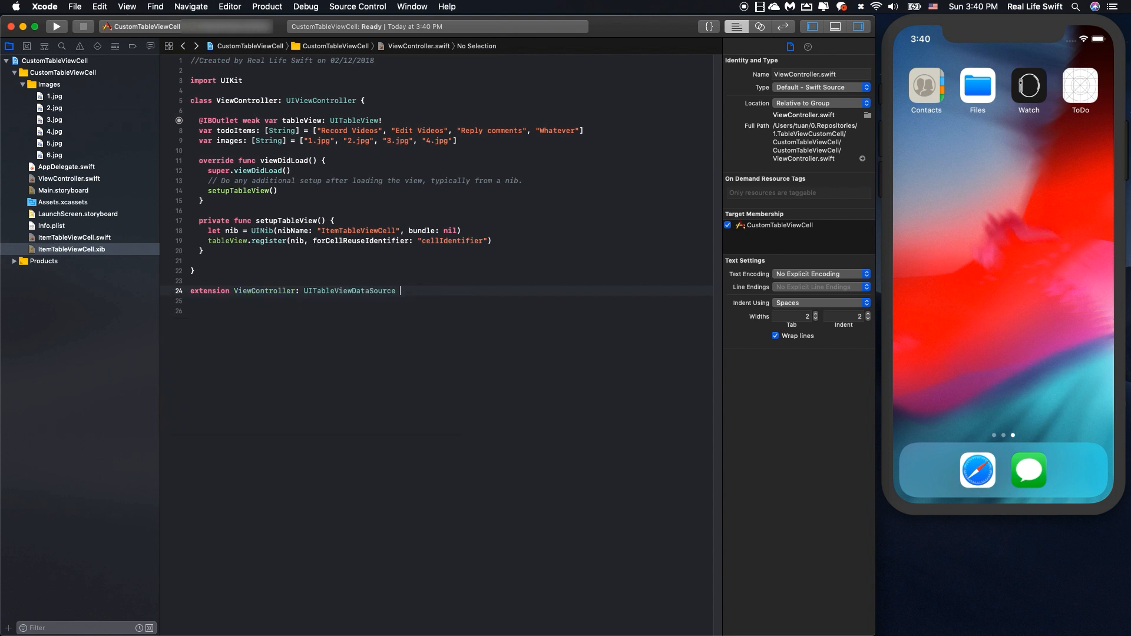
{"action": "type", "text": "{"}
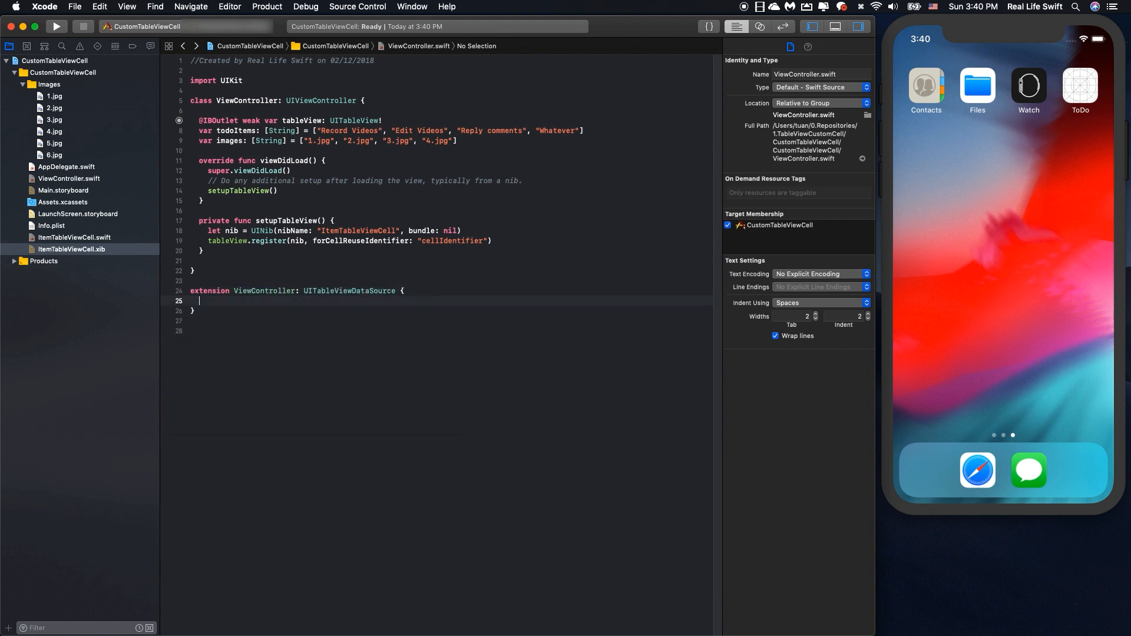
{"action": "type", "text": "nu"}
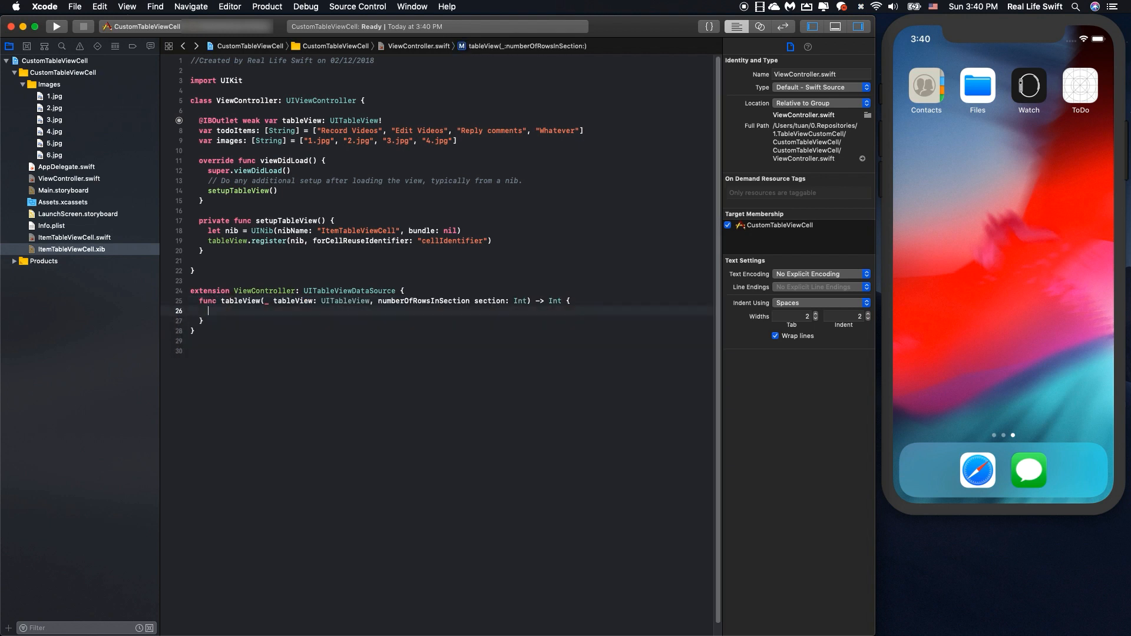
{"action": "type", "text": "return todoItems.count"}
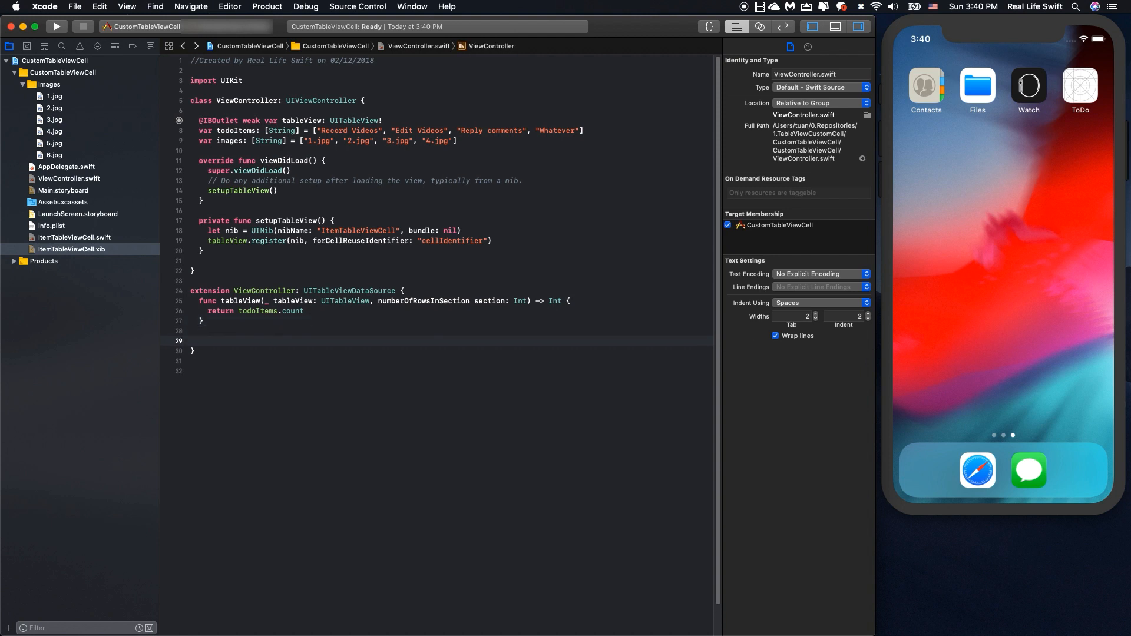
- Add cellForRowAt dequeuing an ItemTableViewCell with identifier "cellIdentifier", fixing the argument order
{"action": "type", "text": "cellFor"}
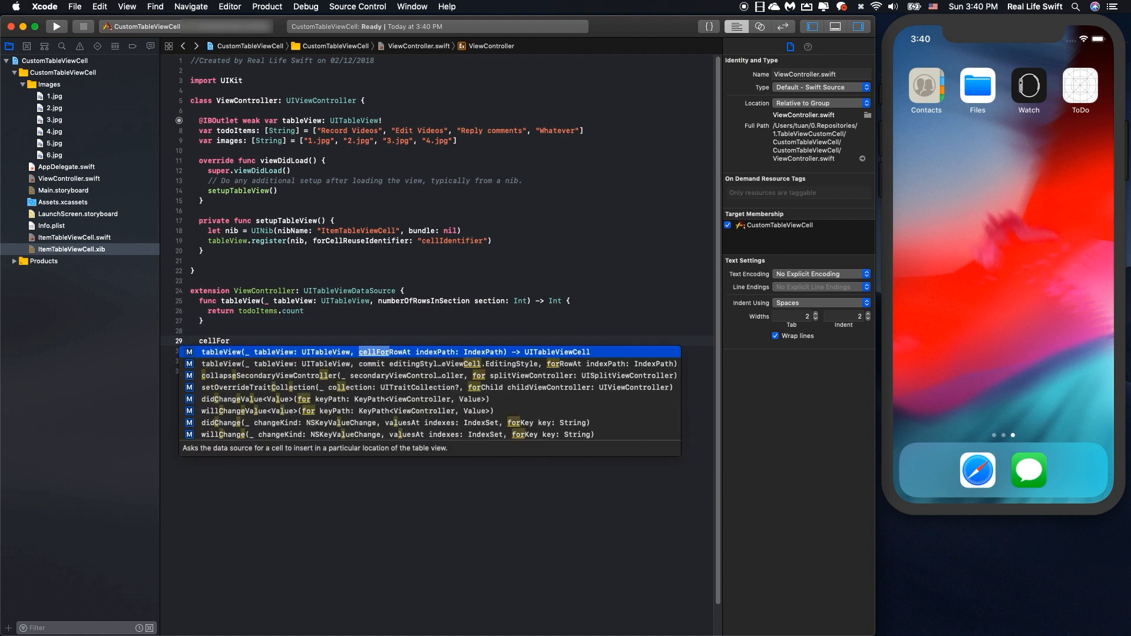
{"action": "type", "text": "let cell ="}
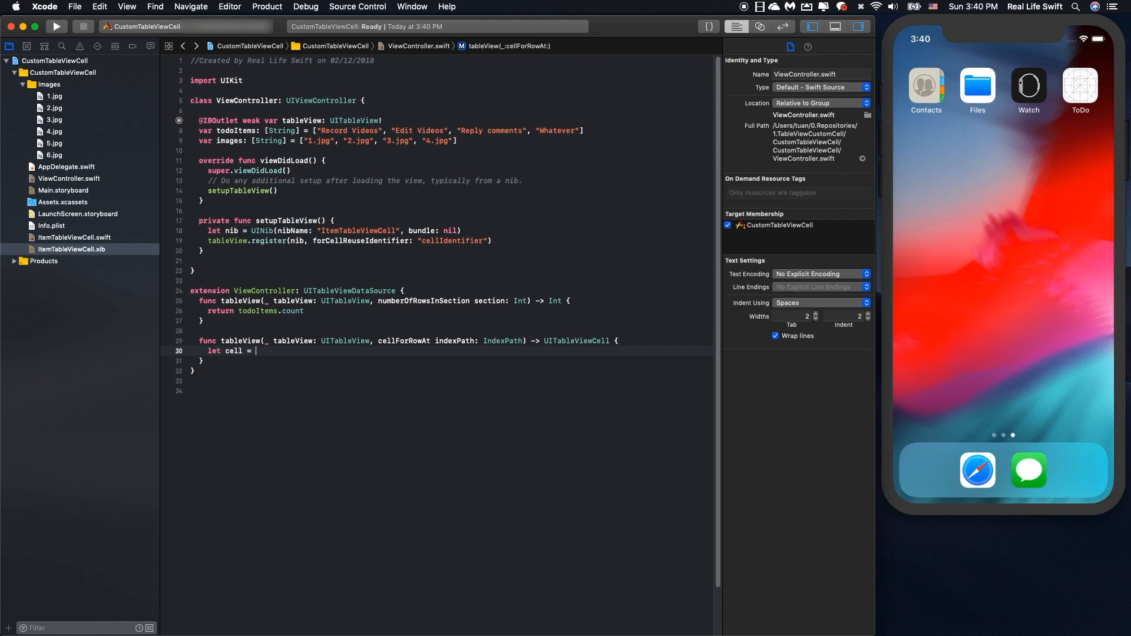
{"action": "type", "text": "table"}
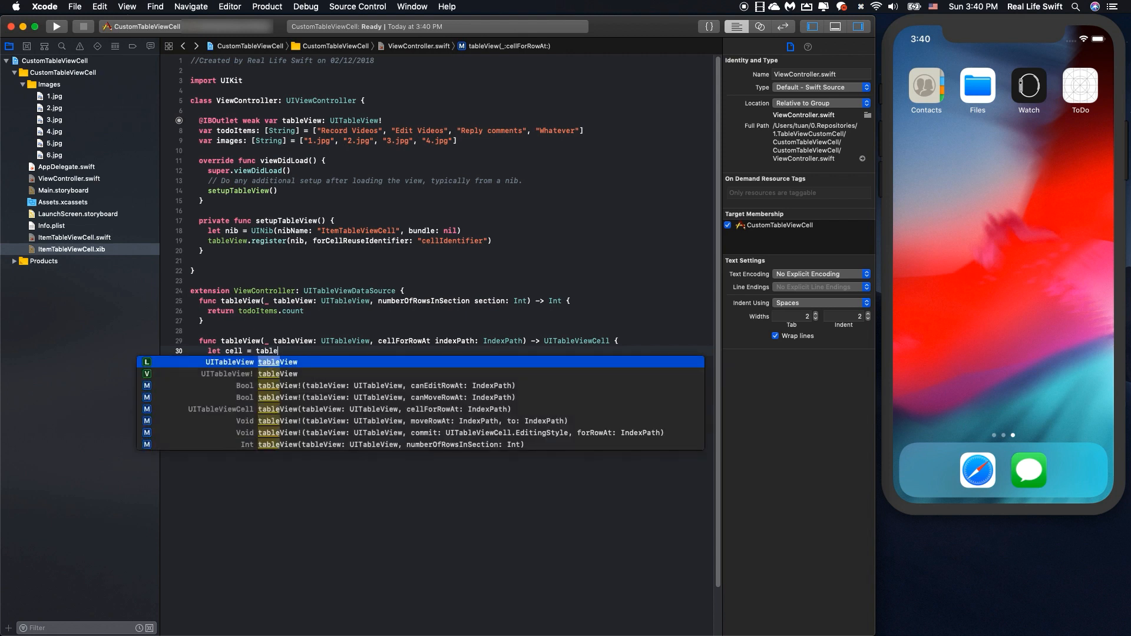
{"action": "type", "text": ".de"}
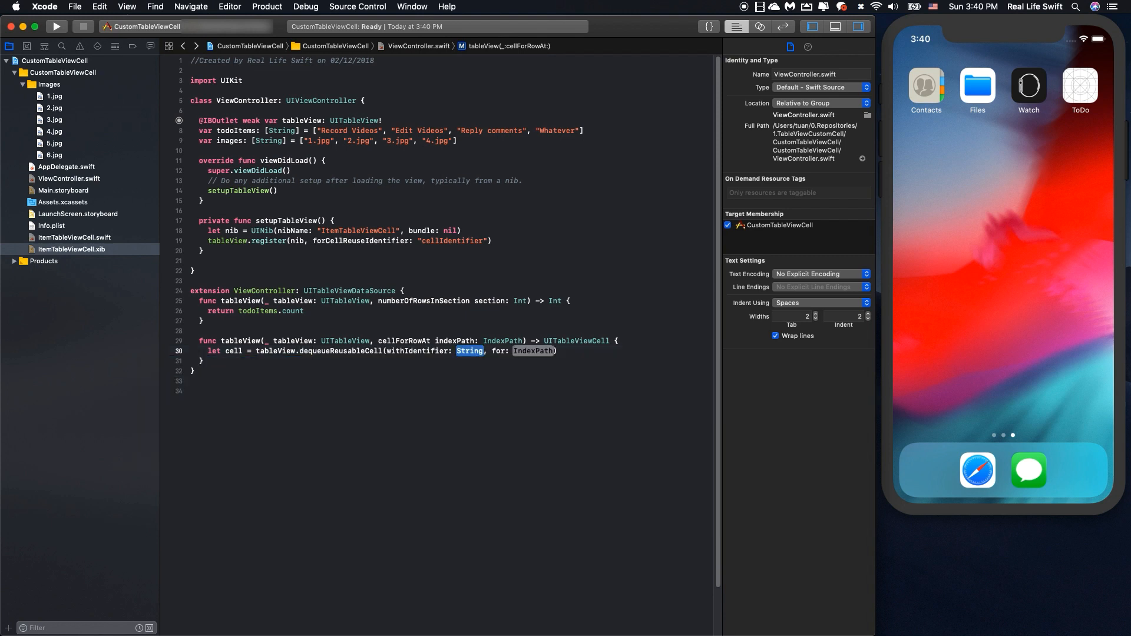
{"action": "type", "text": "indexPath"}
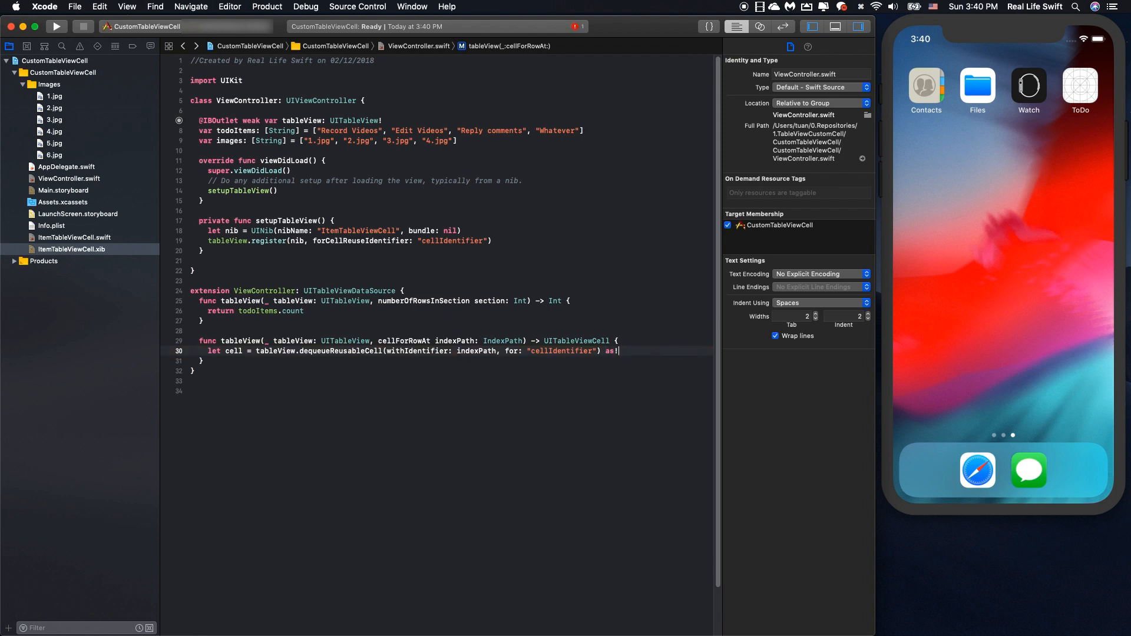
{"action": "type", "text": "ItemTableViewCell"}
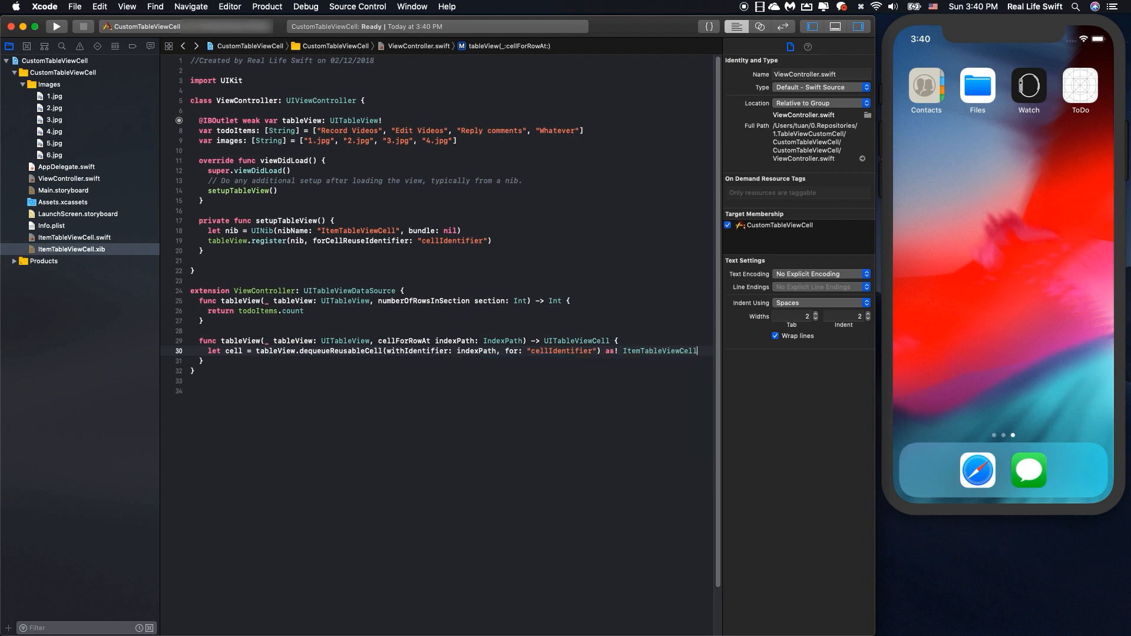
{"action": "key", "text": "Return"}
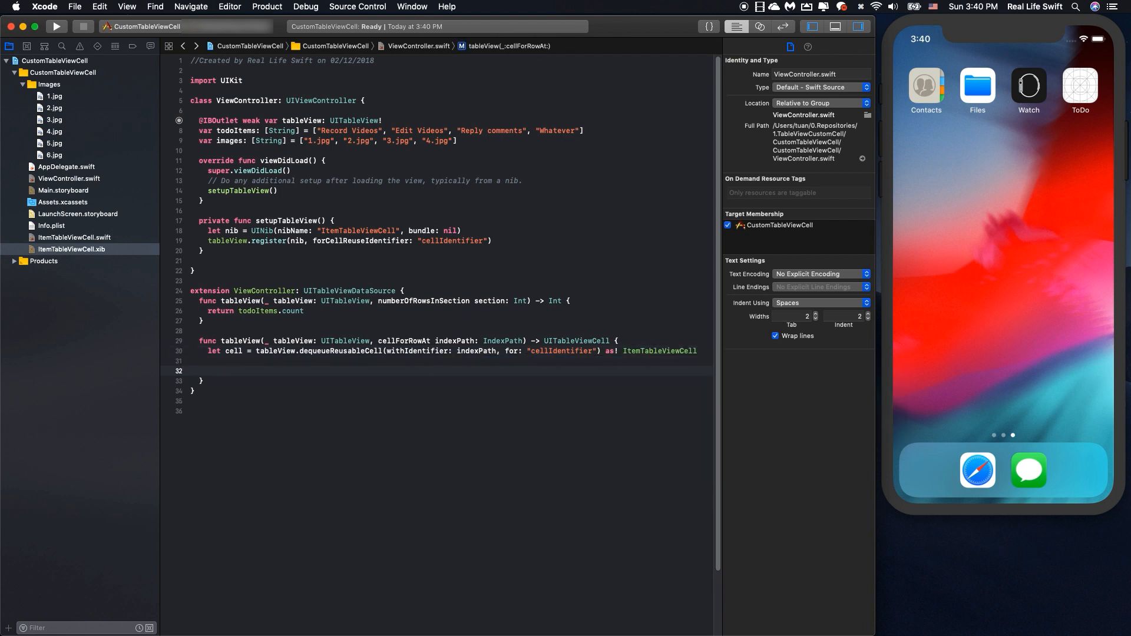
{"action": "type", "text": "cell."}
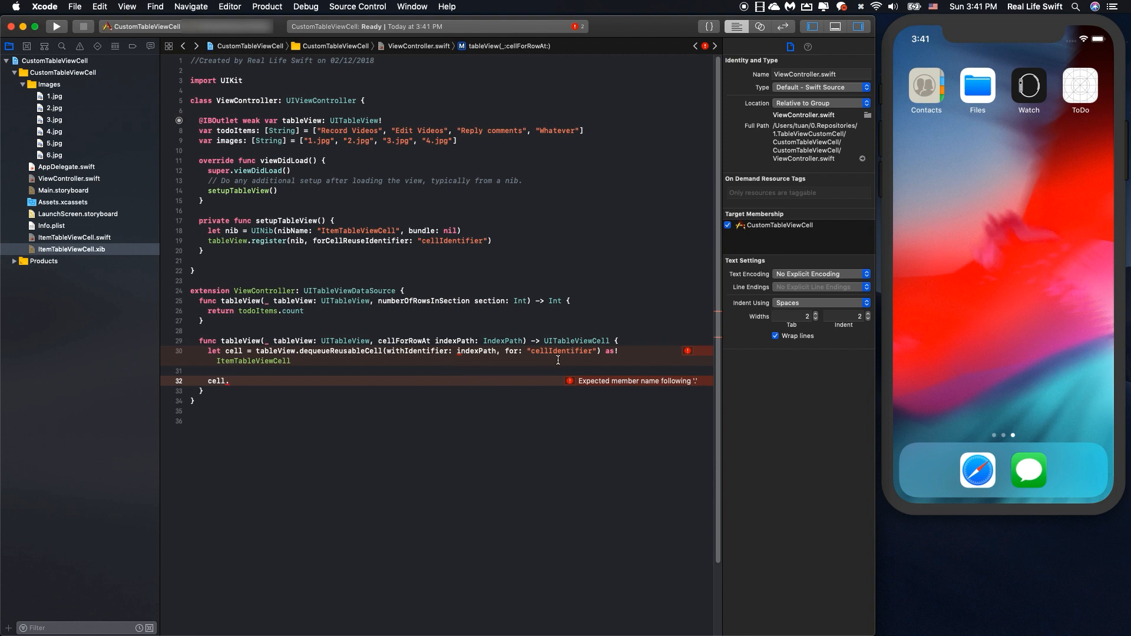
{"action": "double_click", "coordinate": [561, 351]}
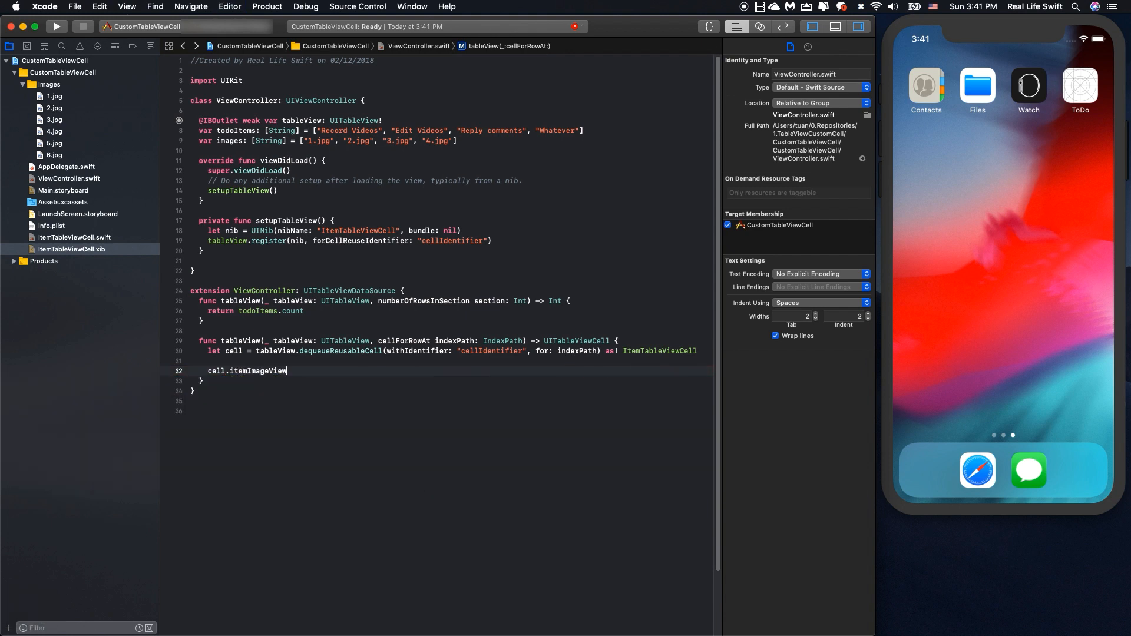
- Set the cell's itemImageView image to UIImage from images[indexPath.row]
{"action": "type", "text": ".i"}
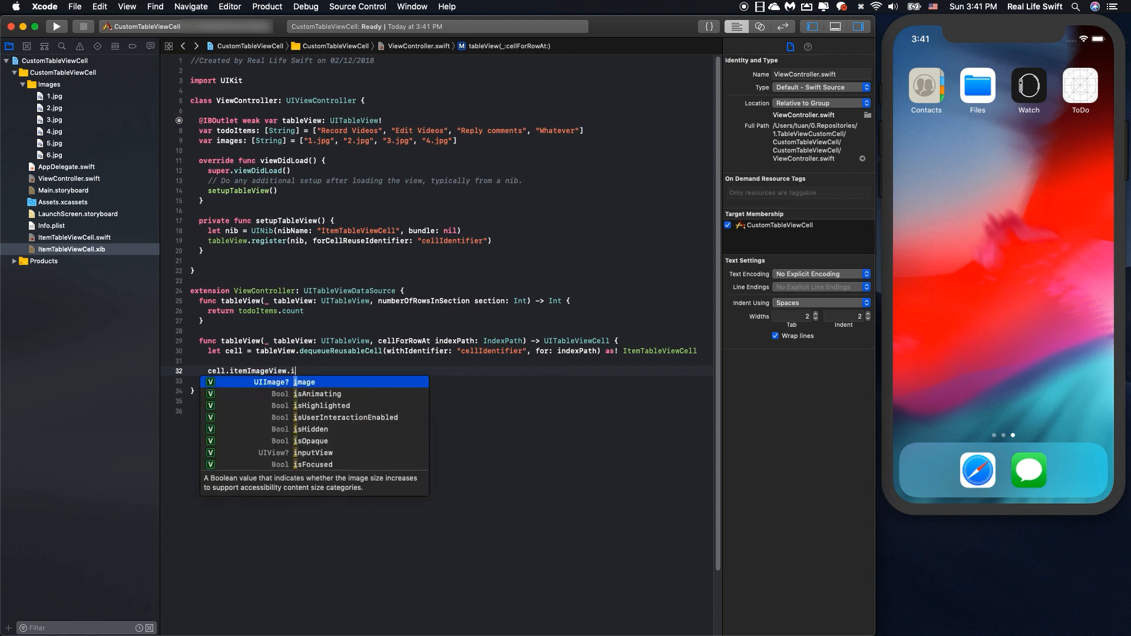
{"action": "type", "text": "mage = UIImage(named:"}
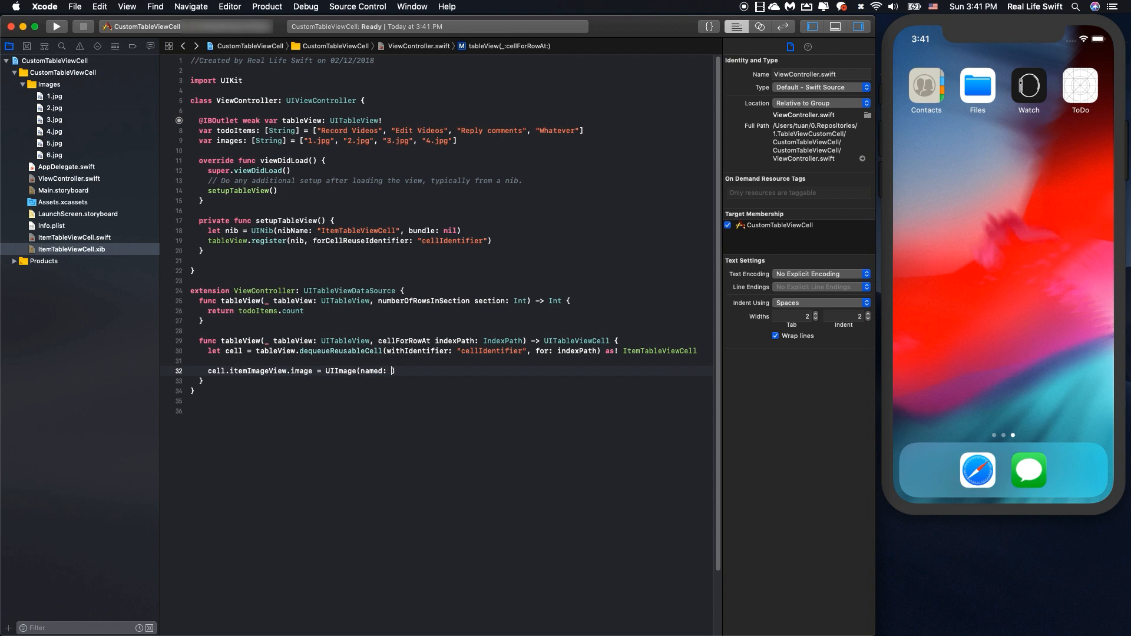
{"action": "type", "text": "images[indexPath.row"}
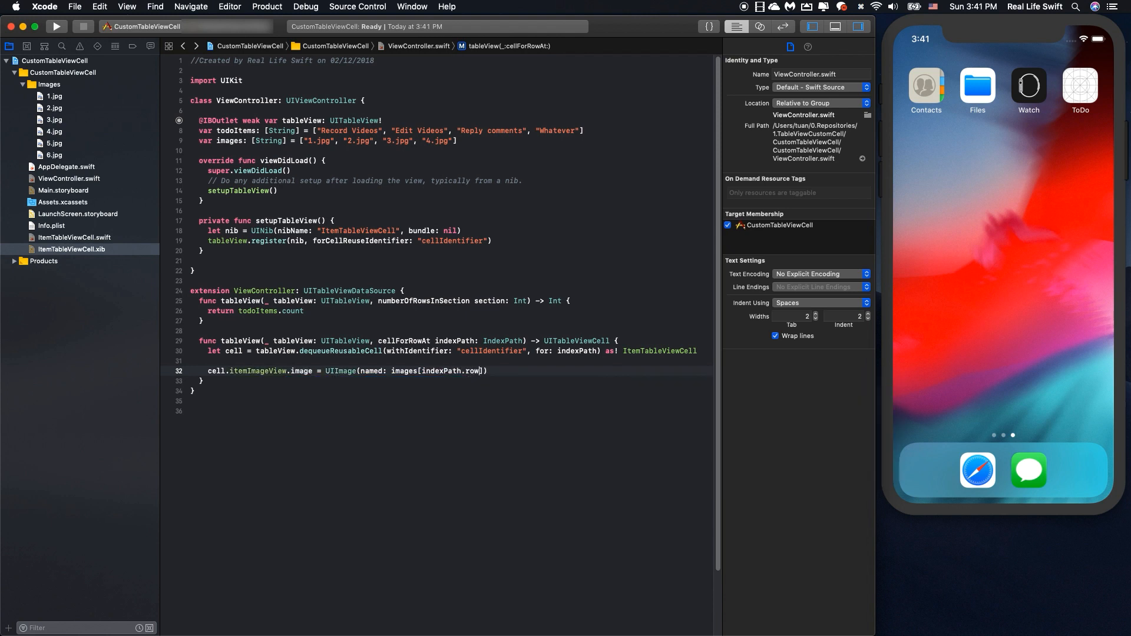
- Set cell.itemTitleLabel.text to todoItems[indexPath.row] and return the cell
{"action": "type", "text": "cell."}
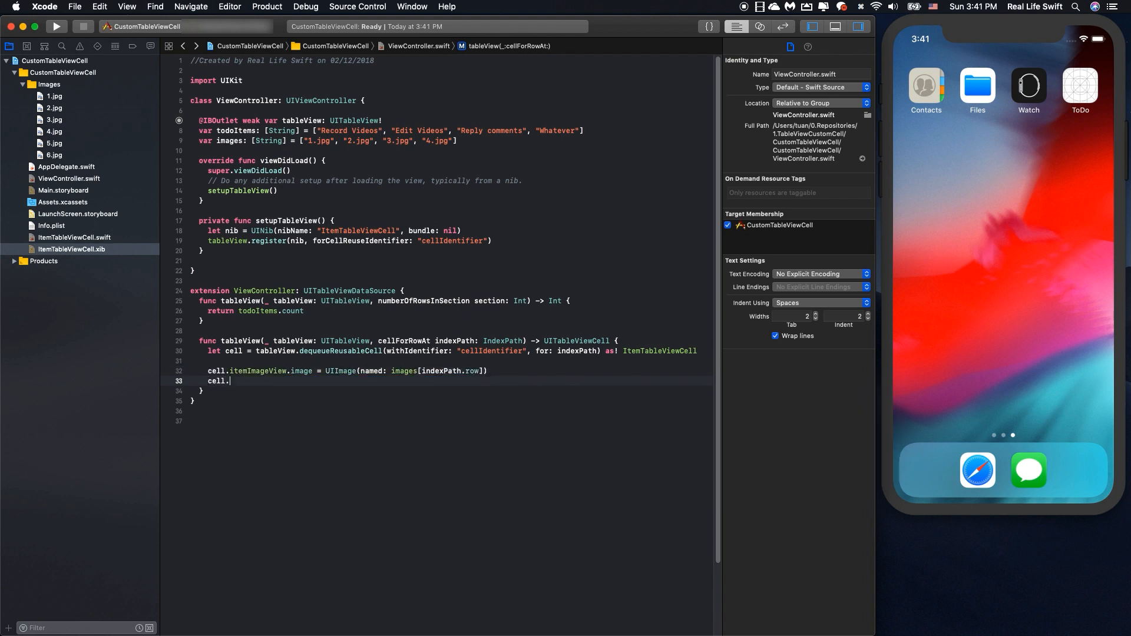
{"action": "type", "text": "itemTitleLabel."}
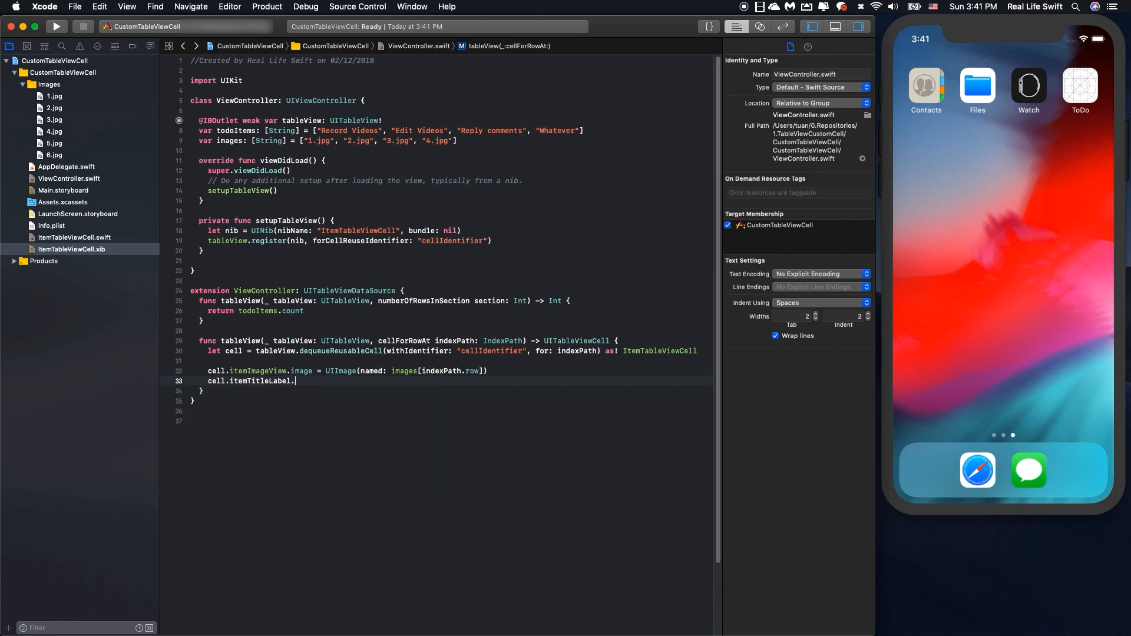
{"action": "type", "text": "text ="}
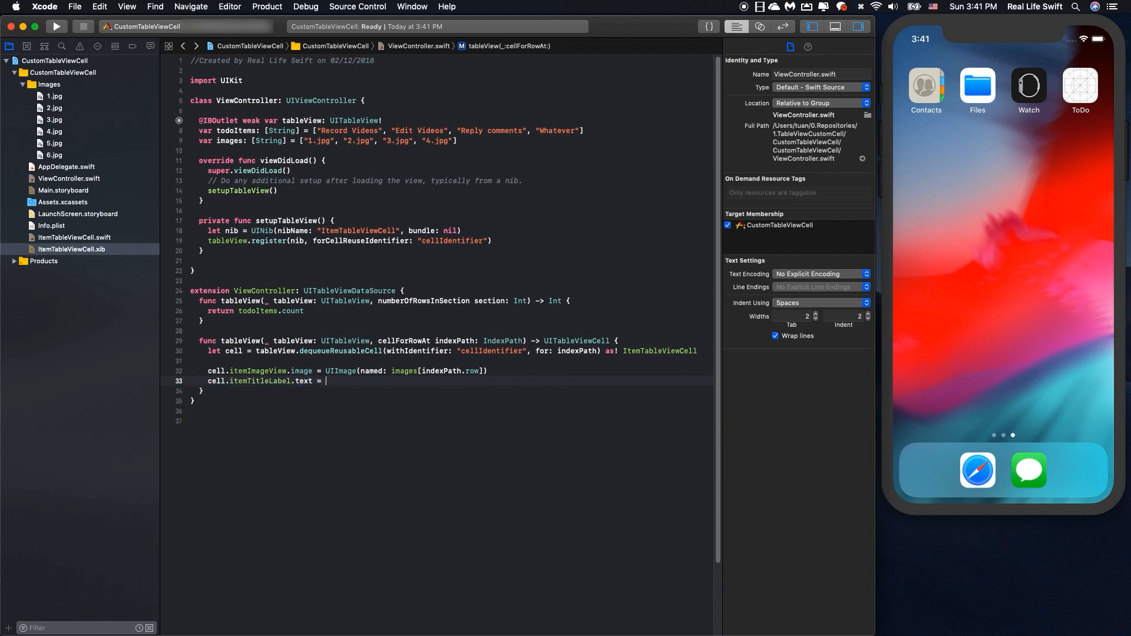
{"action": "type", "text": "todoItems[indexPath.row"}
{"action": "type", "text": "re"}
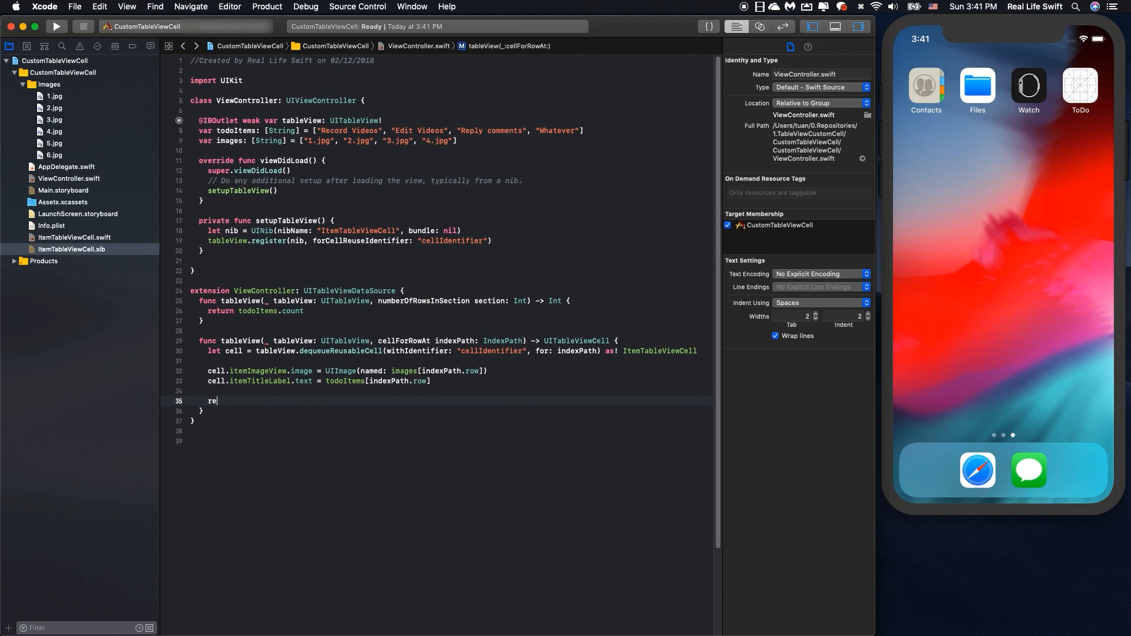
{"action": "type", "text": "turn cell"}
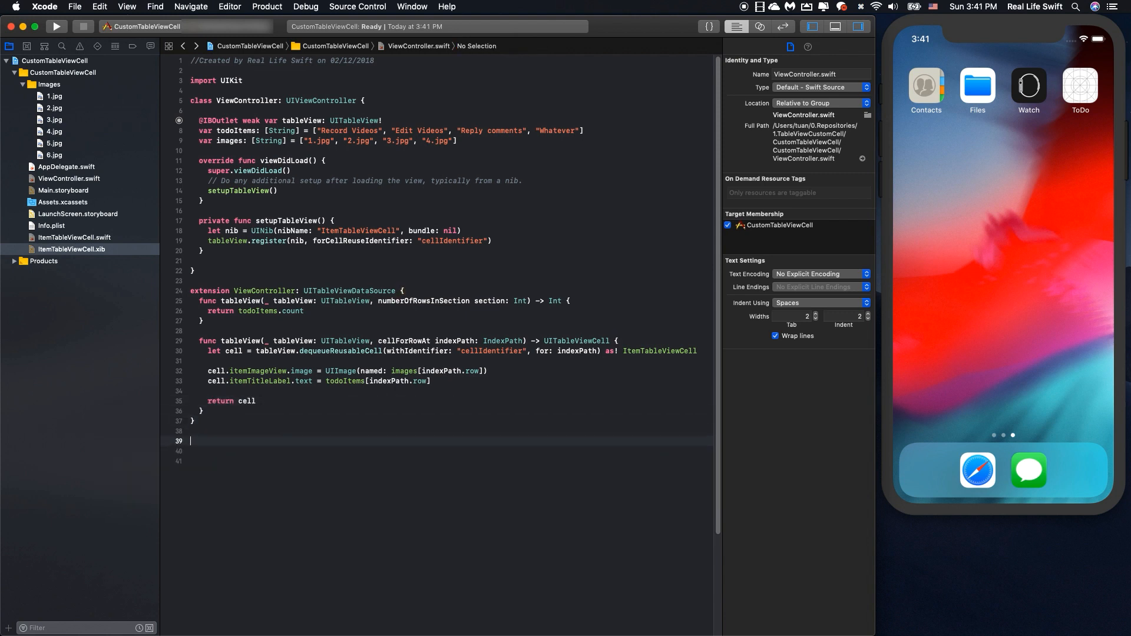
{"action": "type", "text": "extension"}
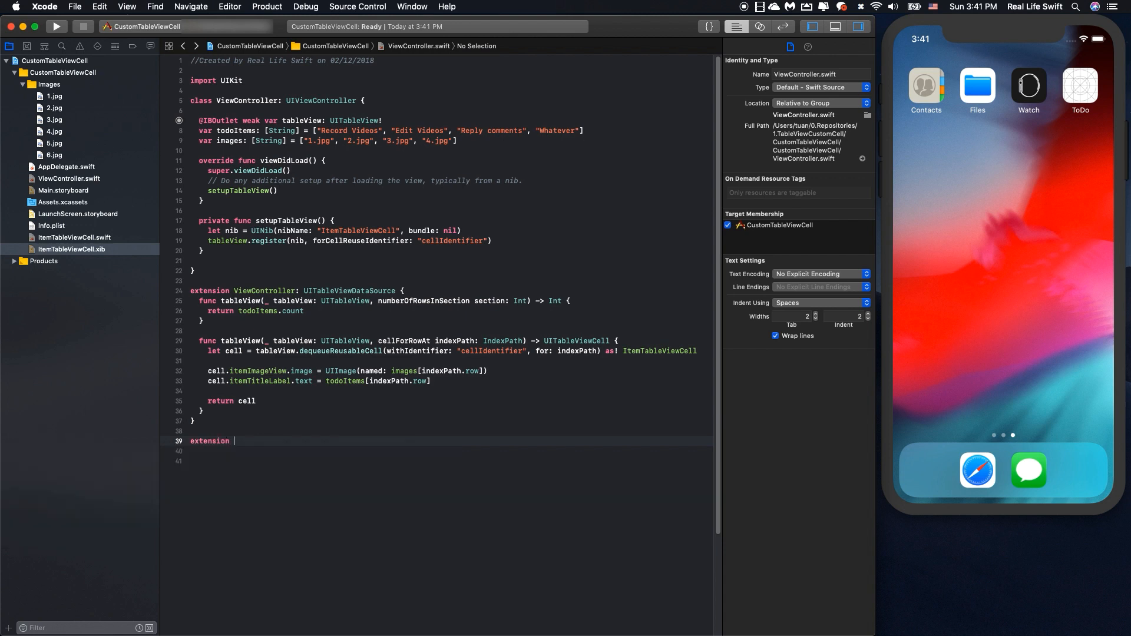
- Add a ViewController UITableViewDelegate extension whose heightForRowAt returns tableView.frame.height / 4
{"action": "type", "text": "ViewController: UITableViewDelegate {"}
{"action": "left_click", "coordinate": [452, 451]}
{"action": "type", "text": "func tableView(_ tableView: UITableView, heightForRowAt indexPath: IndexPath) -> CGFloat {"}
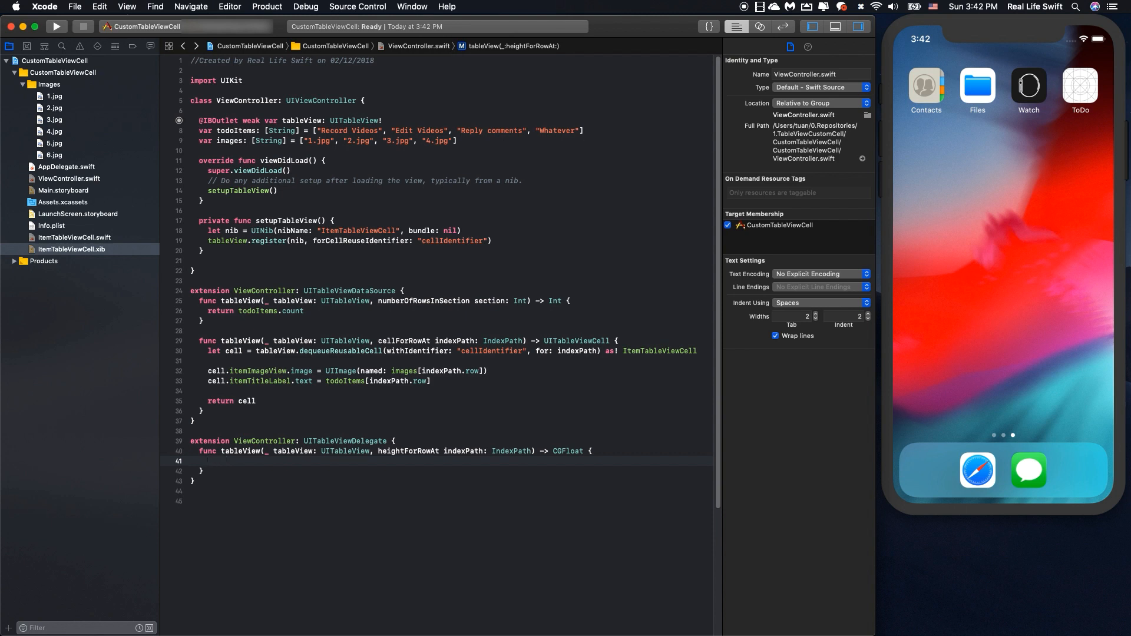
{"action": "type", "text": "return"}
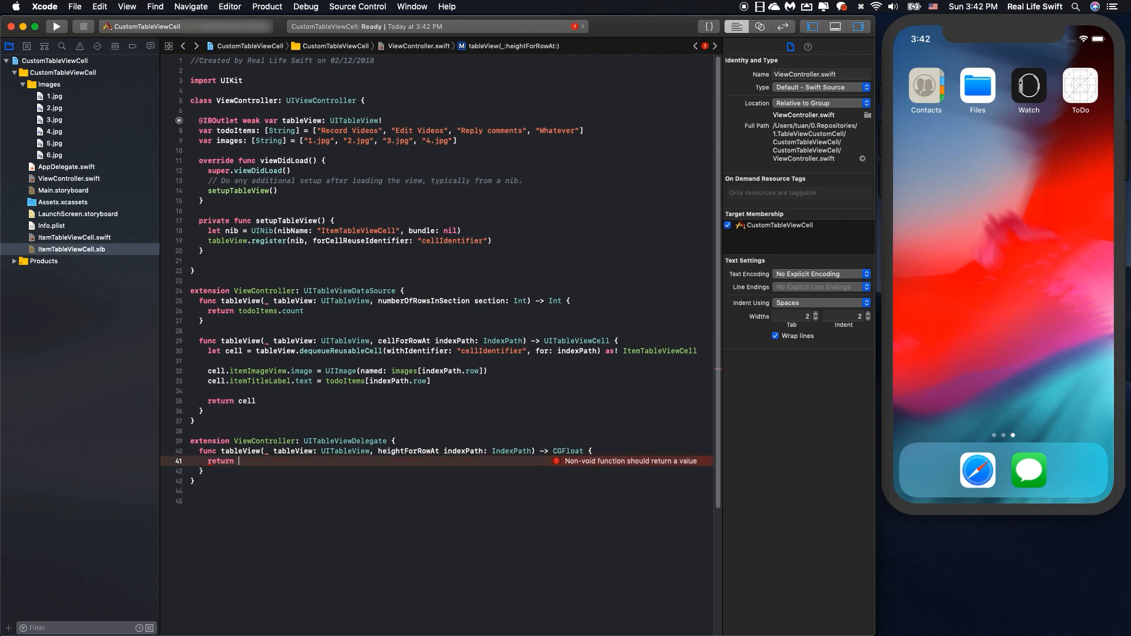
{"action": "type", "text": "tableView."}
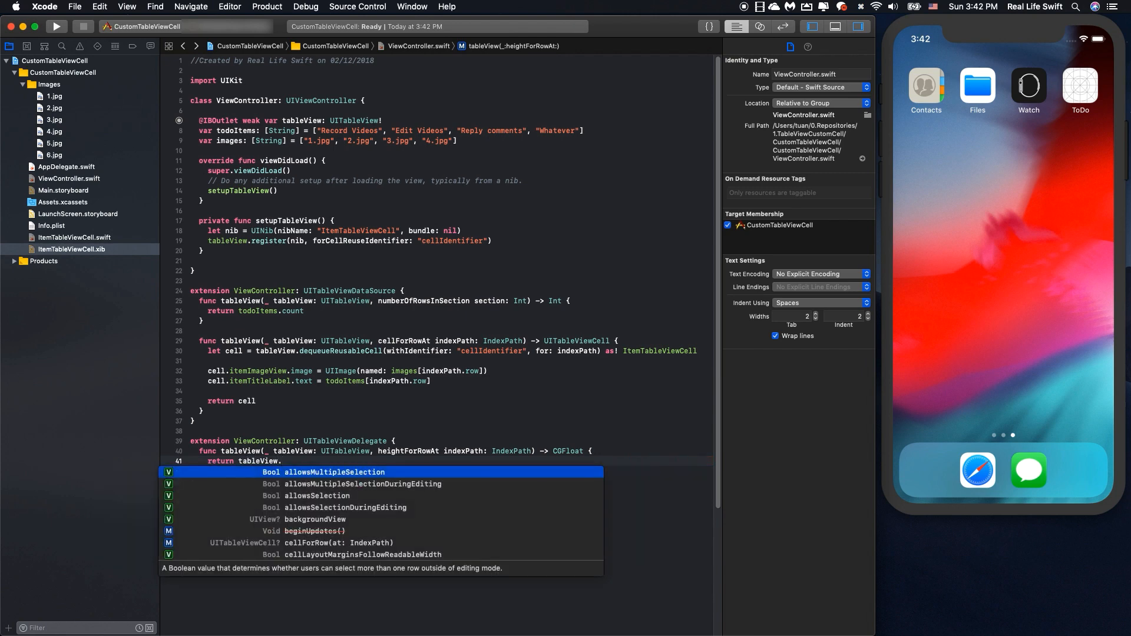
{"action": "type", "text": "frame."}
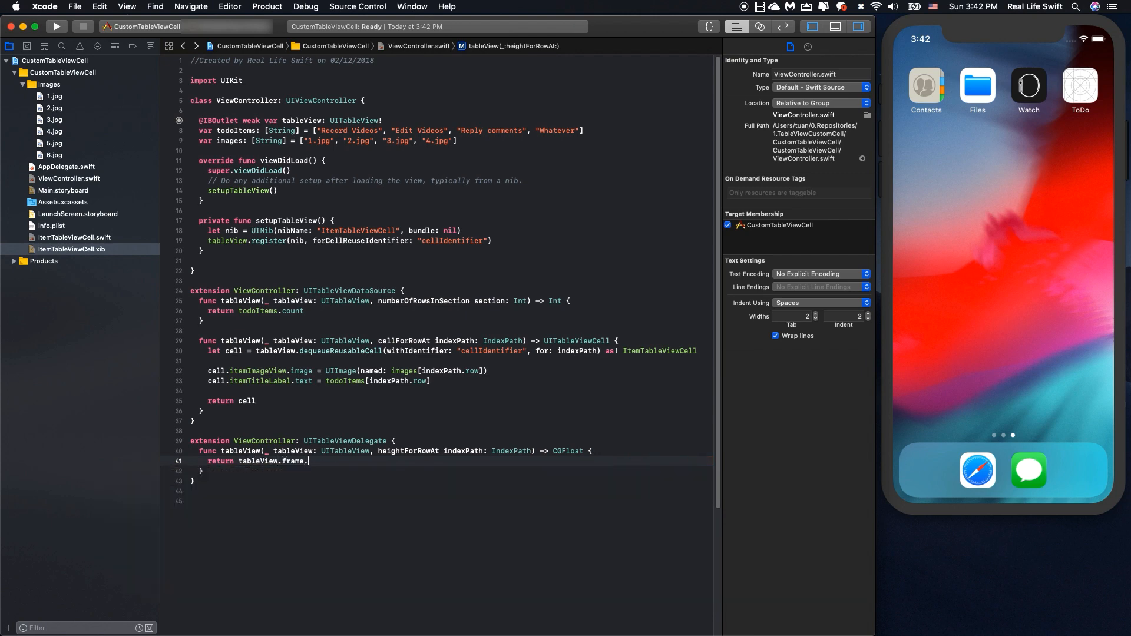
{"action": "type", "text": "height /4"}
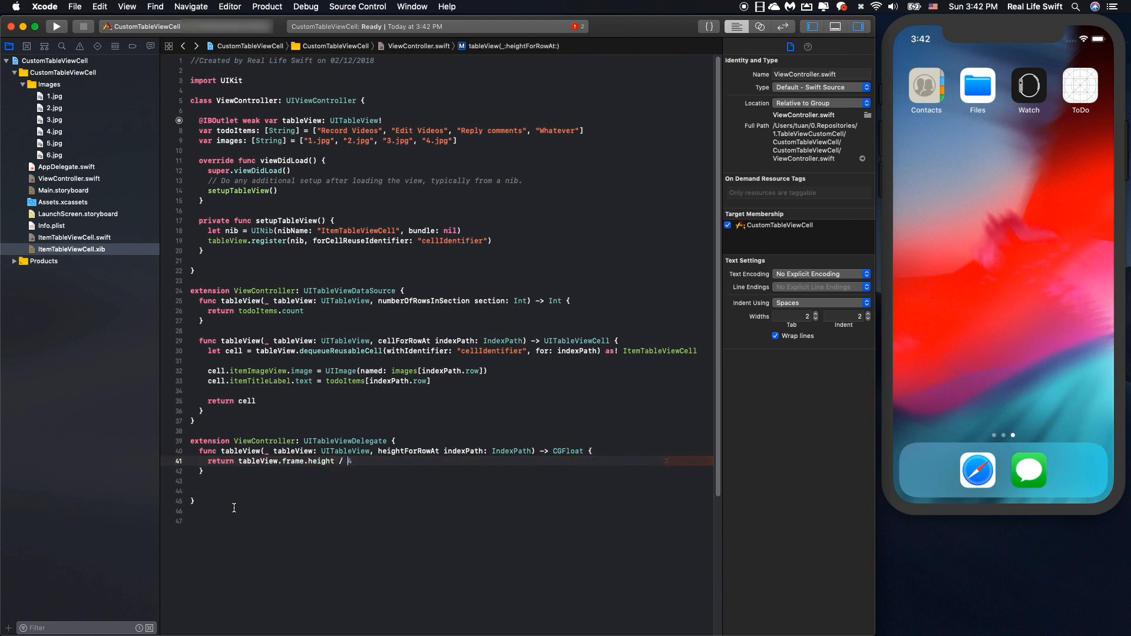
{"action": "type", "text": "did"}
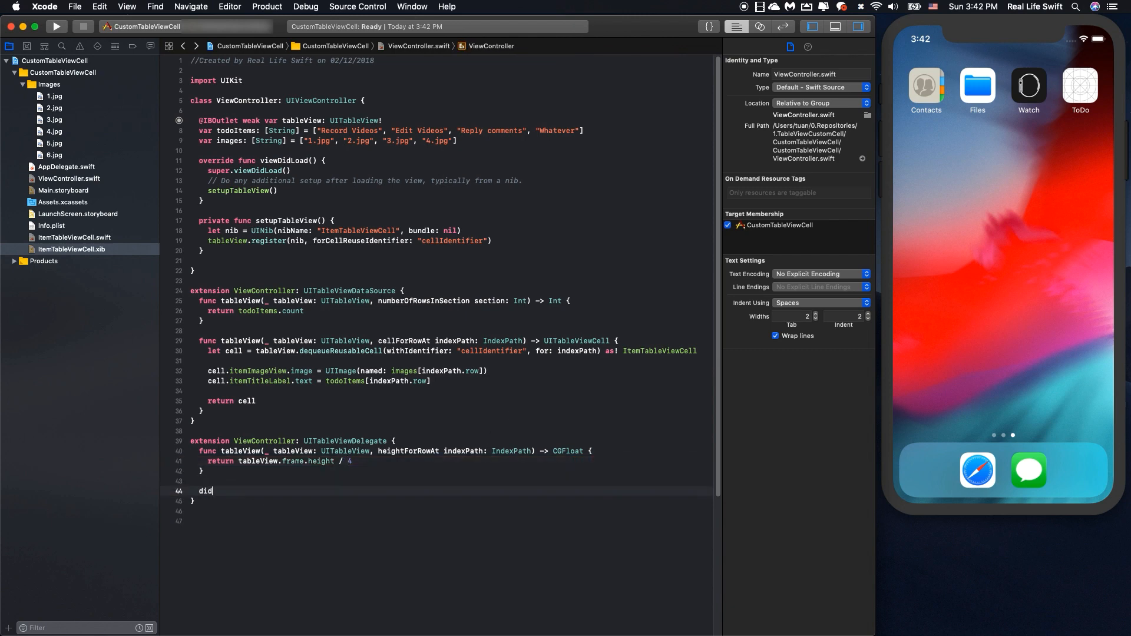
- Insert didSelectRowAt containing print("Did select row at: \(indexPath)")
{"action": "key", "text": "Tab"}
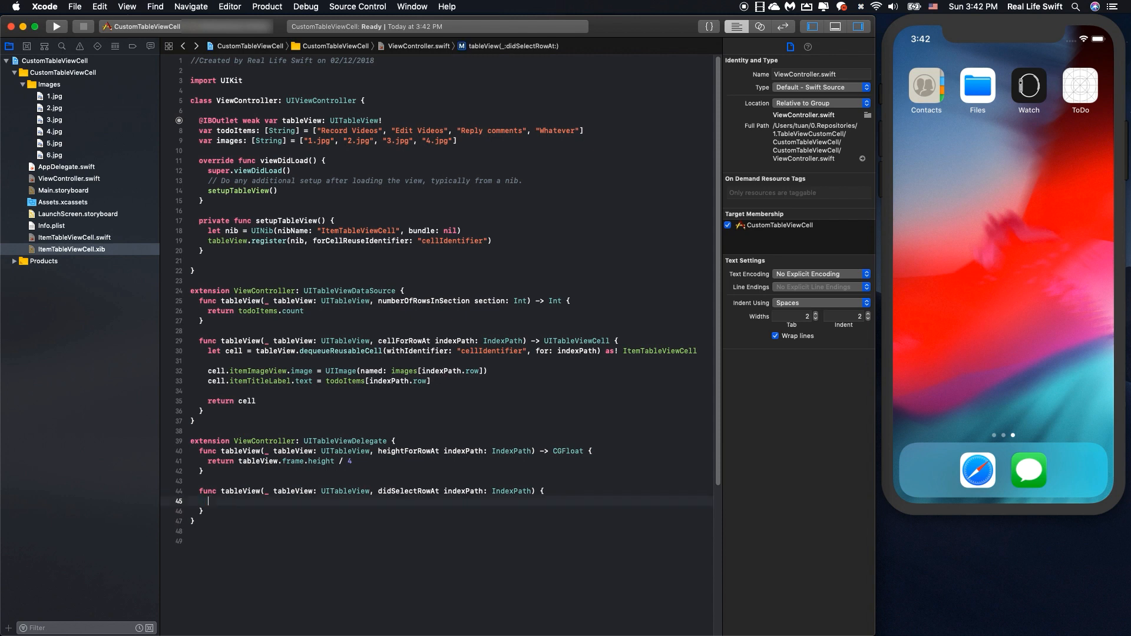
{"action": "type", "text": "print(items: Any..."}
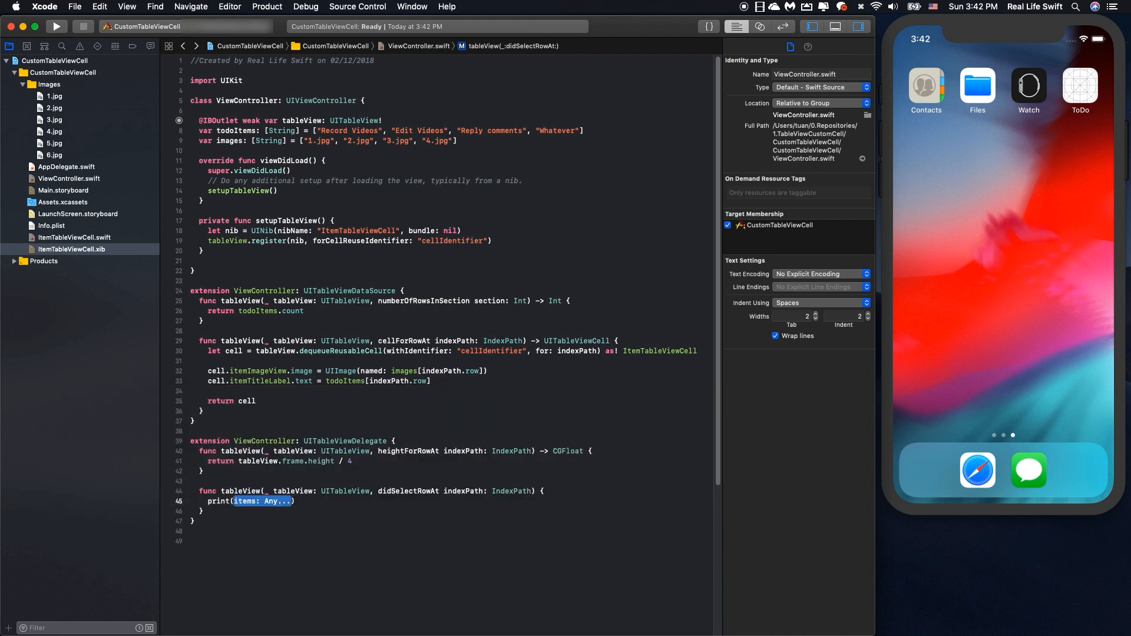
{"action": "type", "text": "\"Did \""}
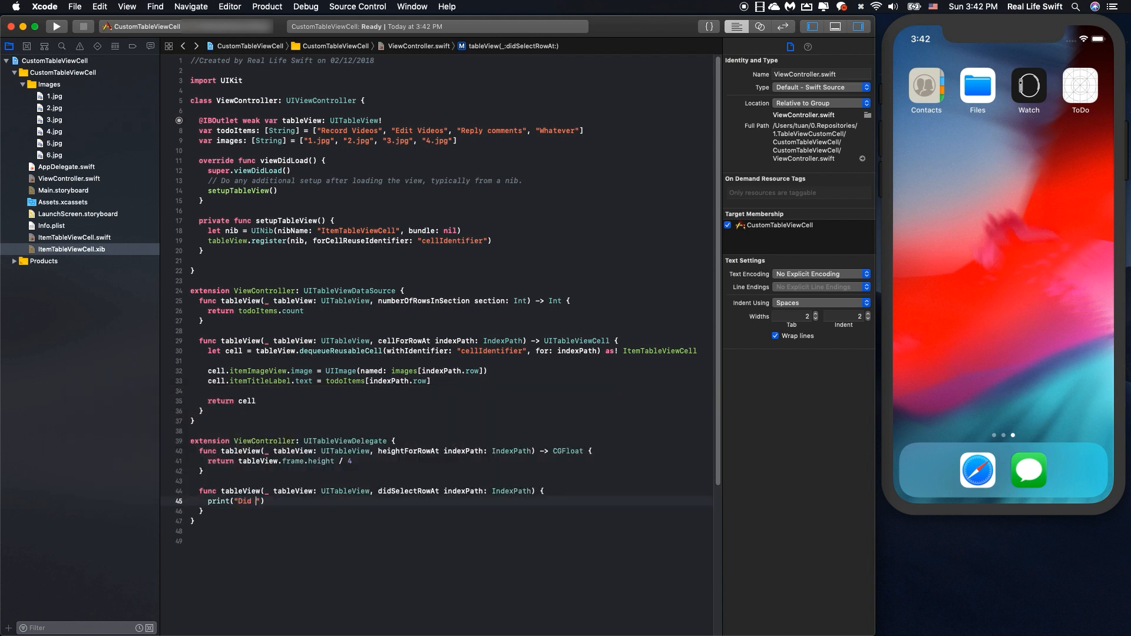
{"action": "type", "text": "select"}
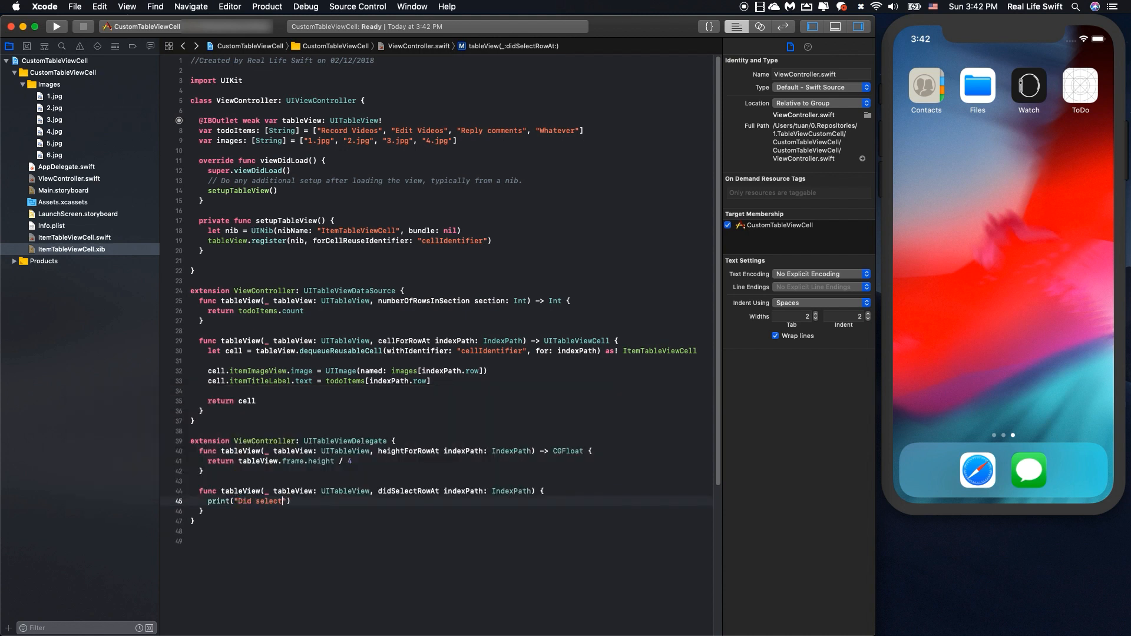
{"action": "type", "text": "row at"}
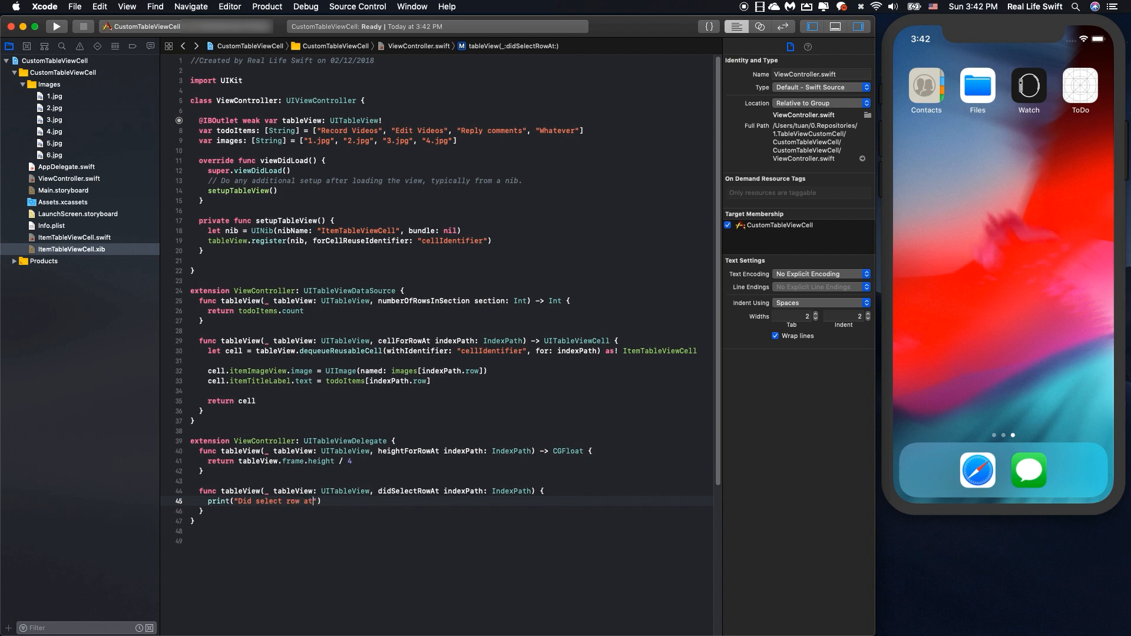
{"action": "type", "text": "\\(i)"}
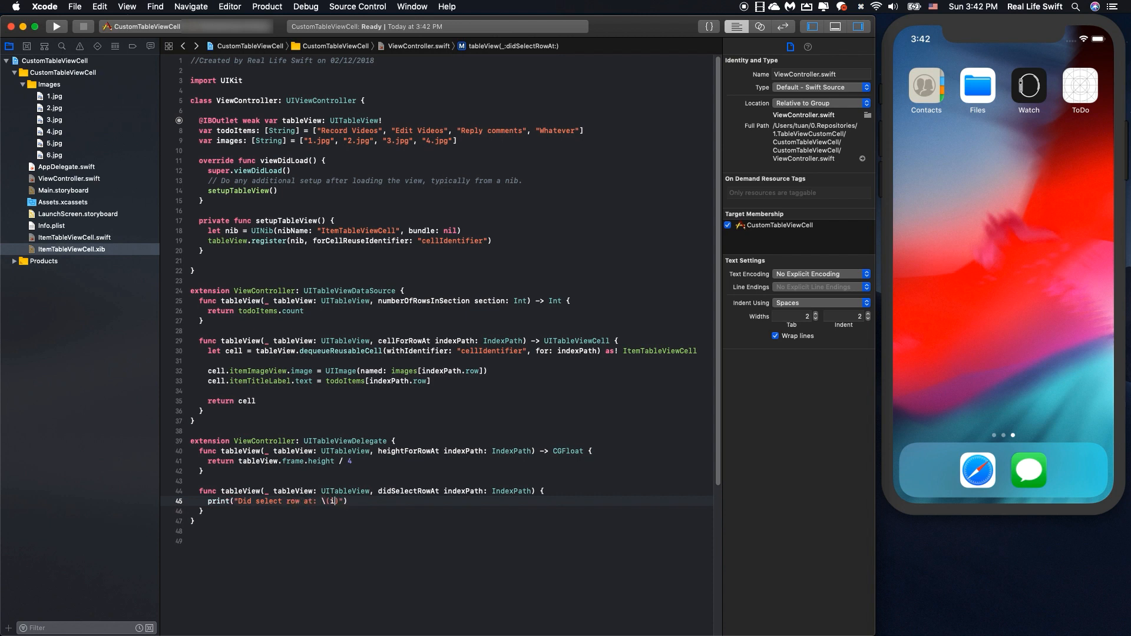
{"action": "type", "text": "ndexPath"}
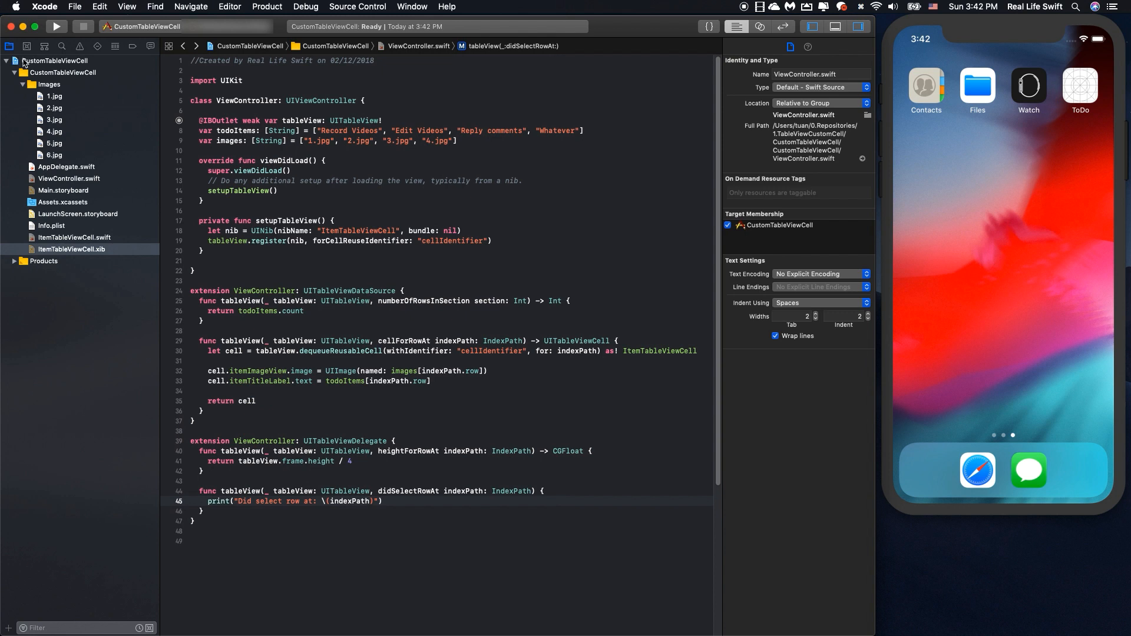
- Run the app on iPhone XS, showing Record Videos, Edit Videos, Reply comments and Whatever rows
{"action": "left_click", "coordinate": [149, 26]}
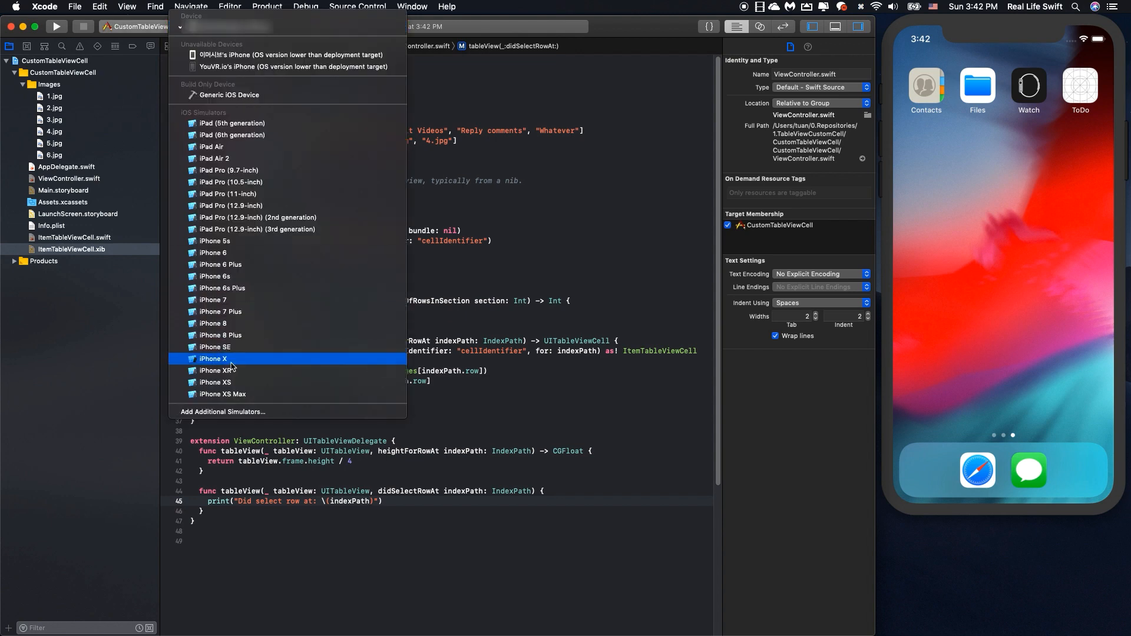
{"action": "left_click", "coordinate": [214, 358]}
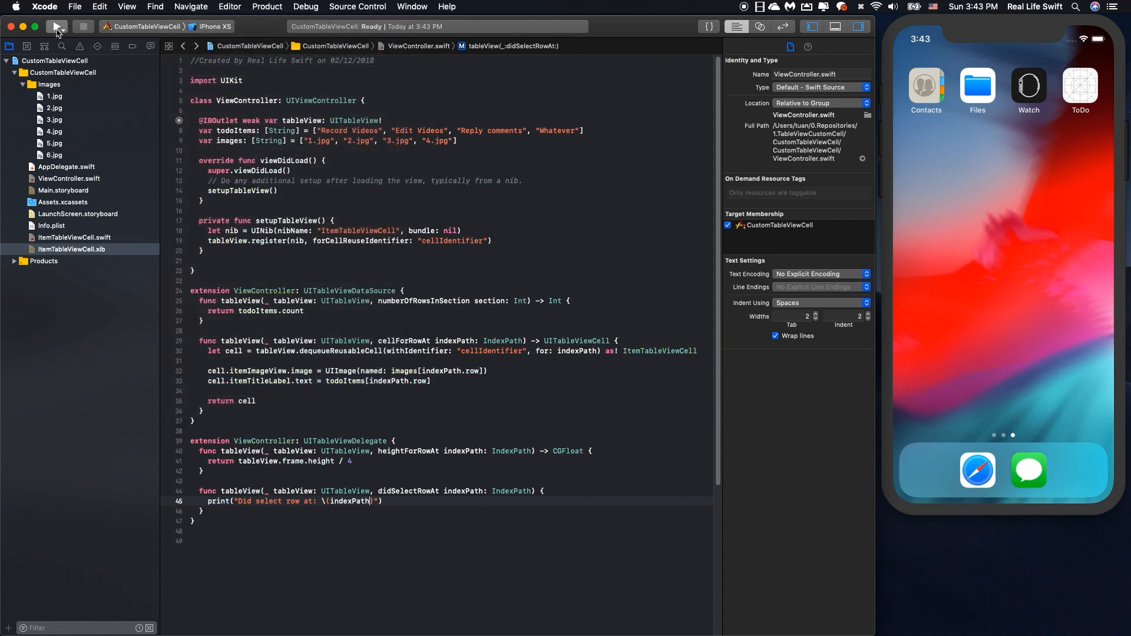
{"action": "left_click", "coordinate": [57, 27]}
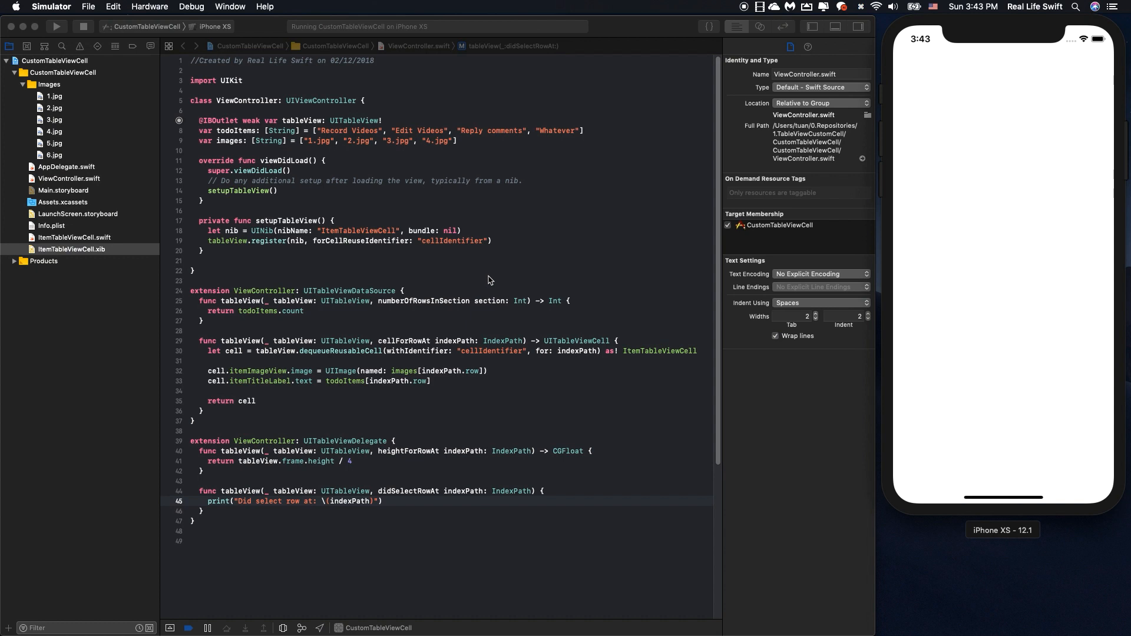
{"action": "mouse_move", "coordinate": [486, 274]}
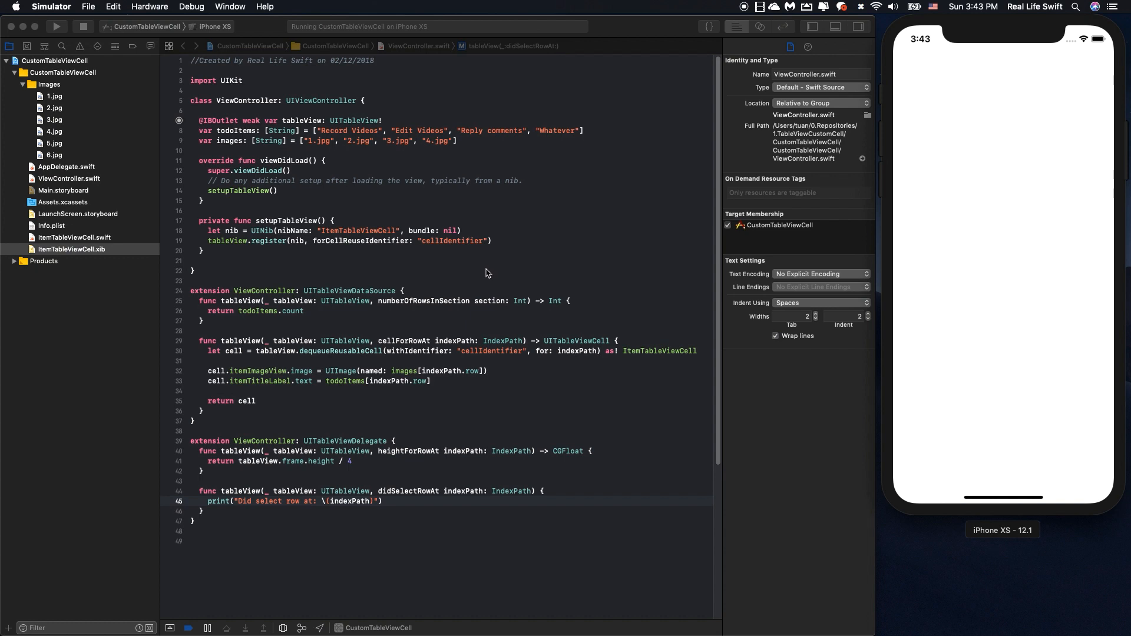
{"action": "left_click", "coordinate": [46, 27]}
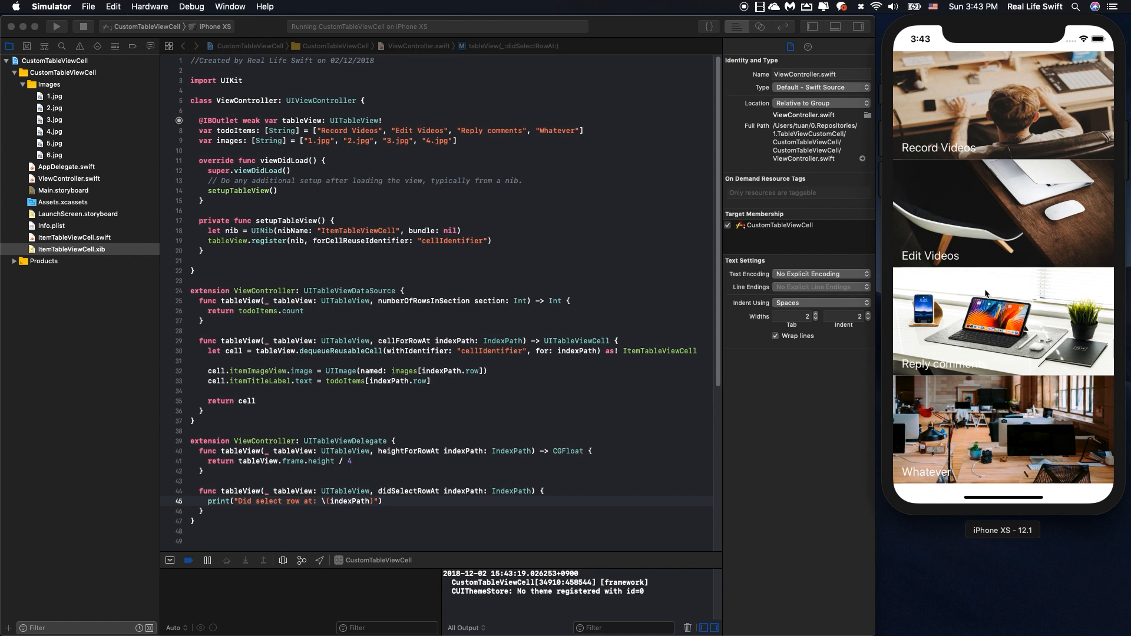
{"action": "mouse_move", "coordinate": [996, 215]}
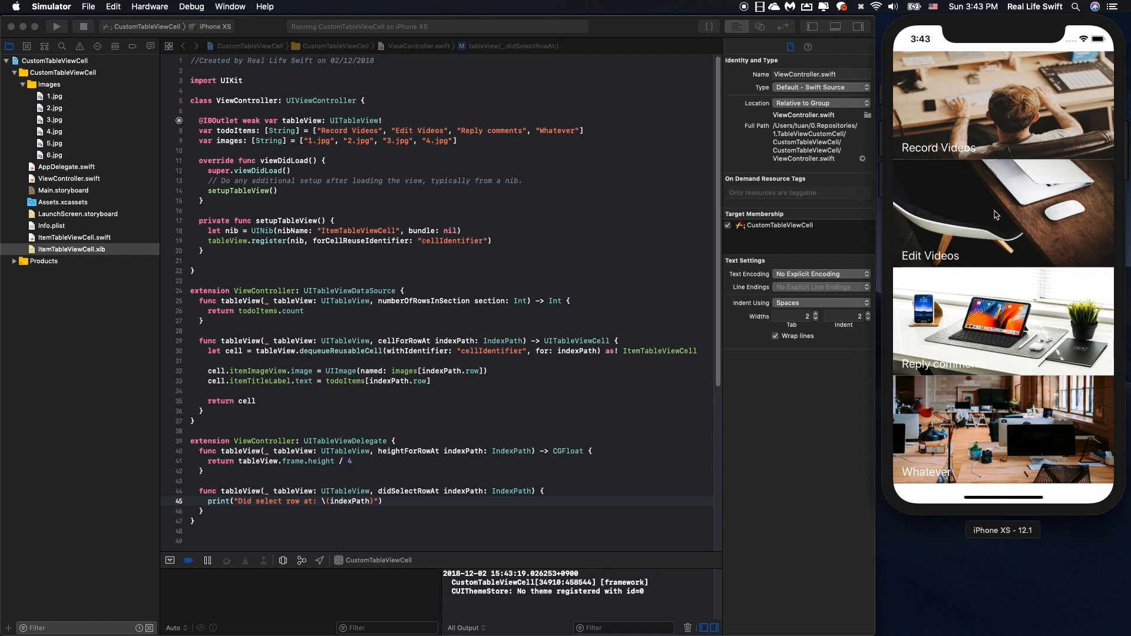
{"action": "mouse_move", "coordinate": [1015, 186]}
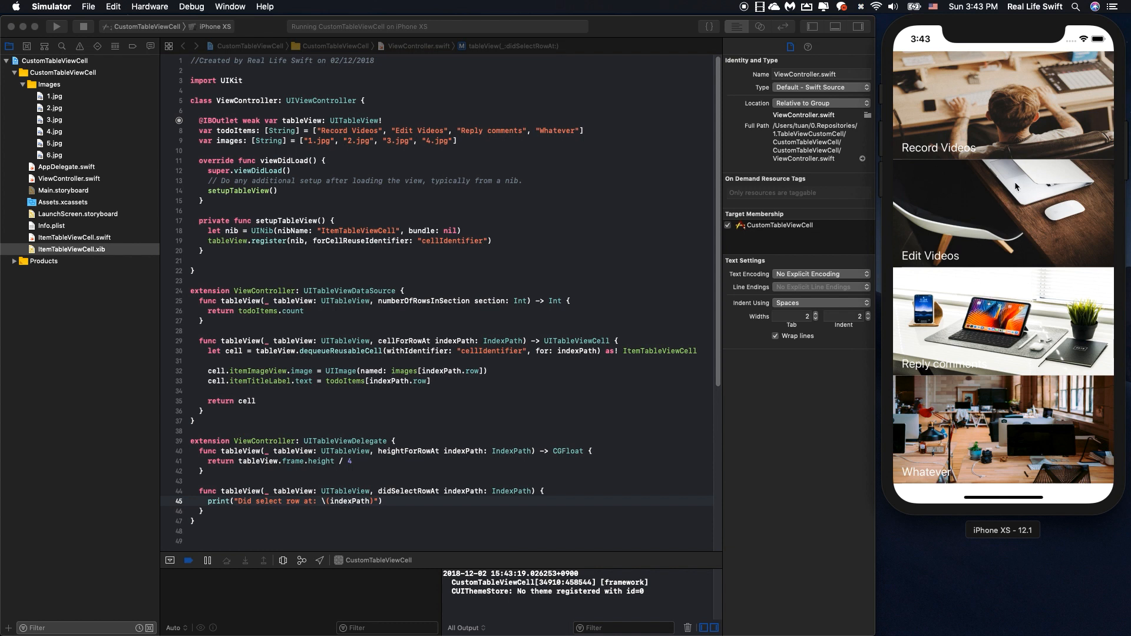
{"action": "mouse_move", "coordinate": [1001, 62]}
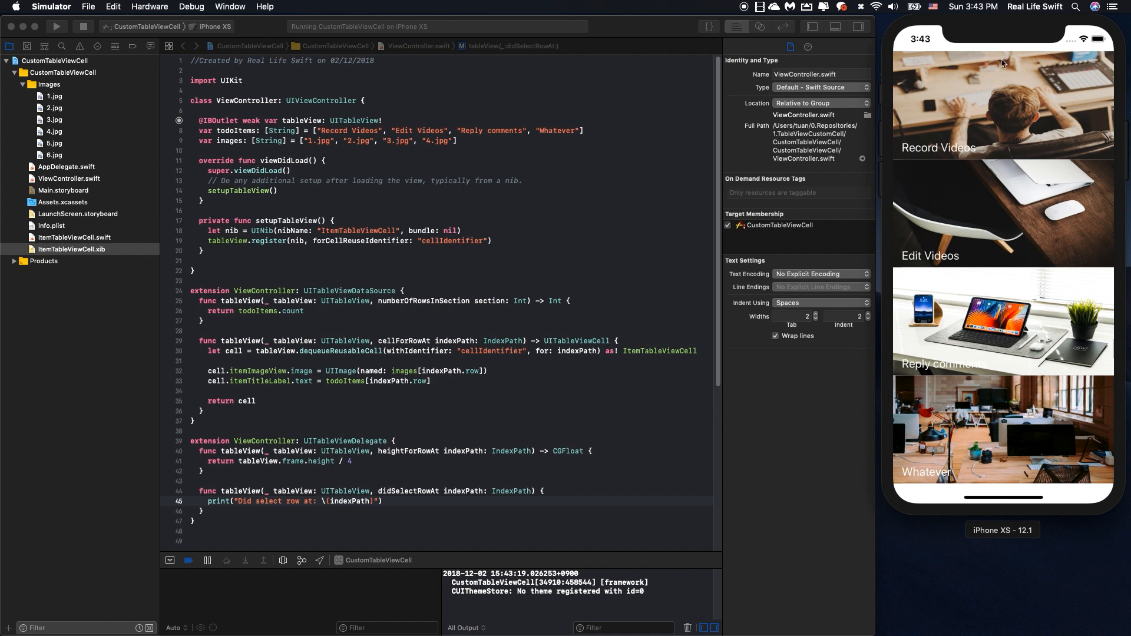
{"action": "mouse_move", "coordinate": [1008, 107]}
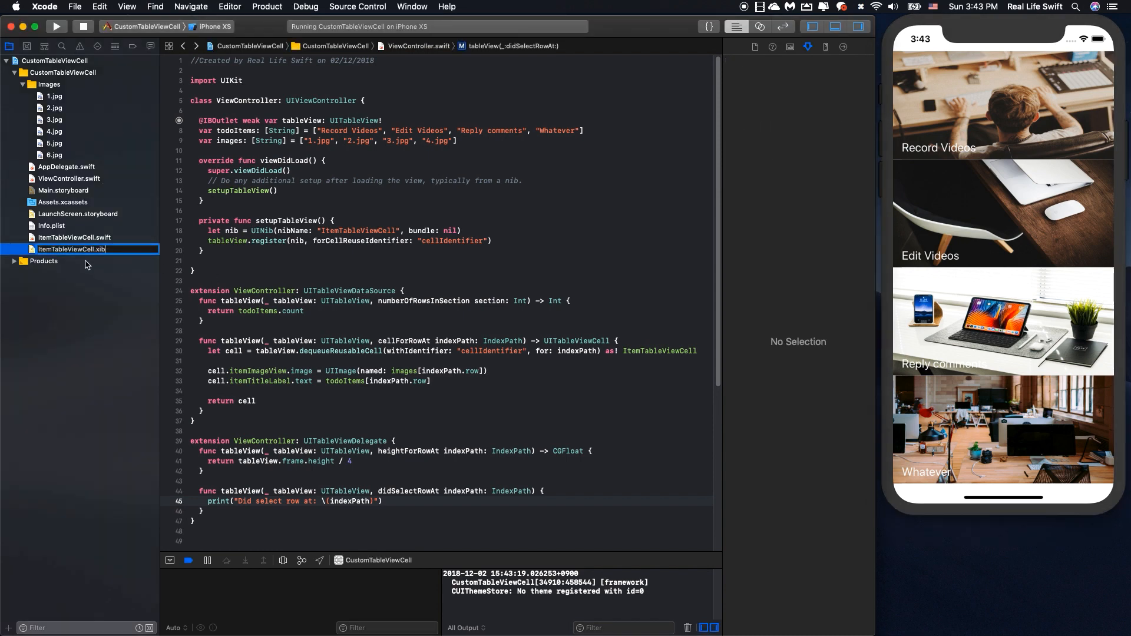
- Set the cell xib's image view content mode to Aspect Fill and rerun the app
{"action": "left_click", "coordinate": [71, 249]}
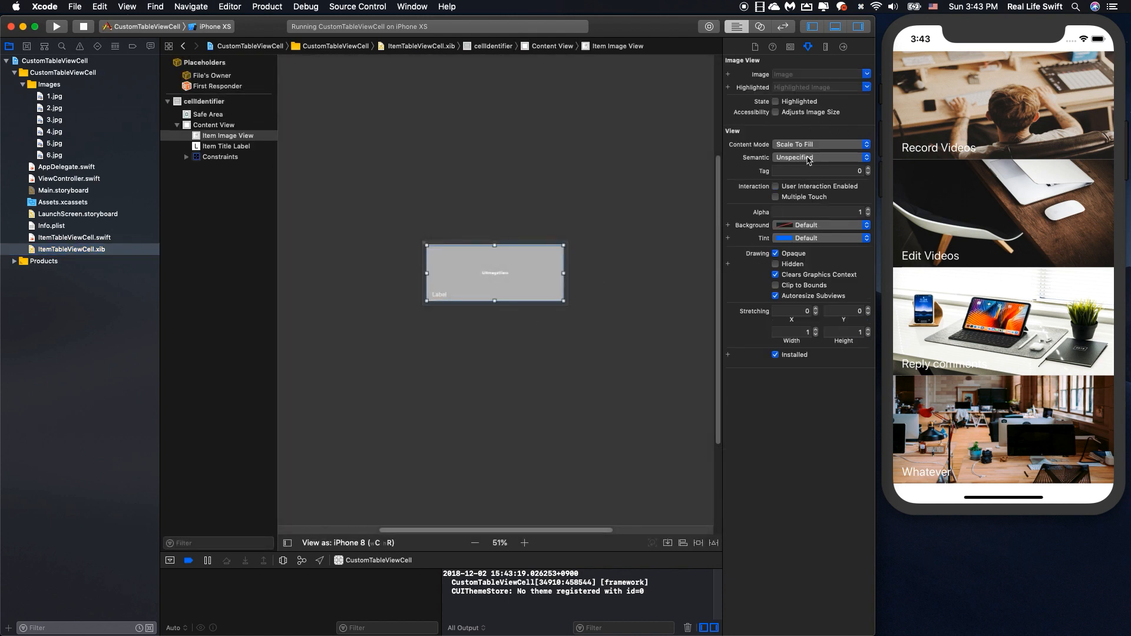
{"action": "left_click", "coordinate": [820, 145]}
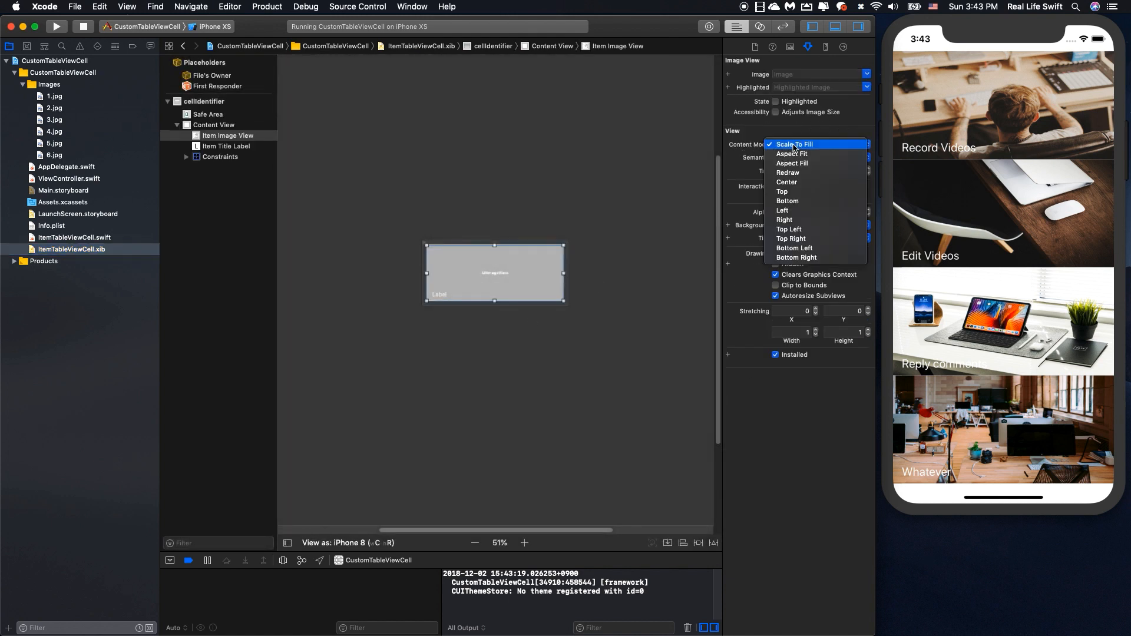
{"action": "left_click", "coordinate": [791, 163]}
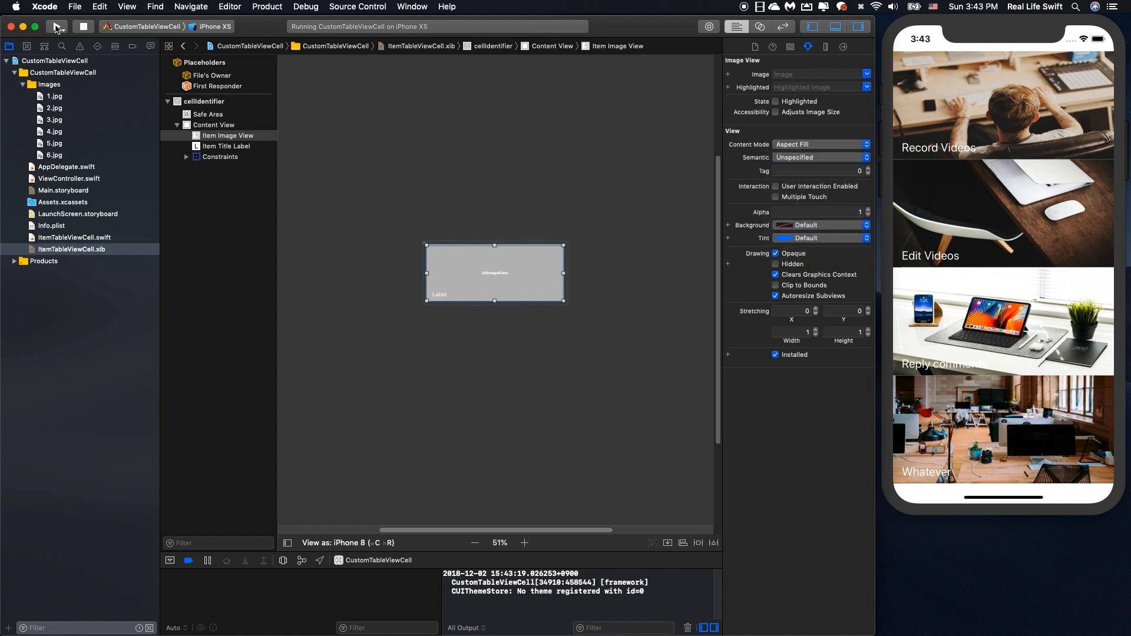
{"action": "left_click", "coordinate": [81, 26]}
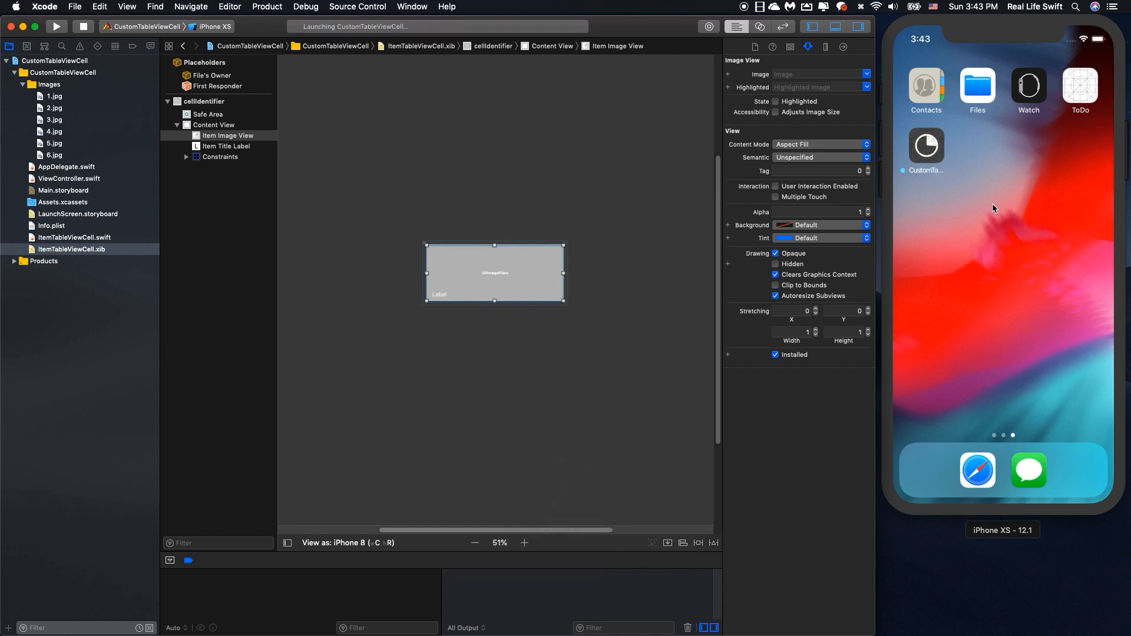
{"action": "left_click", "coordinate": [56, 27]}
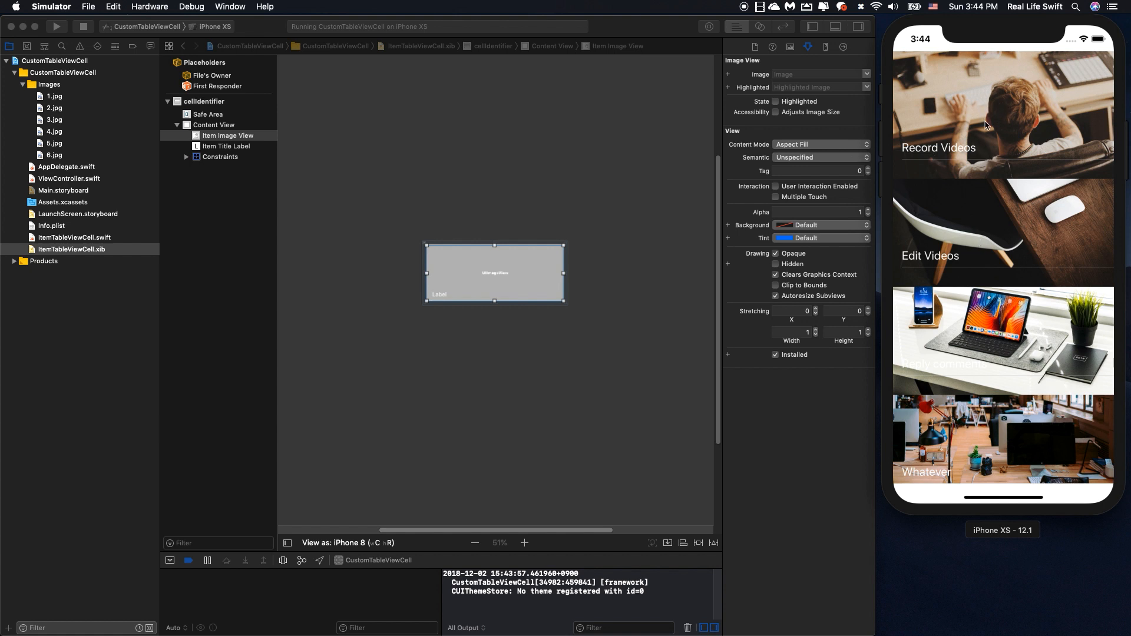
{"action": "mouse_move", "coordinate": [1012, 216]}
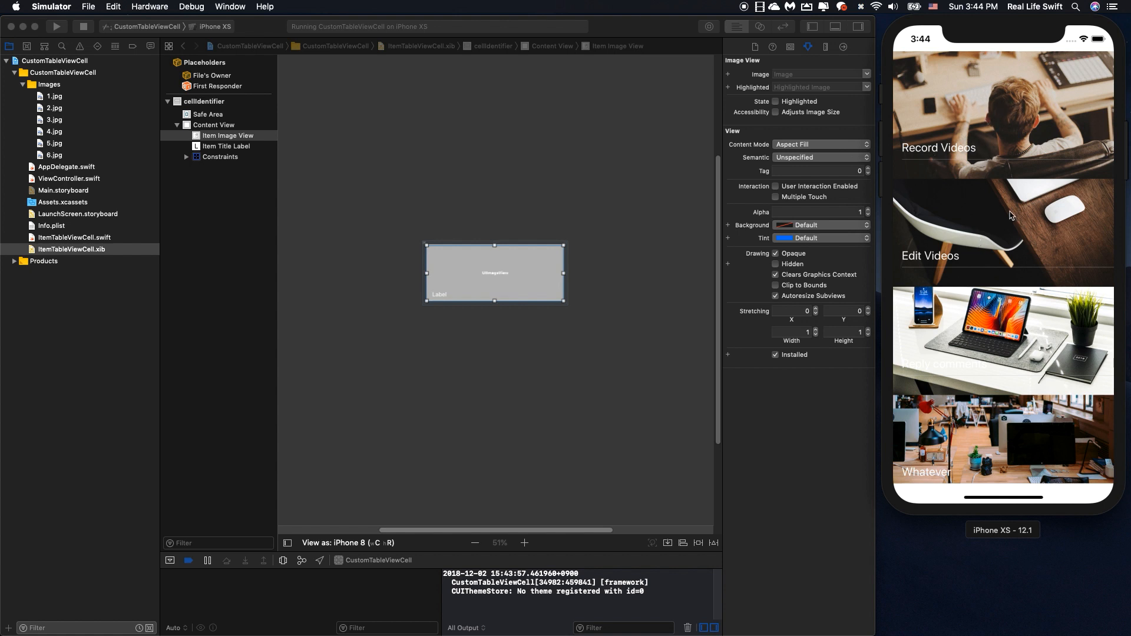
{"action": "mouse_move", "coordinate": [1002, 218]}
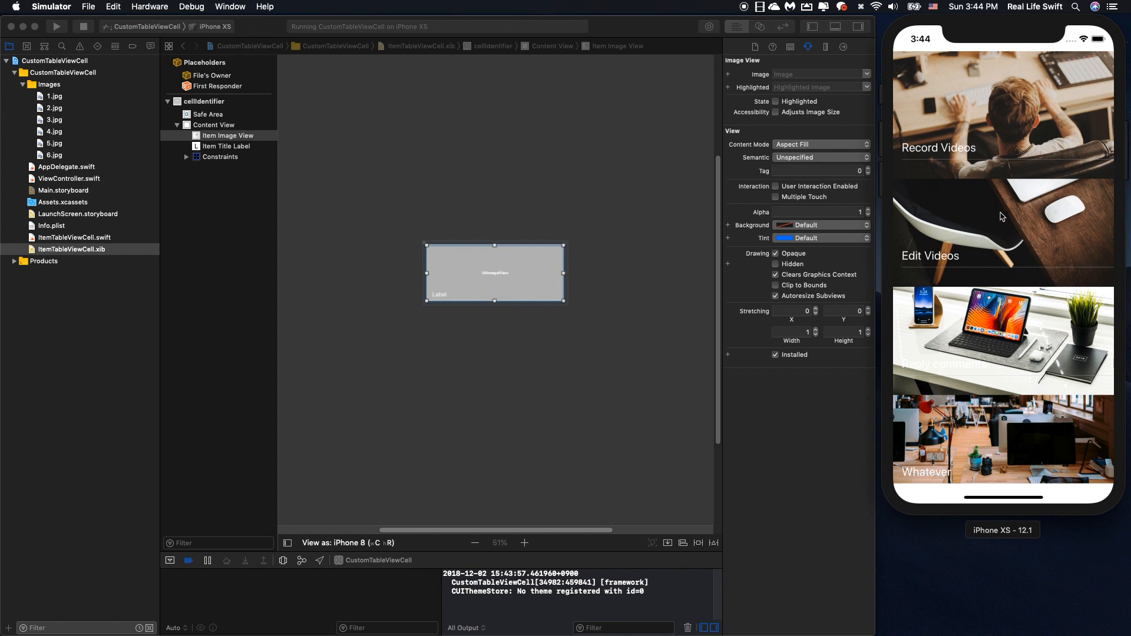
{"action": "mouse_move", "coordinate": [991, 229]}
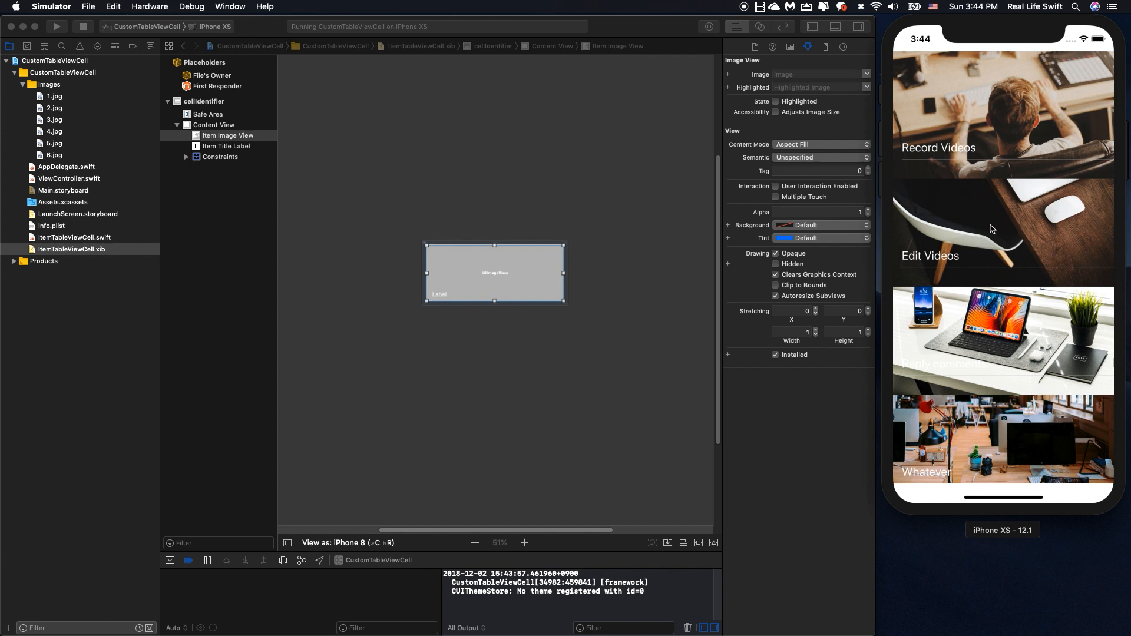
{"action": "mouse_move", "coordinate": [1003, 229]}
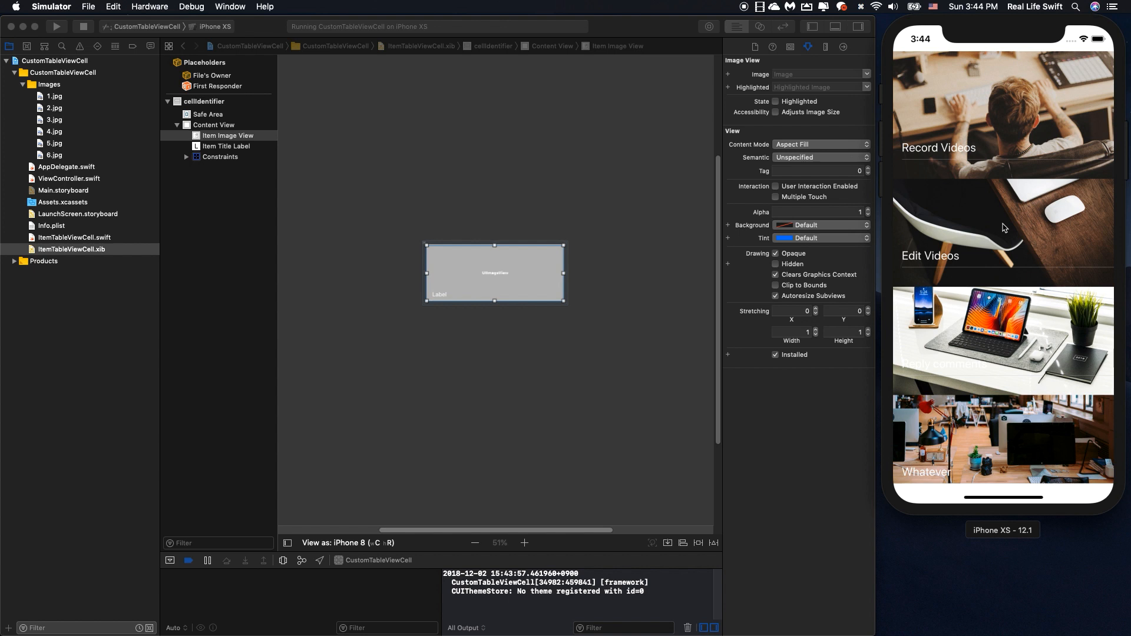
{"action": "mouse_move", "coordinate": [1014, 140]}
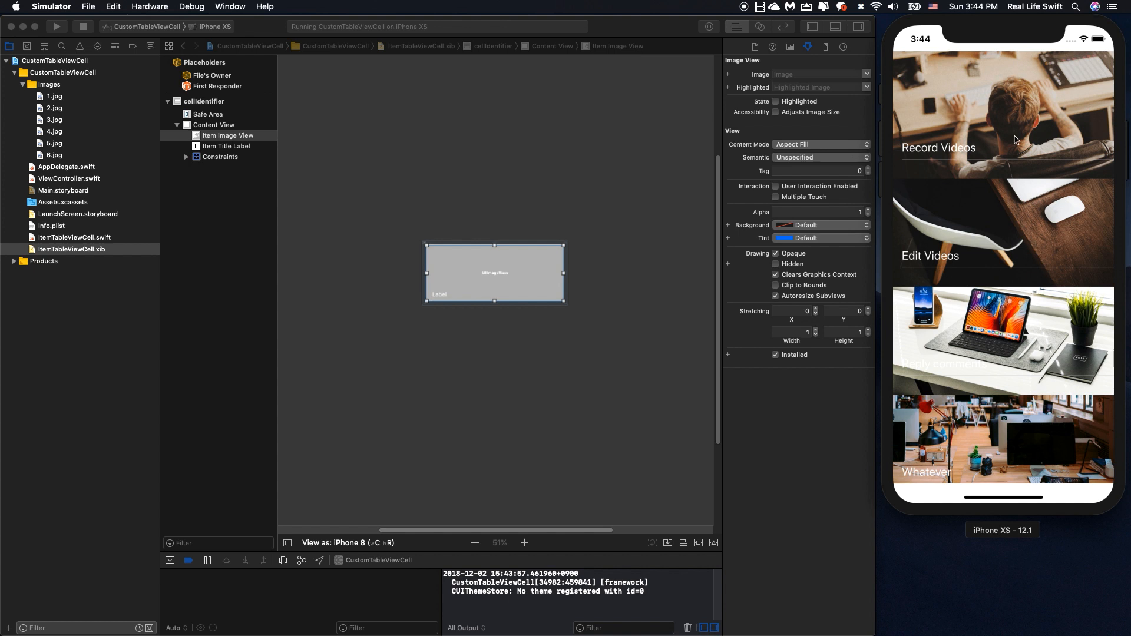
{"action": "mouse_move", "coordinate": [973, 244]}
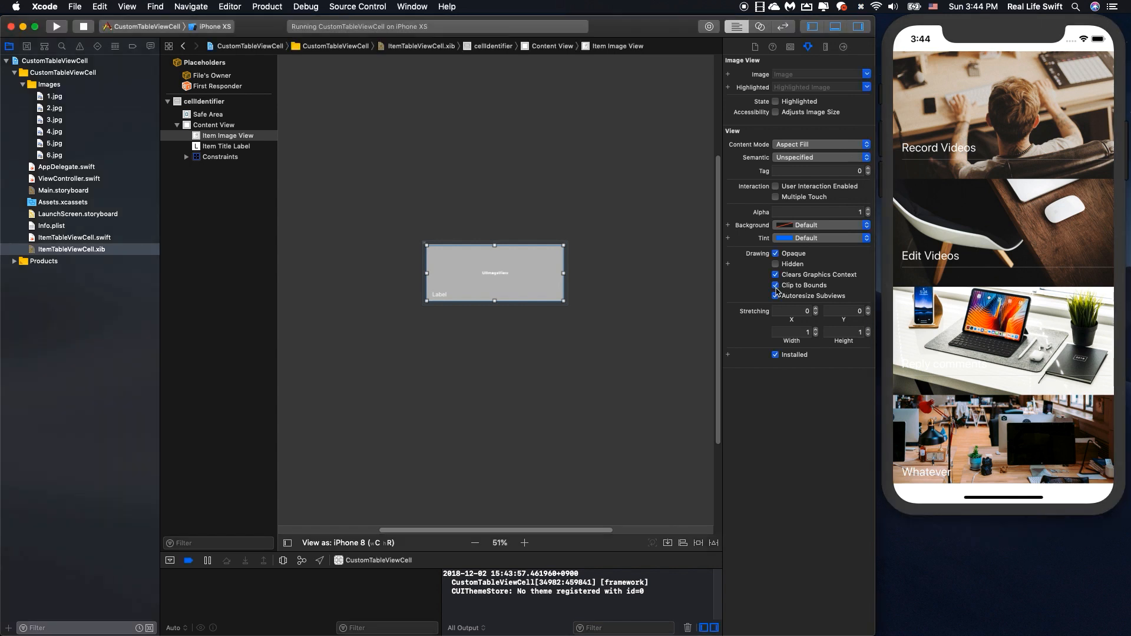
- Relaunch the app on iPhone XS to confirm each photo is clipped within its row
{"action": "left_click", "coordinate": [57, 26]}
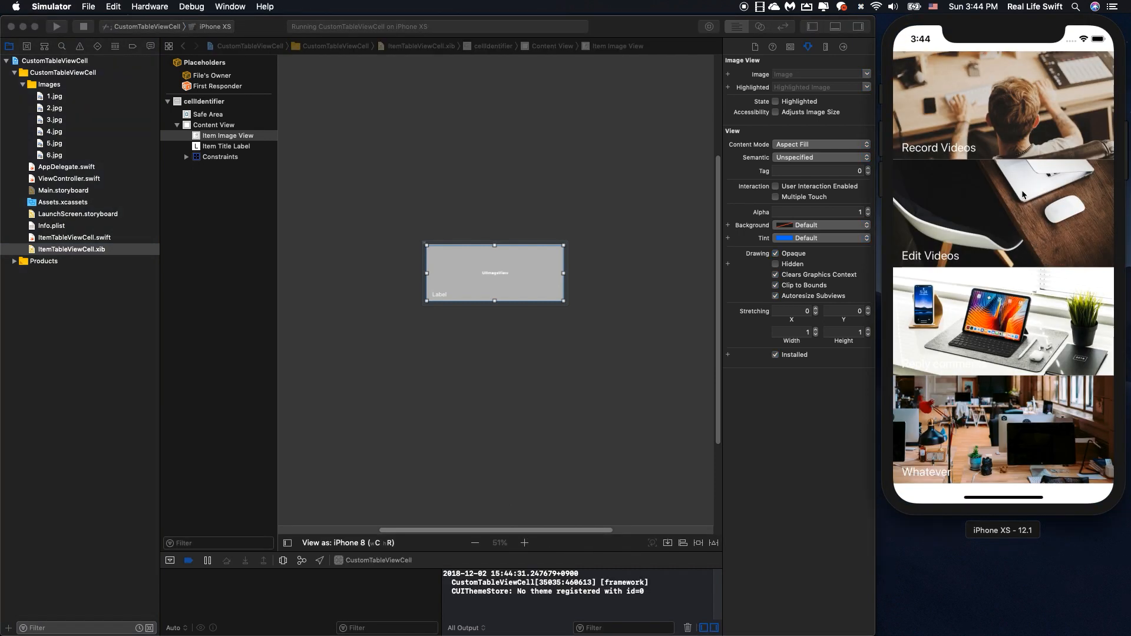
{"action": "mouse_move", "coordinate": [999, 128]}
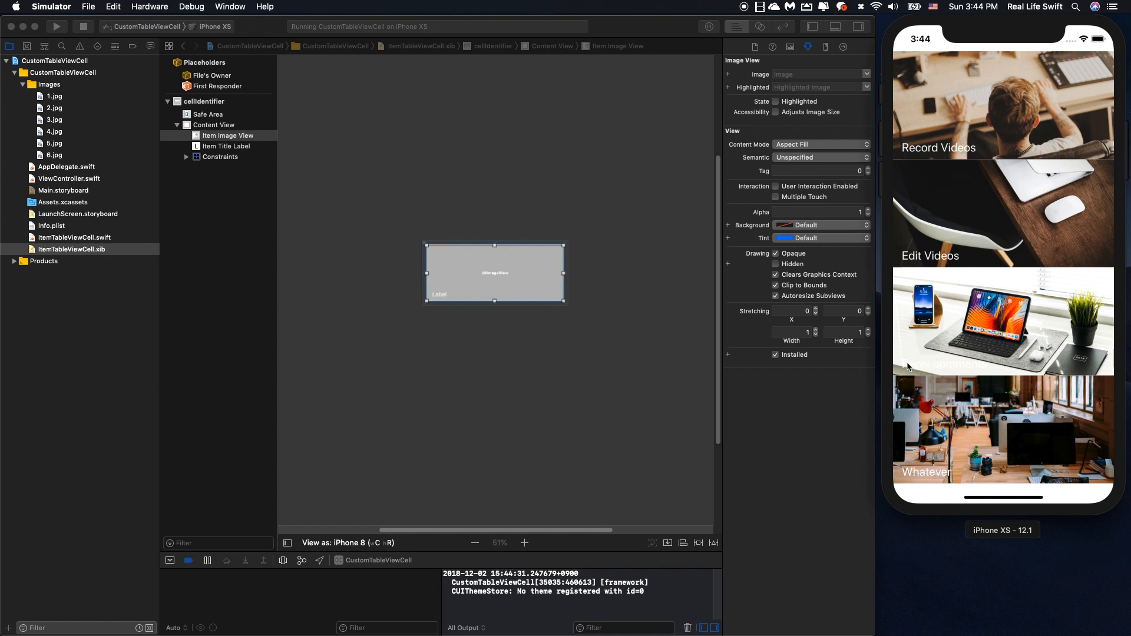
{"action": "mouse_move", "coordinate": [980, 366]}
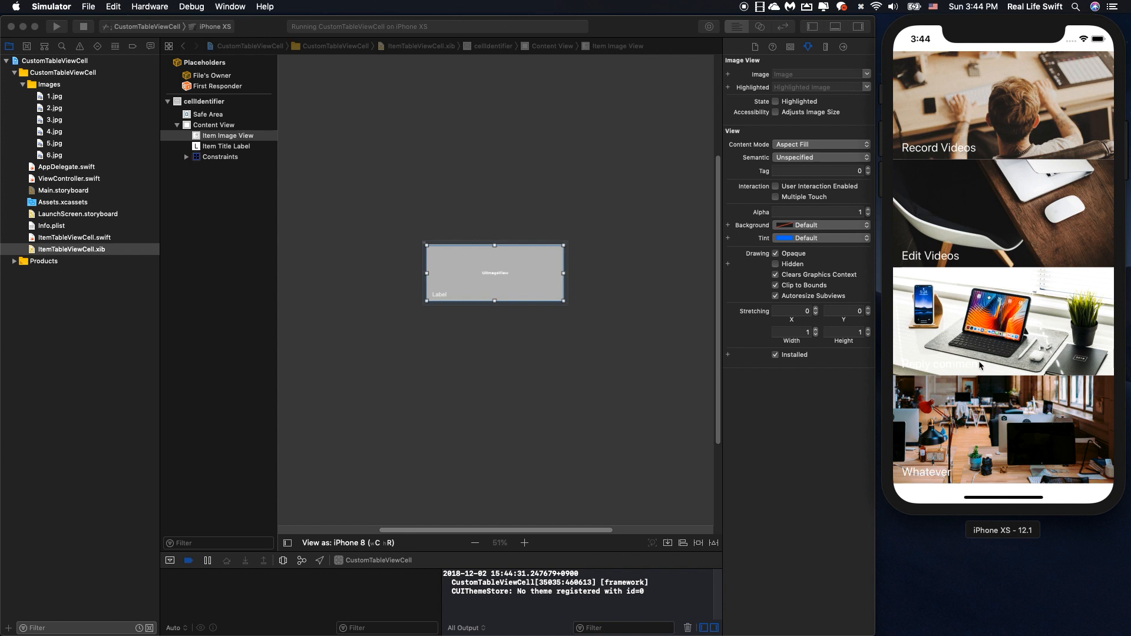
{"action": "mouse_move", "coordinate": [932, 371]}
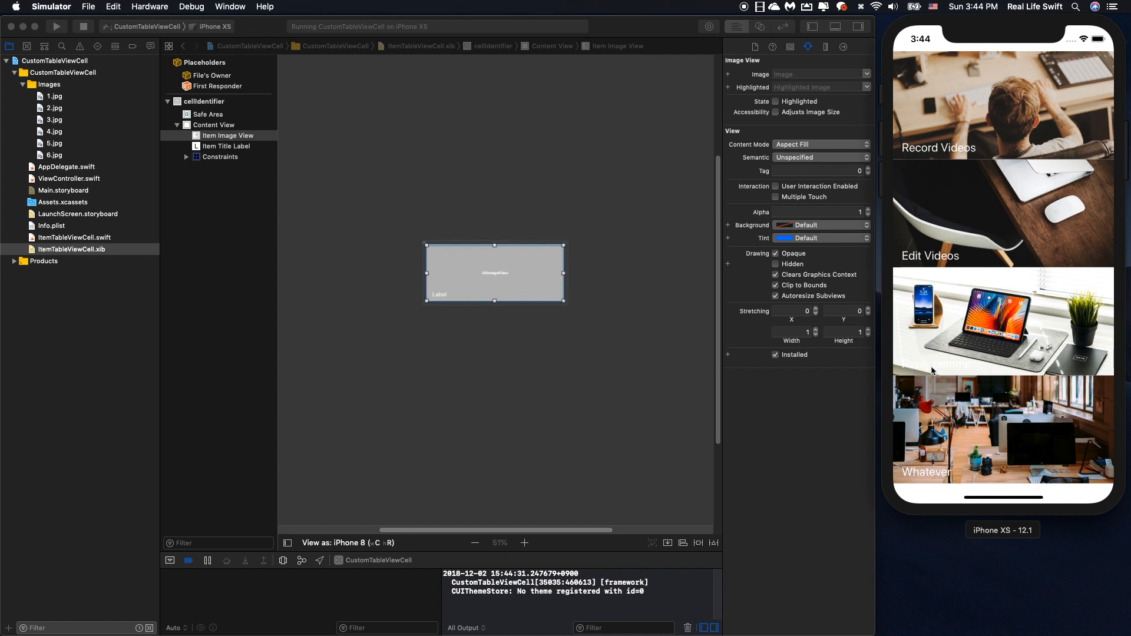
{"action": "mouse_move", "coordinate": [959, 366]}
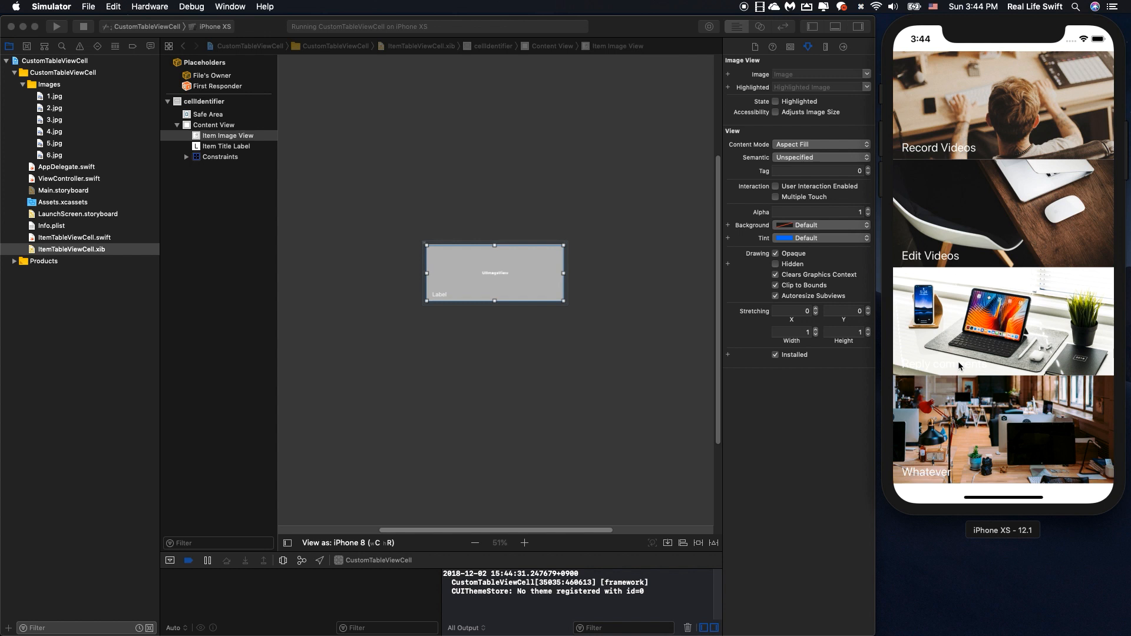
{"action": "mouse_move", "coordinate": [979, 367]}
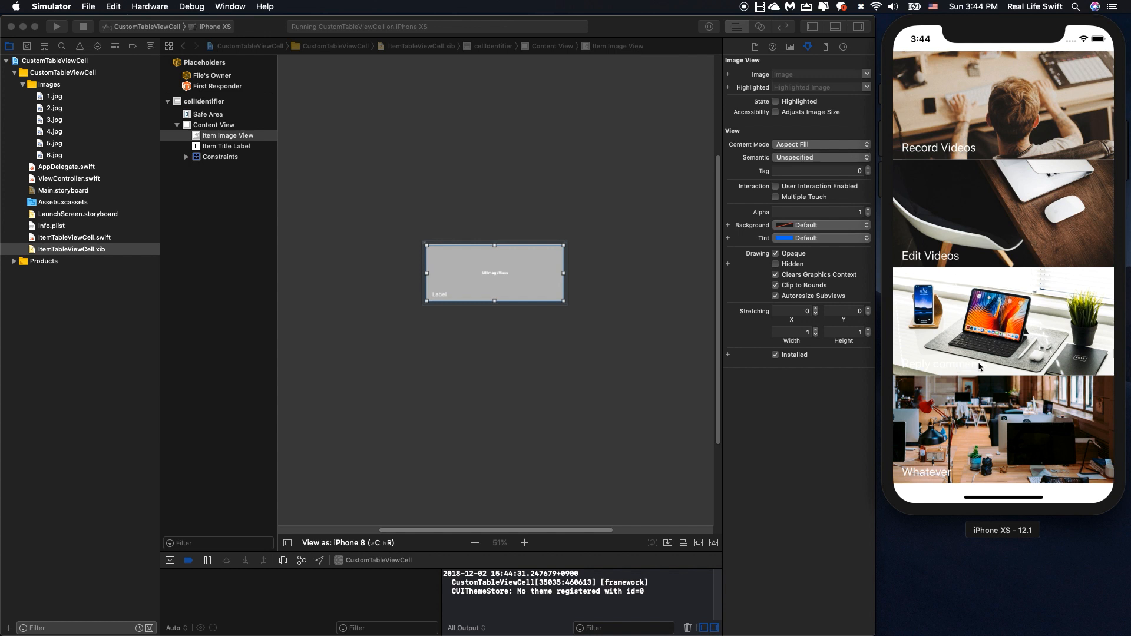
{"action": "mouse_move", "coordinate": [913, 368]}
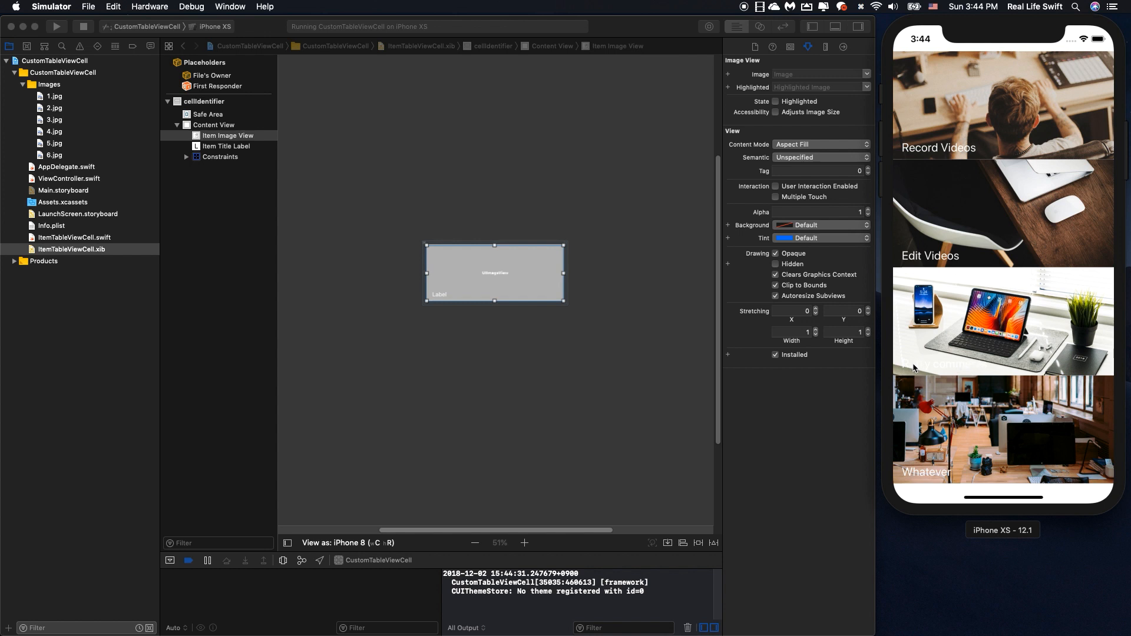
{"action": "mouse_move", "coordinate": [376, 274]}
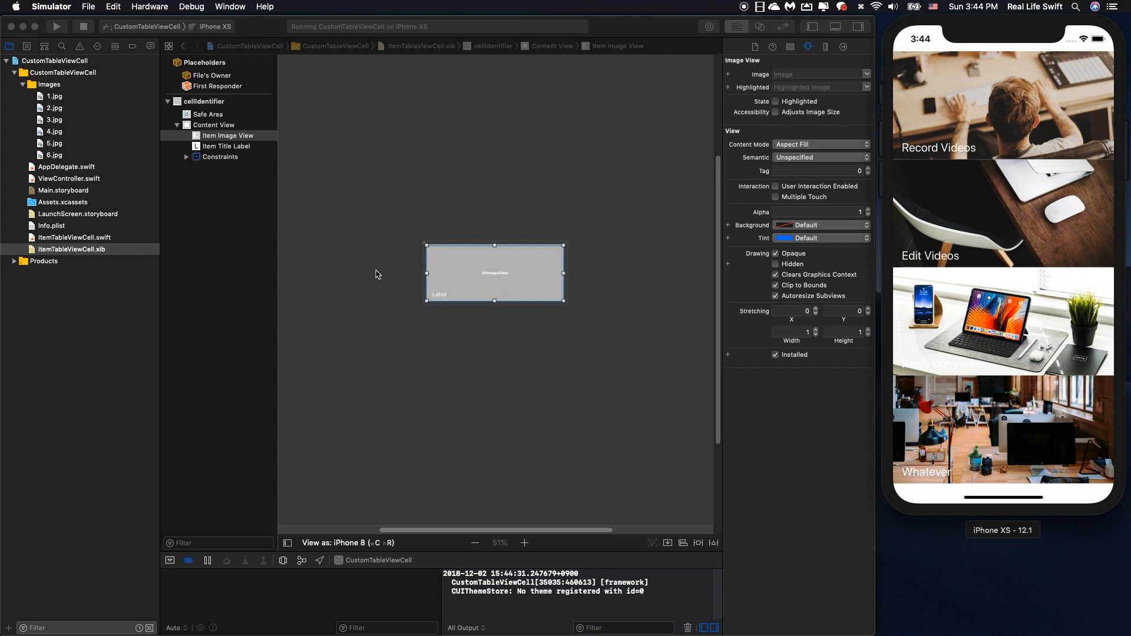
- Select the cell's Item Title Label and give it a Light Gray Color shadow
{"action": "left_click", "coordinate": [227, 136]}
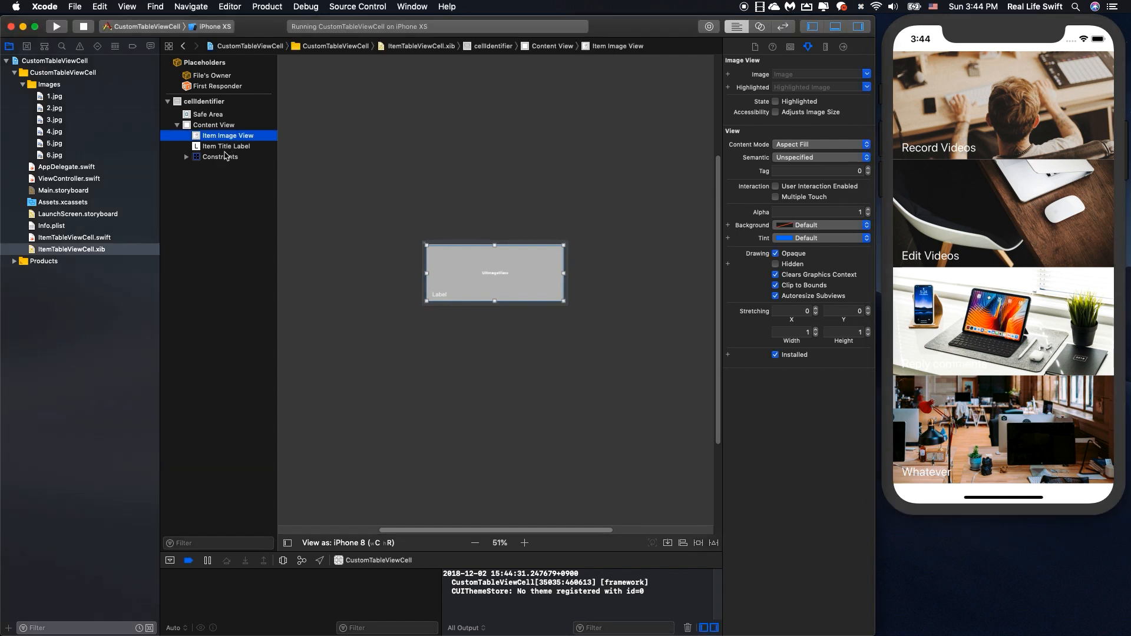
{"action": "left_click", "coordinate": [226, 146]}
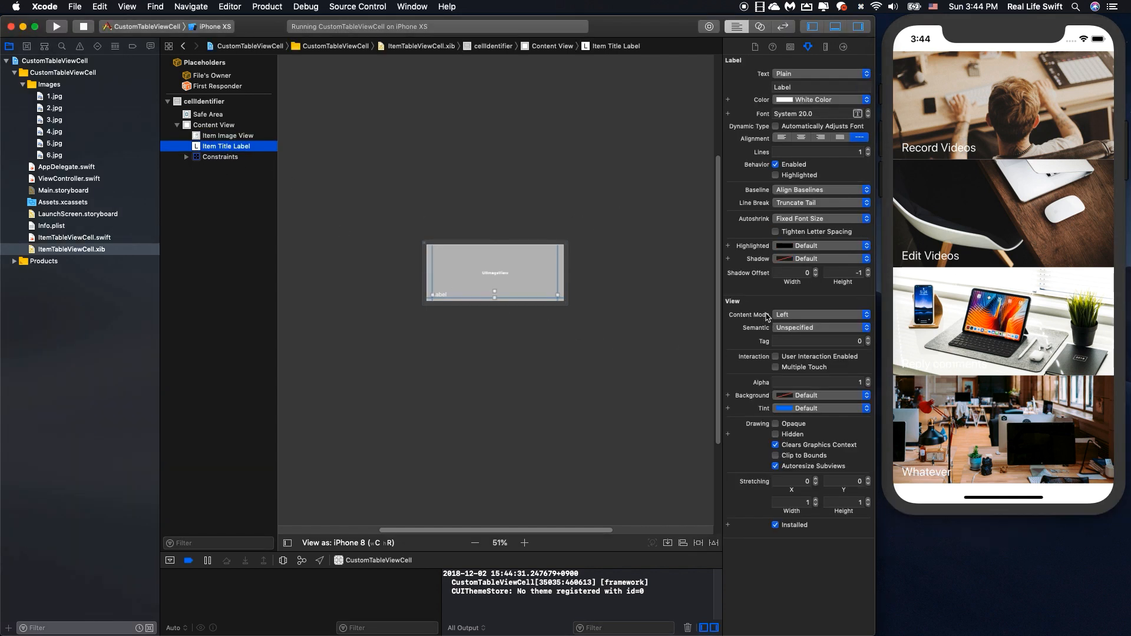
{"action": "mouse_move", "coordinate": [747, 343]}
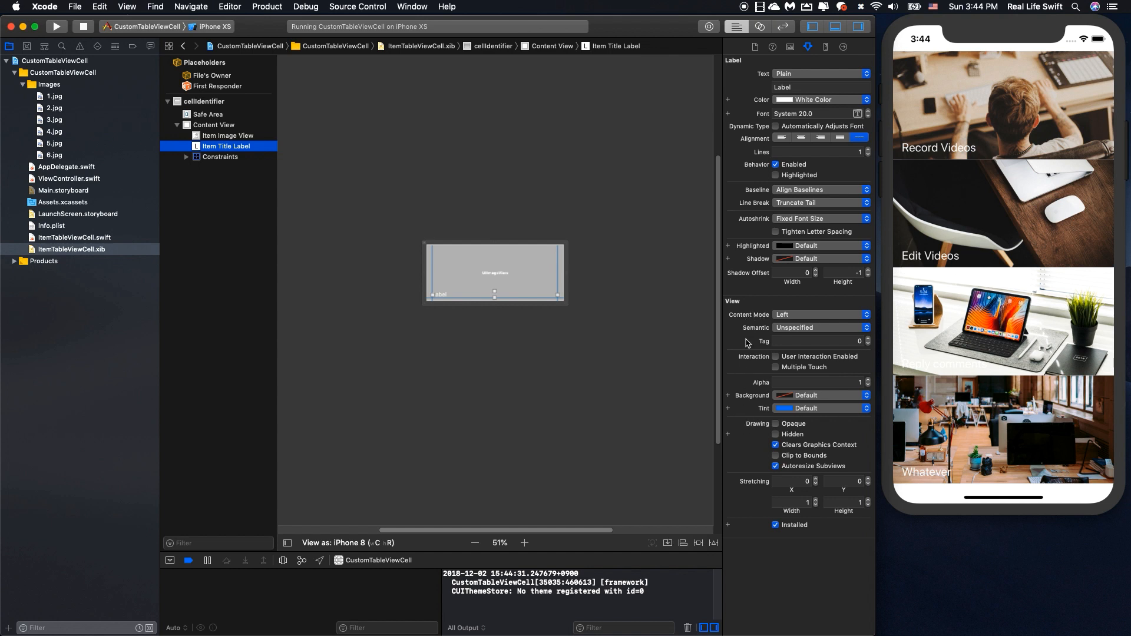
{"action": "mouse_move", "coordinate": [750, 261]}
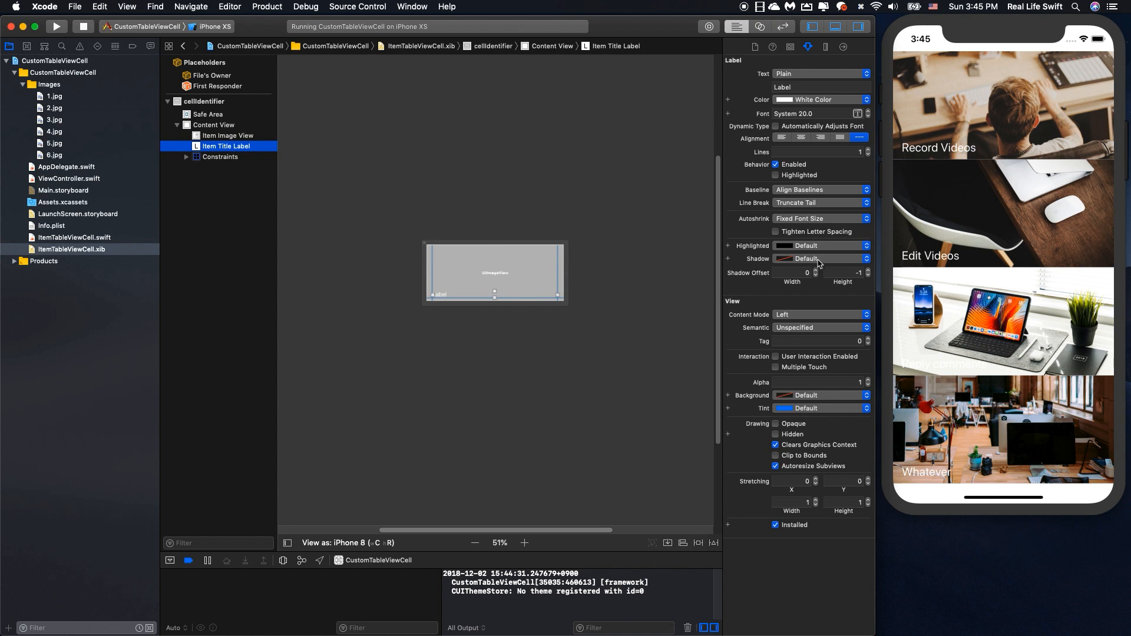
{"action": "left_click", "coordinate": [819, 258]}
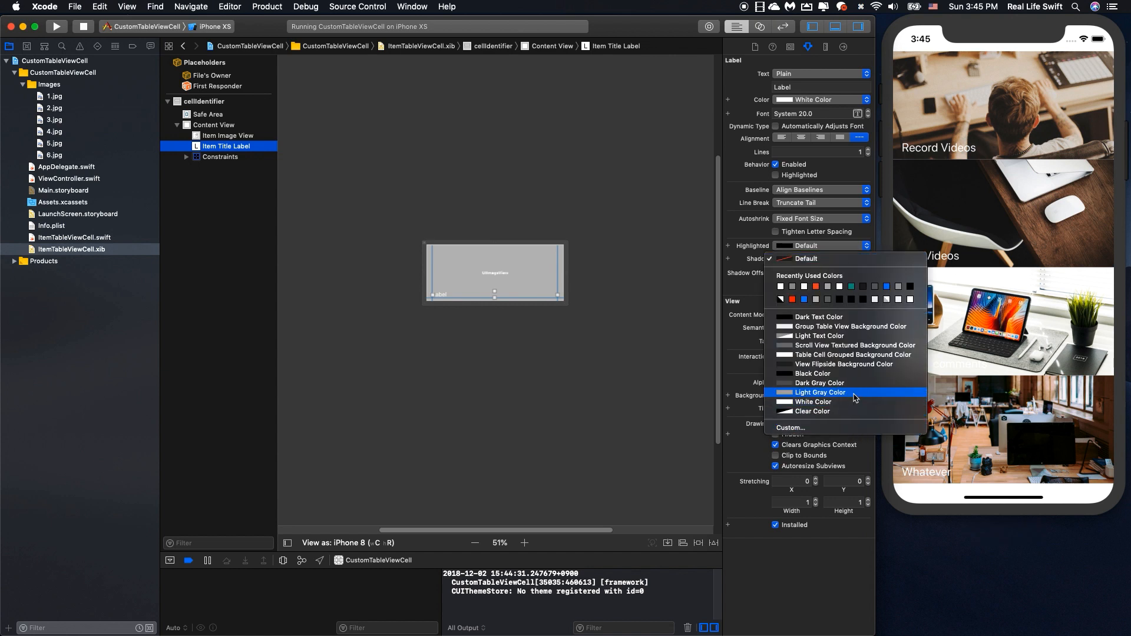
{"action": "left_click", "coordinate": [819, 392]}
{"action": "type", "text": "2"}
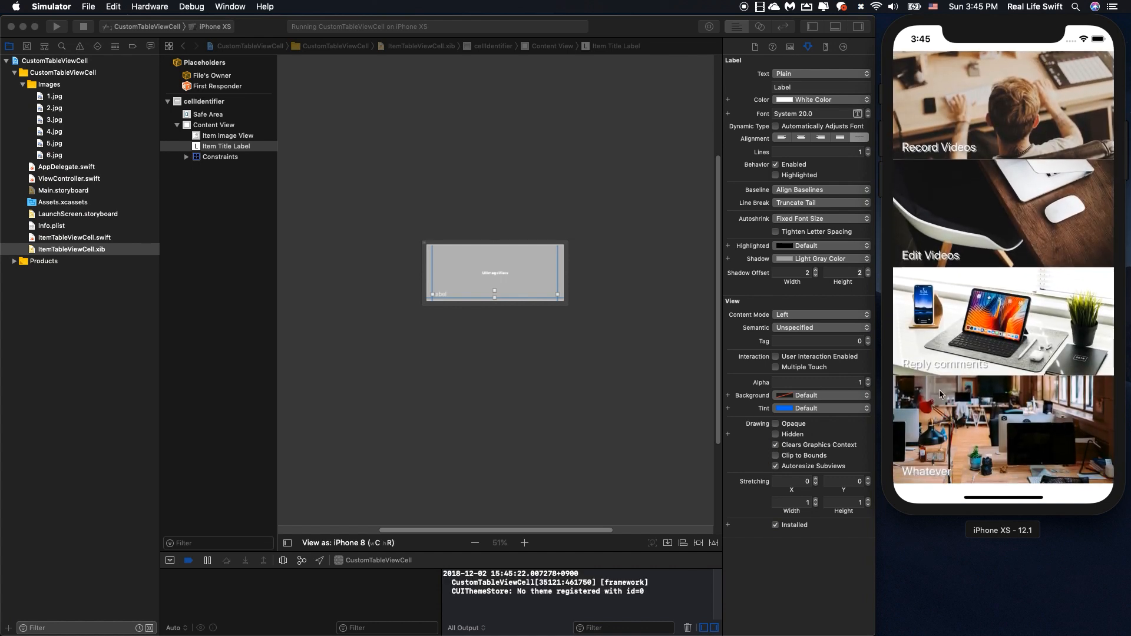
{"action": "mouse_move", "coordinate": [1024, 376]}
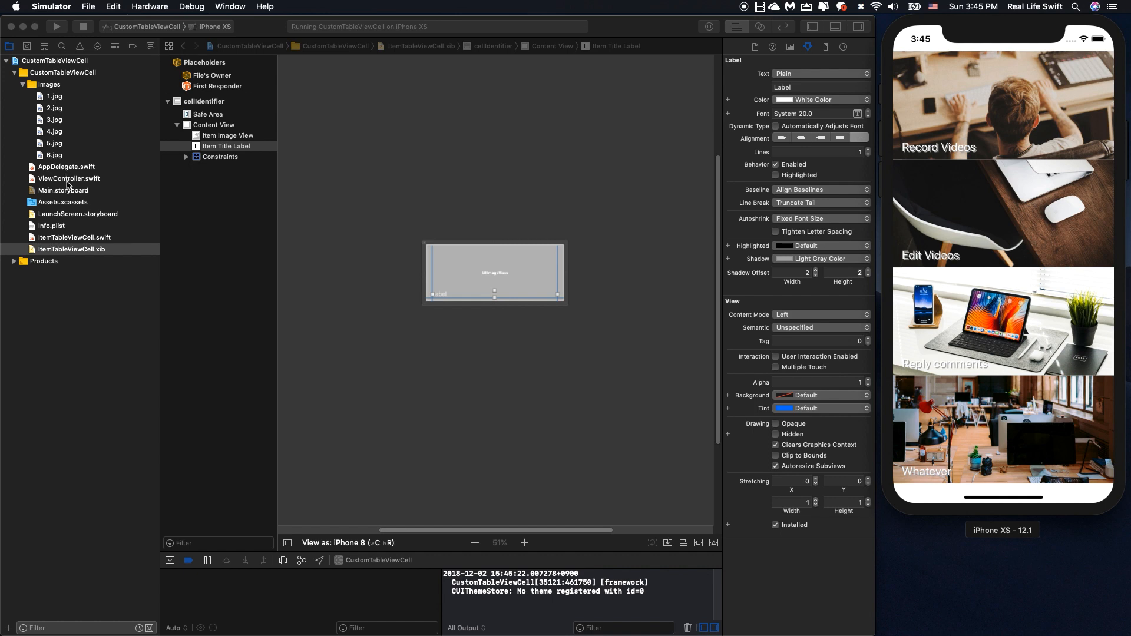
- In ViewController.swift, append "One more row" to todoItems and "5.jpg" to images
{"action": "left_click", "coordinate": [70, 248]}
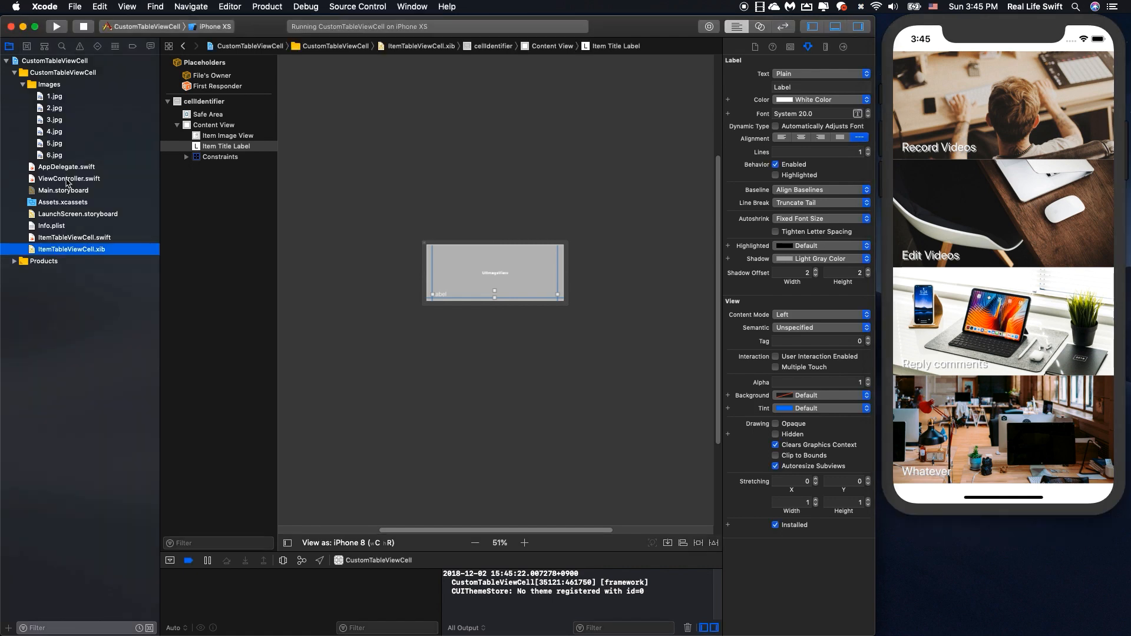
{"action": "left_click", "coordinate": [70, 177]}
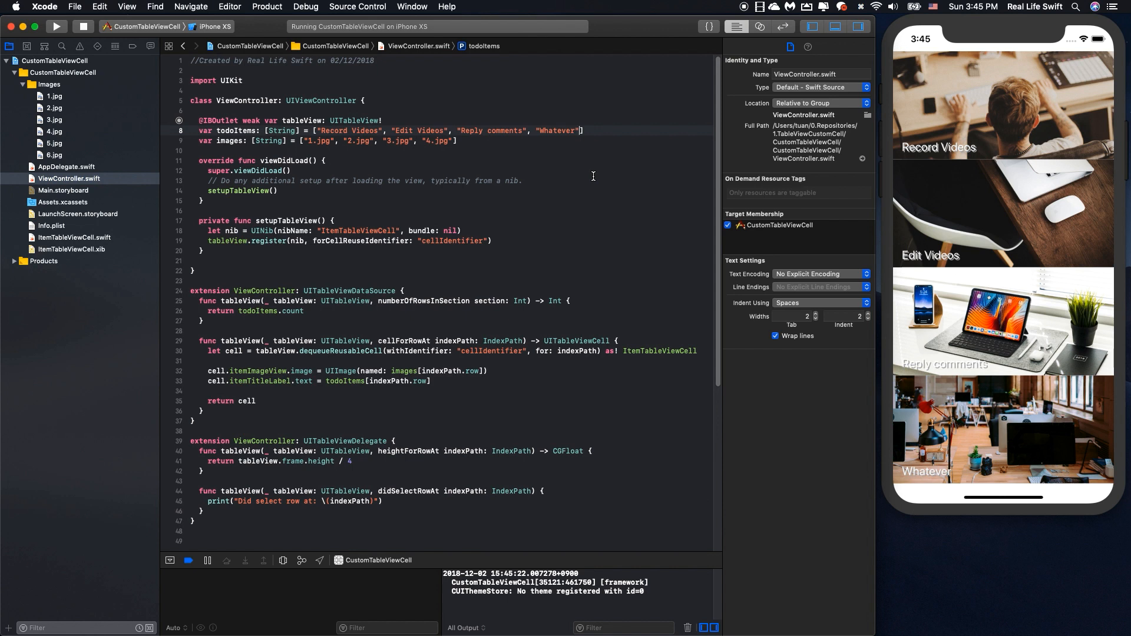
{"action": "type", "text": "O\""}
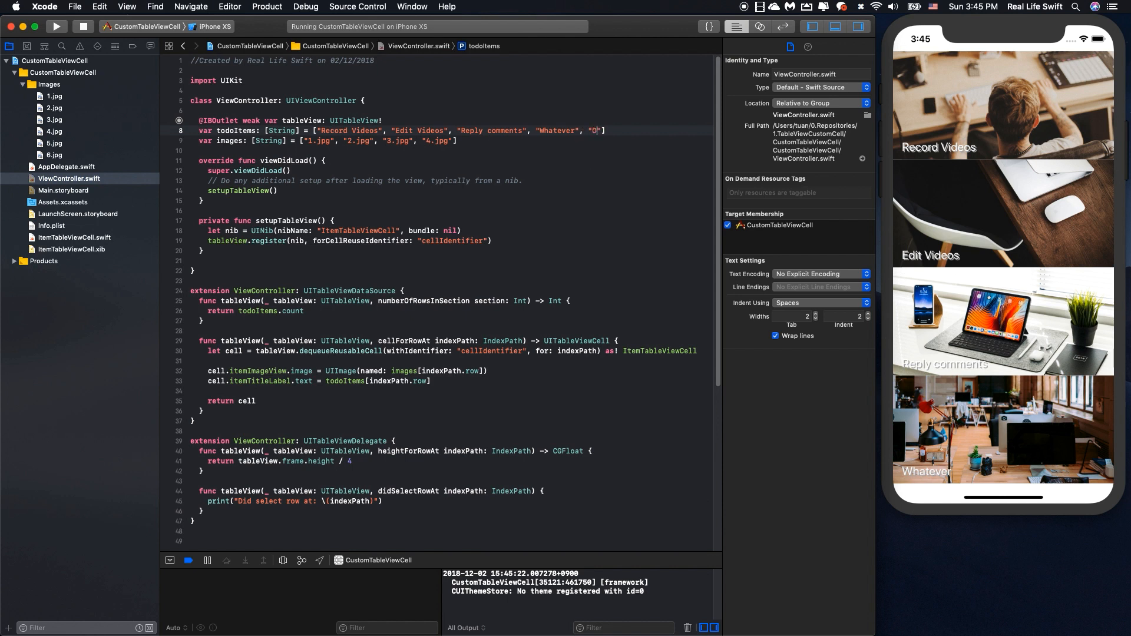
{"action": "type", "text": "ne more row"}
{"action": "left_click", "coordinate": [329, 140]}
{"action": "type", "text": ", "}
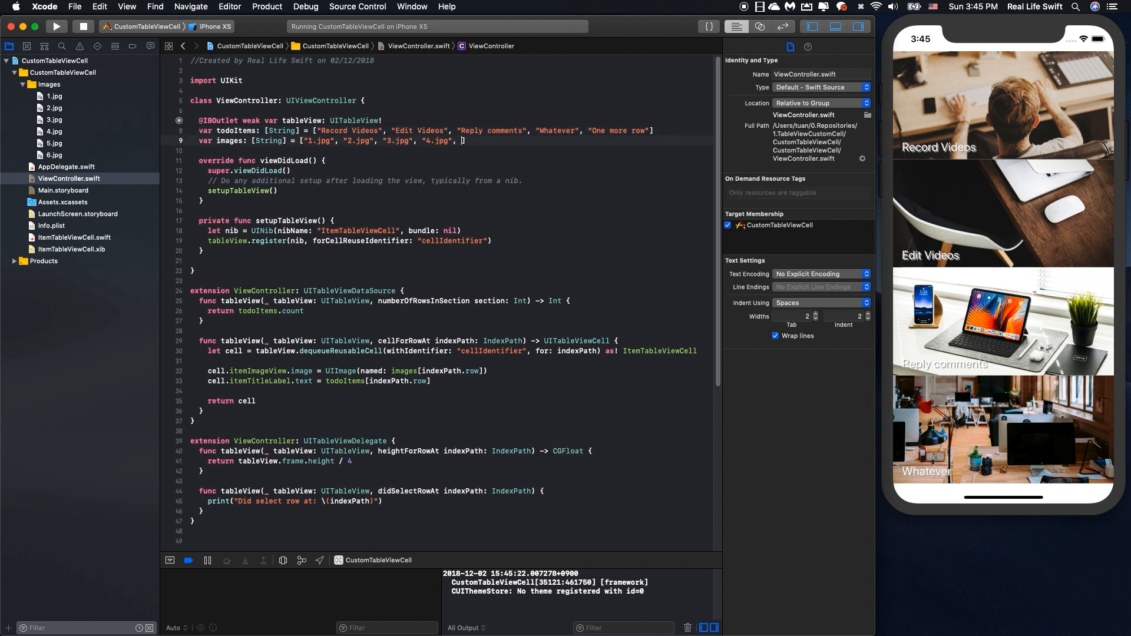
{"action": "type", "text": "5.jpg\""}
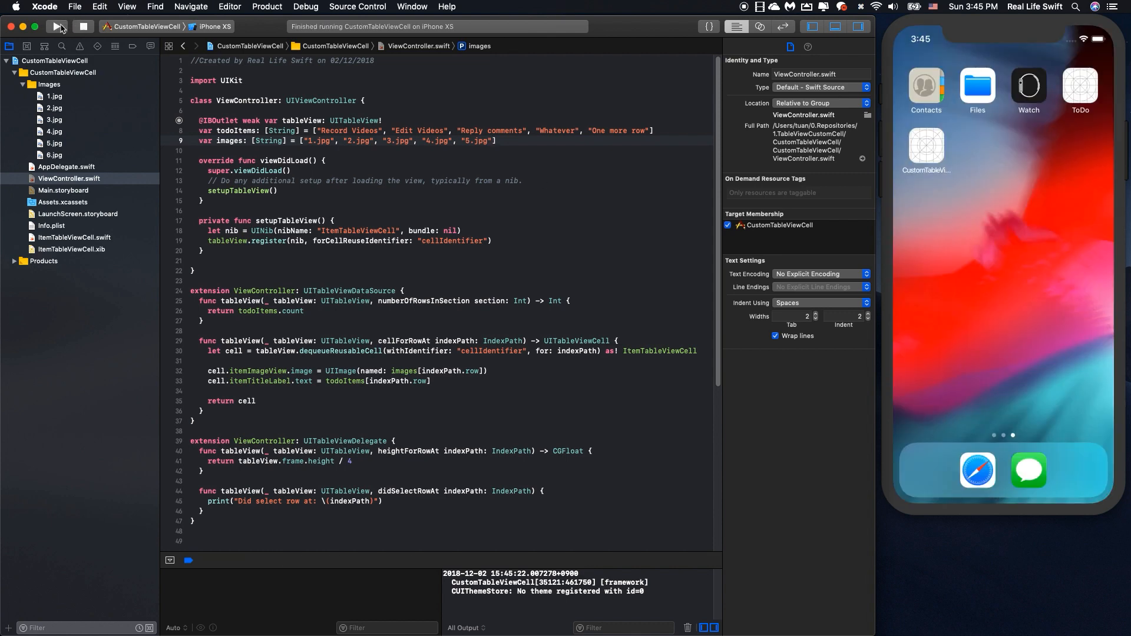
- Rebuild the app and scroll the simulator table down to the fifth row, "One more row"
{"action": "left_click", "coordinate": [57, 26]}
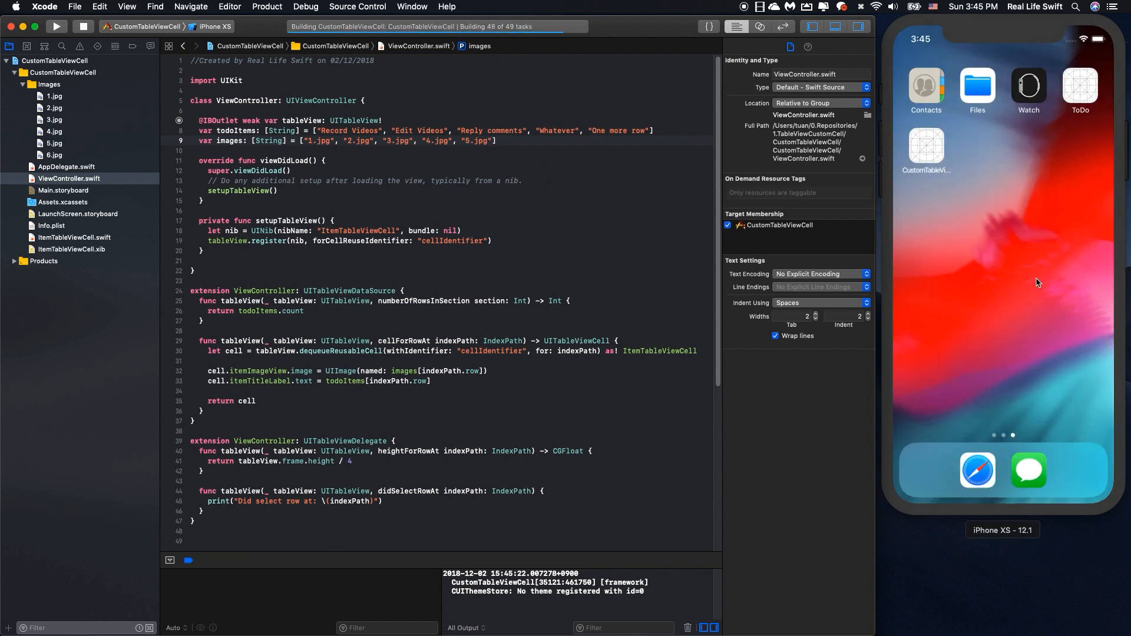
{"action": "mouse_move", "coordinate": [1044, 306]}
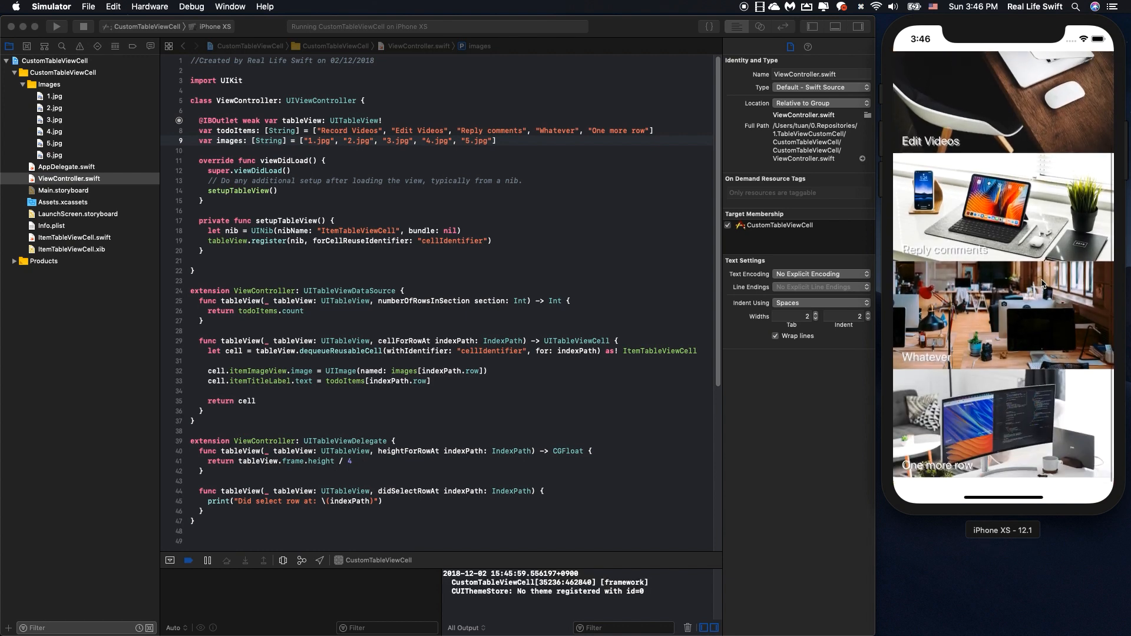
{"action": "scroll", "scroll_direction": "down", "scroll_amount": 3}
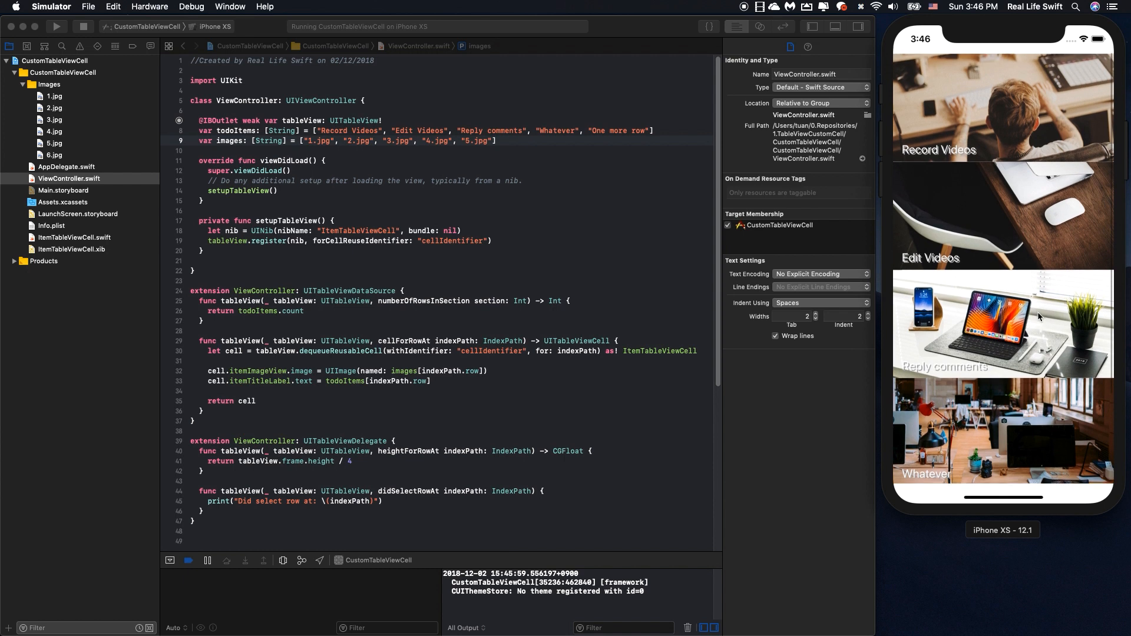